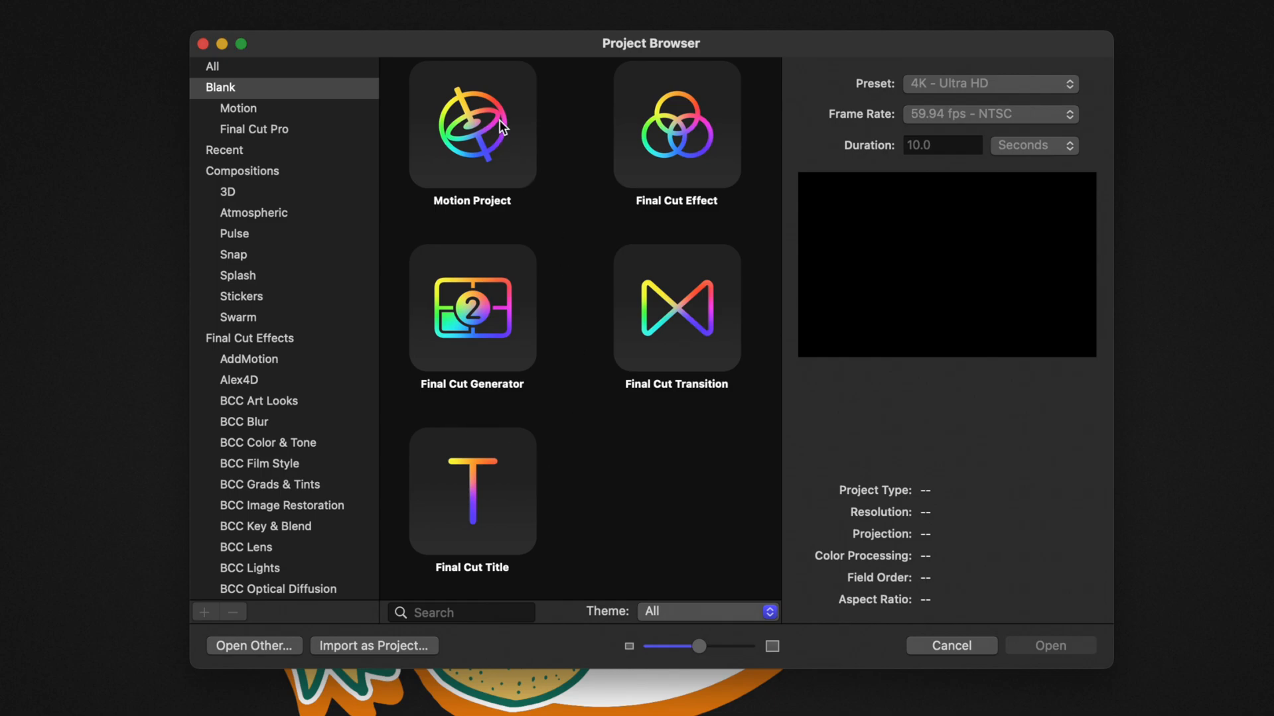
# Step: Choose a blank Motion Project template at the Broadcast HD 1080 preset
pyautogui.click(471, 125)
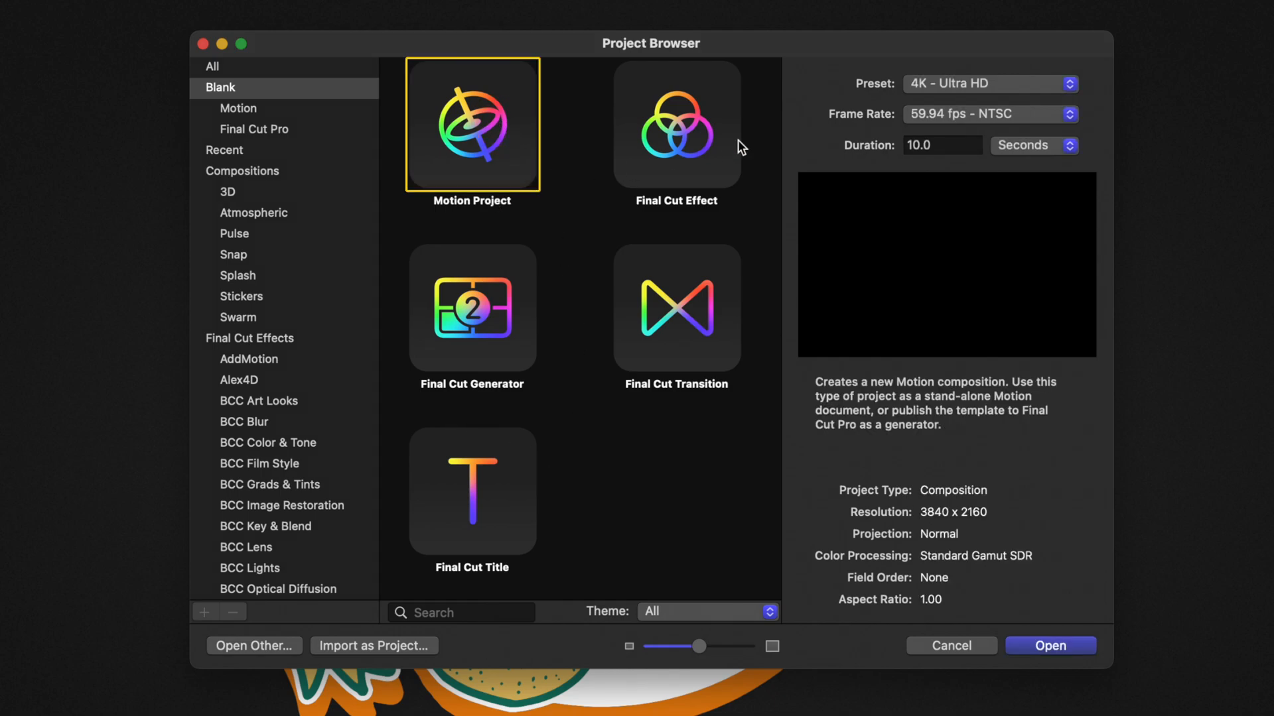
pyautogui.moveTo(934, 126)
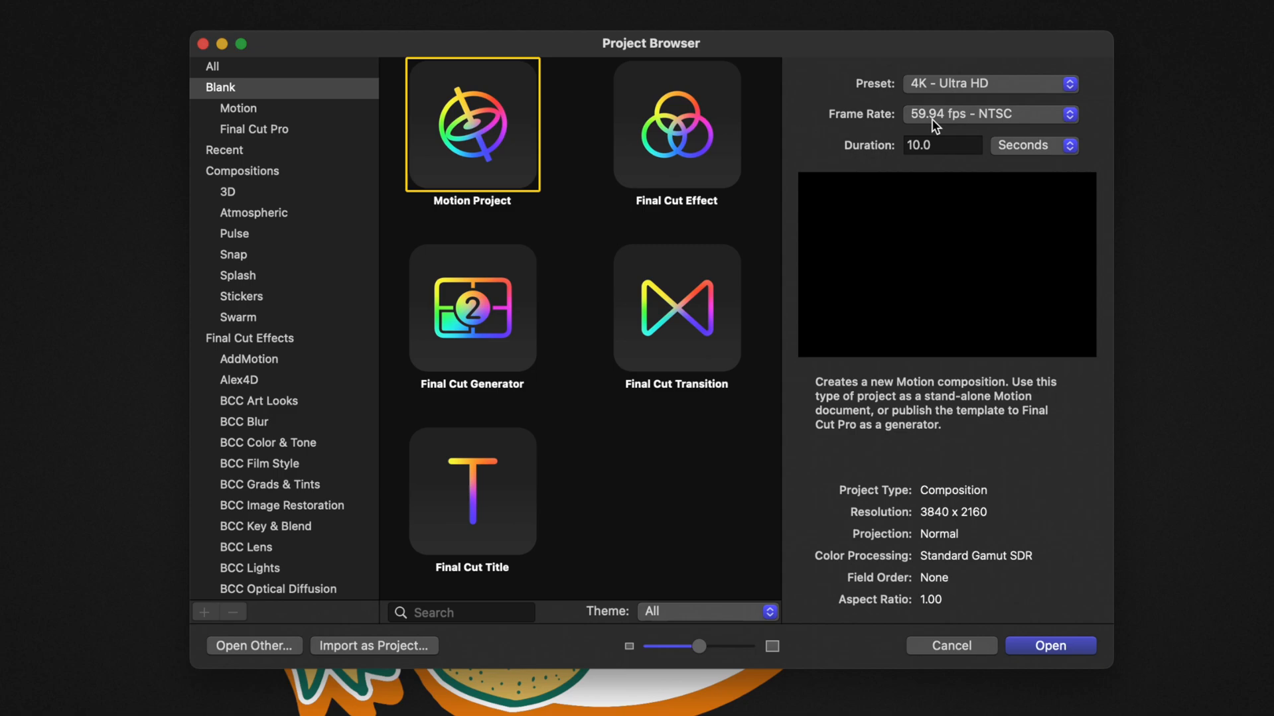
pyautogui.click(989, 83)
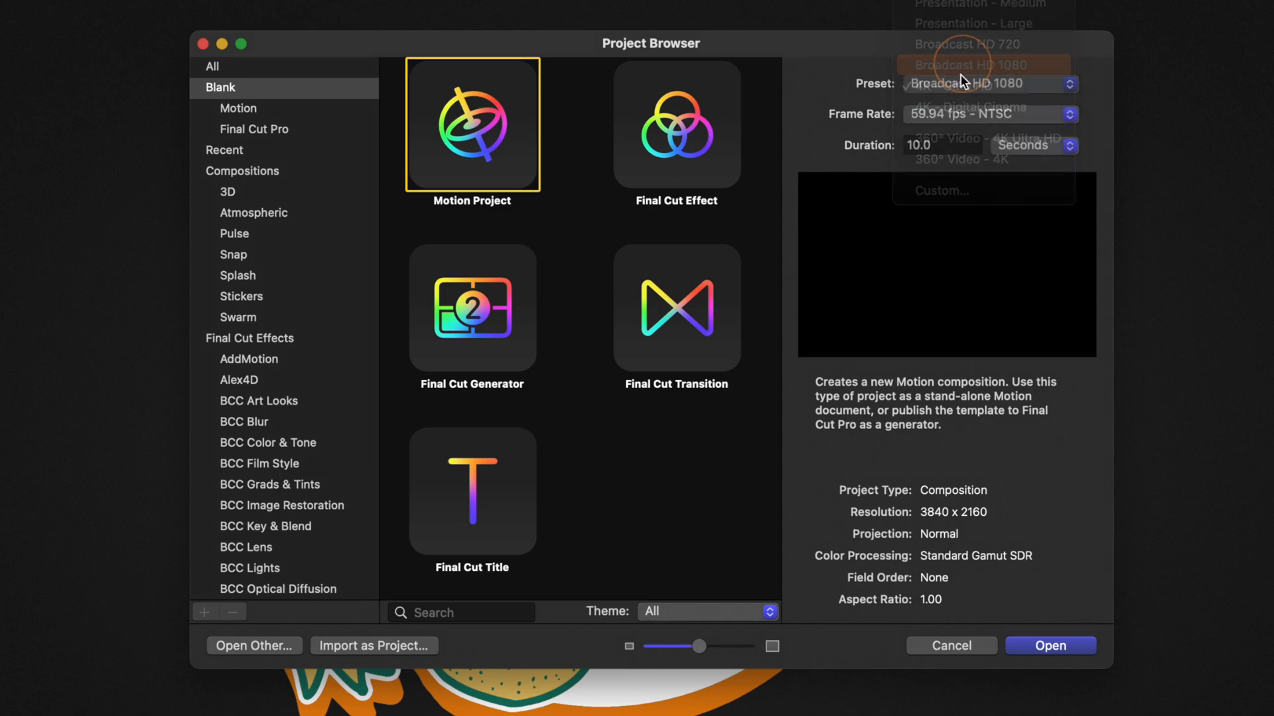
pyautogui.click(967, 65)
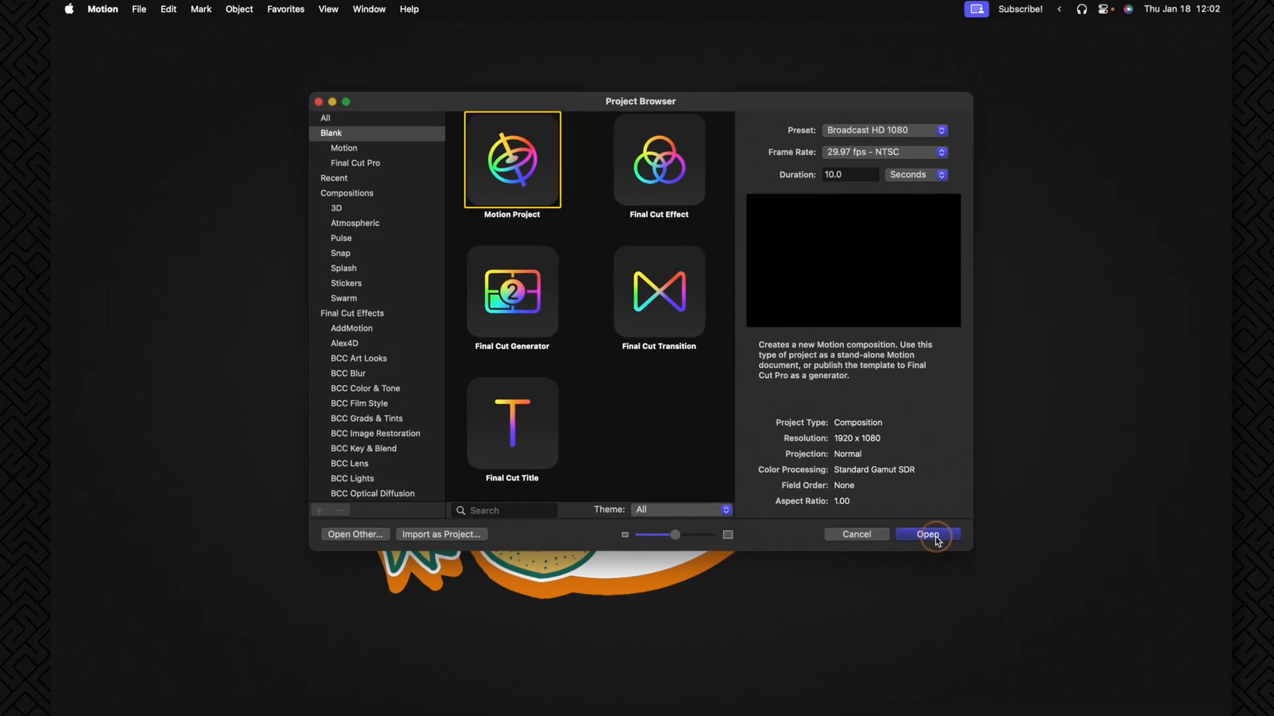
# Step: Create the project and import the AR-Code .usdz Vision Pro model as a layer
pyautogui.click(928, 534)
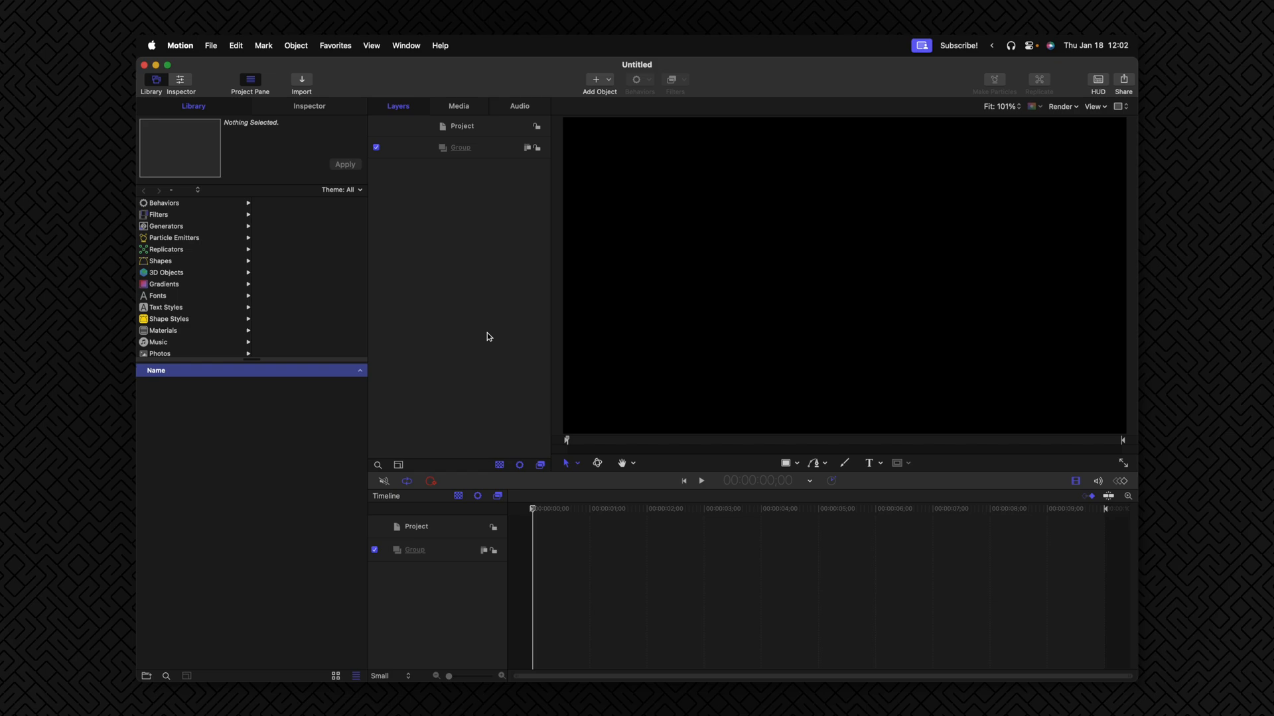
pyautogui.press('cmd+i')
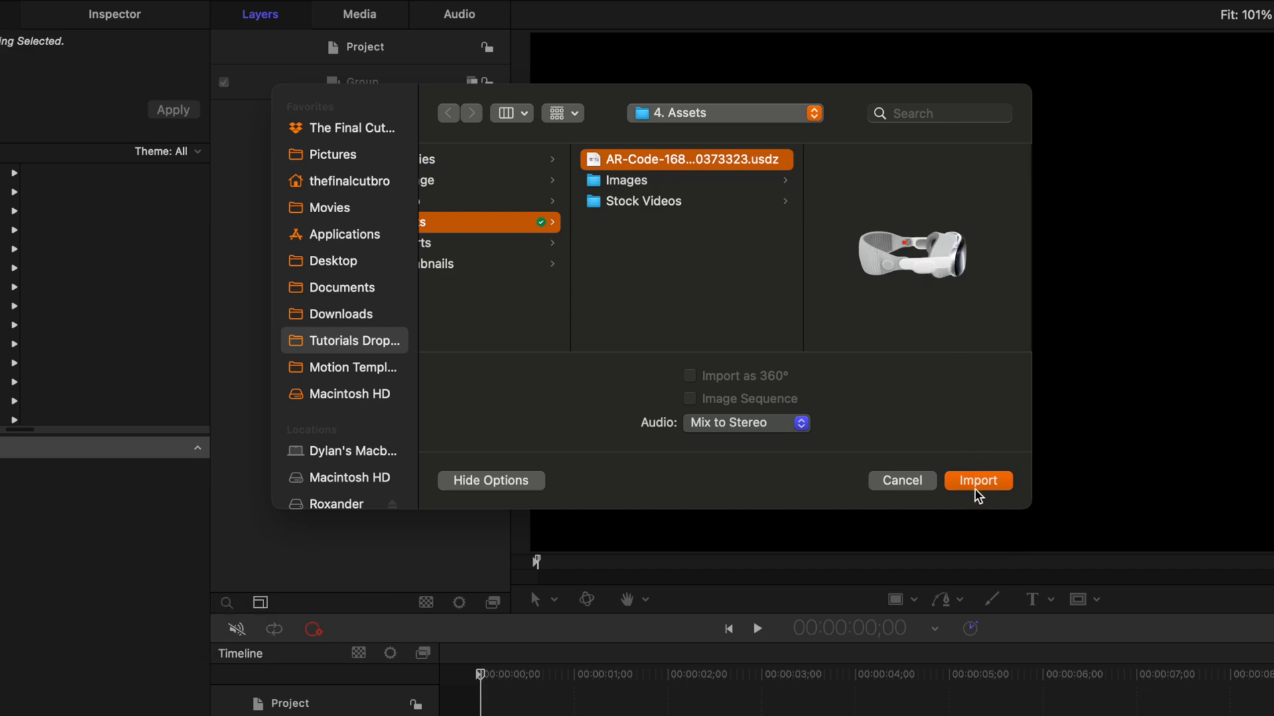
pyautogui.click(978, 480)
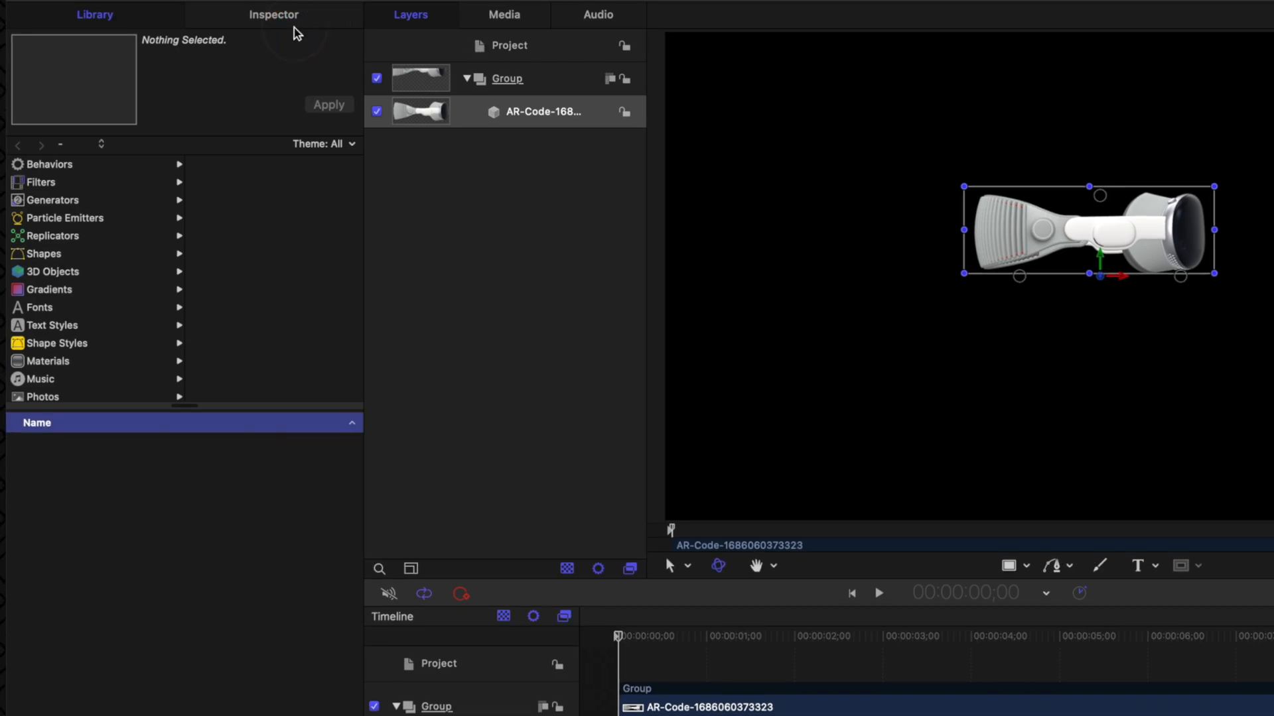
# Step: Set the headset model's Unit Size to Custom with a value of 3000
pyautogui.click(273, 14)
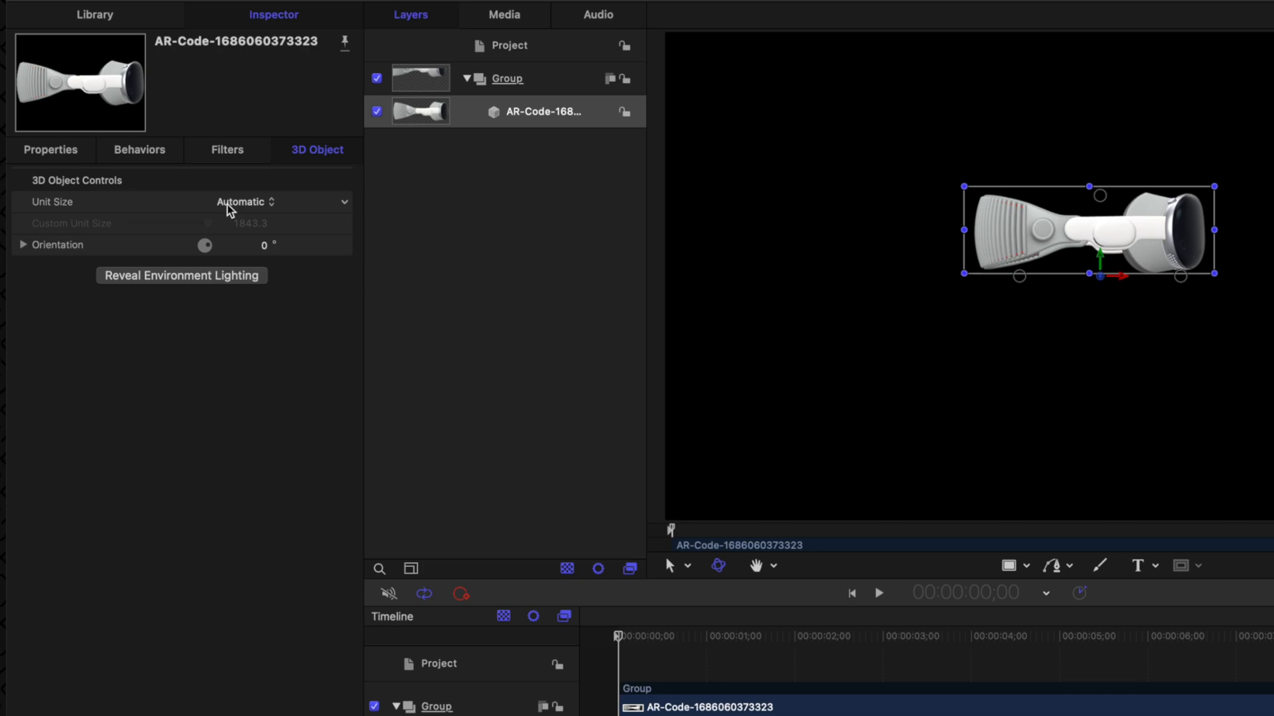
pyautogui.moveTo(261, 209)
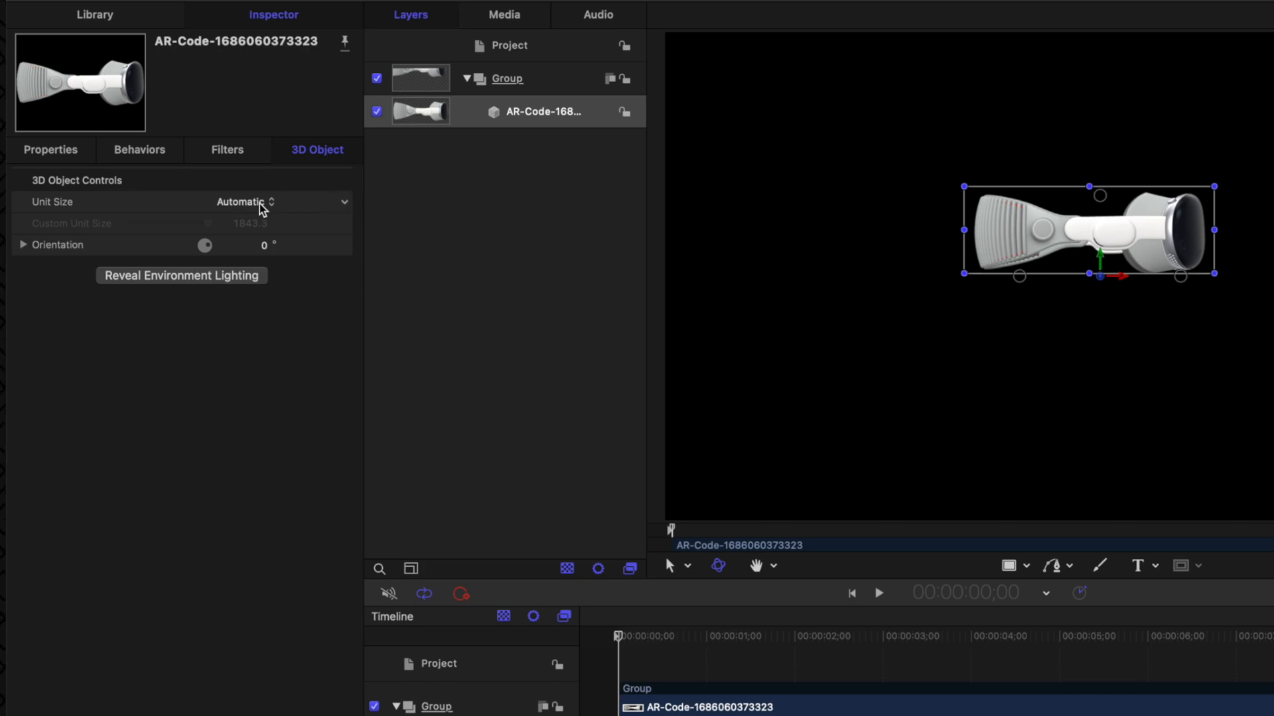
pyautogui.moveTo(1105, 248)
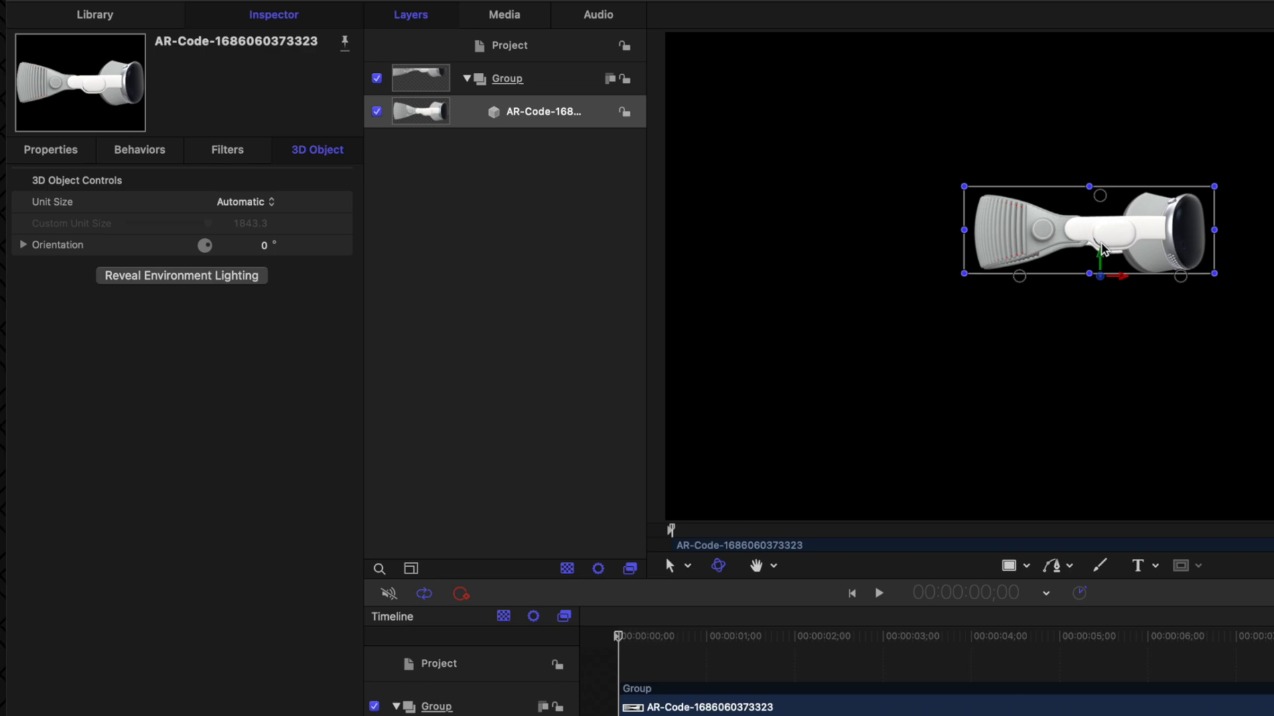
pyautogui.moveTo(950, 202)
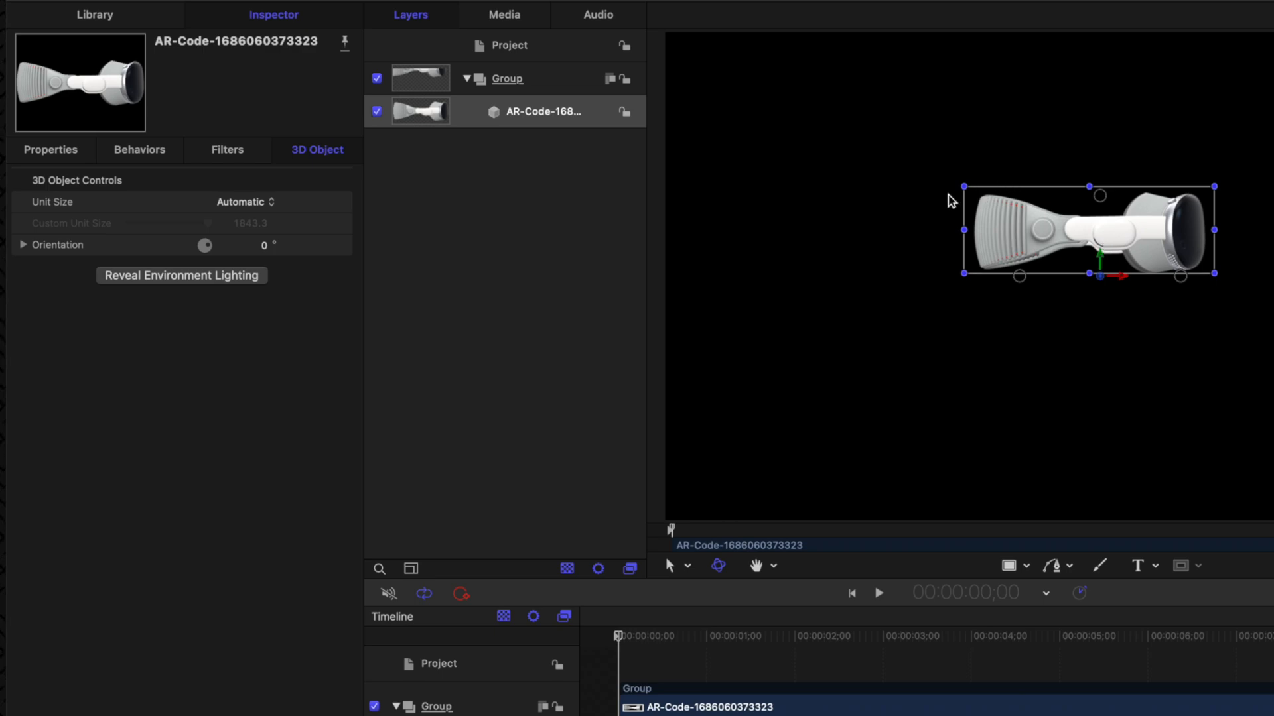
pyautogui.click(244, 202)
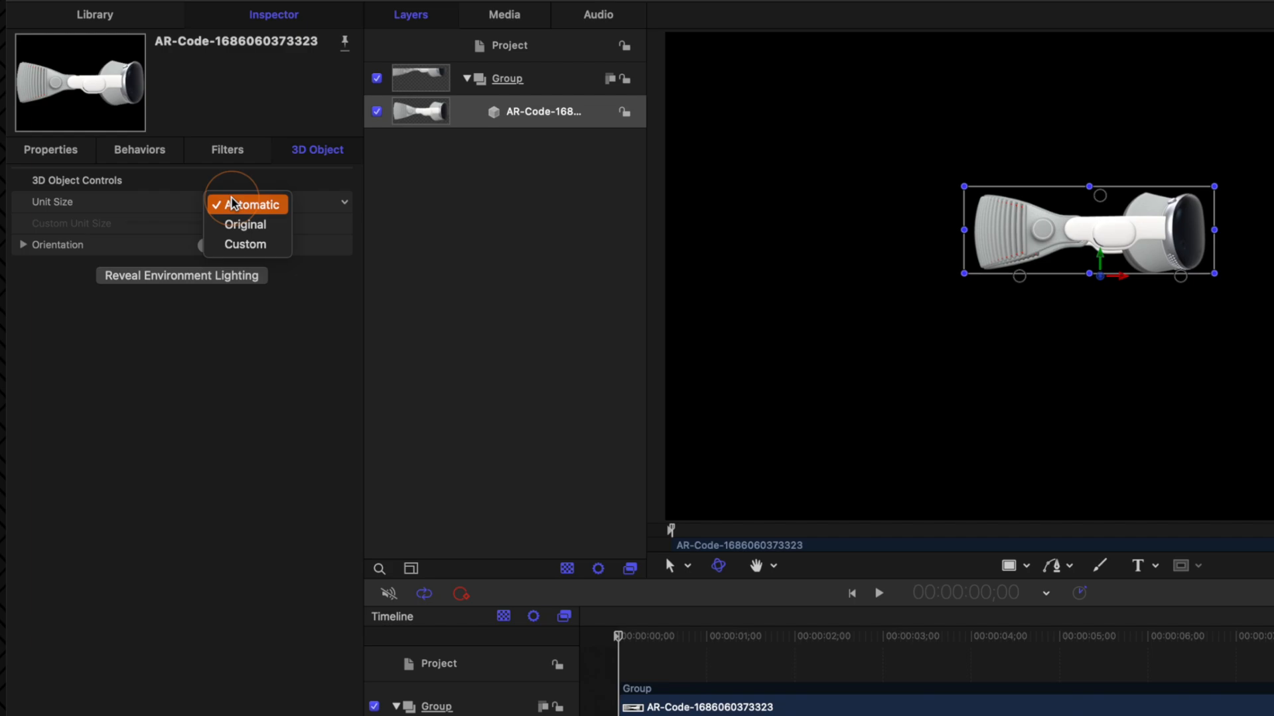
pyautogui.click(244, 245)
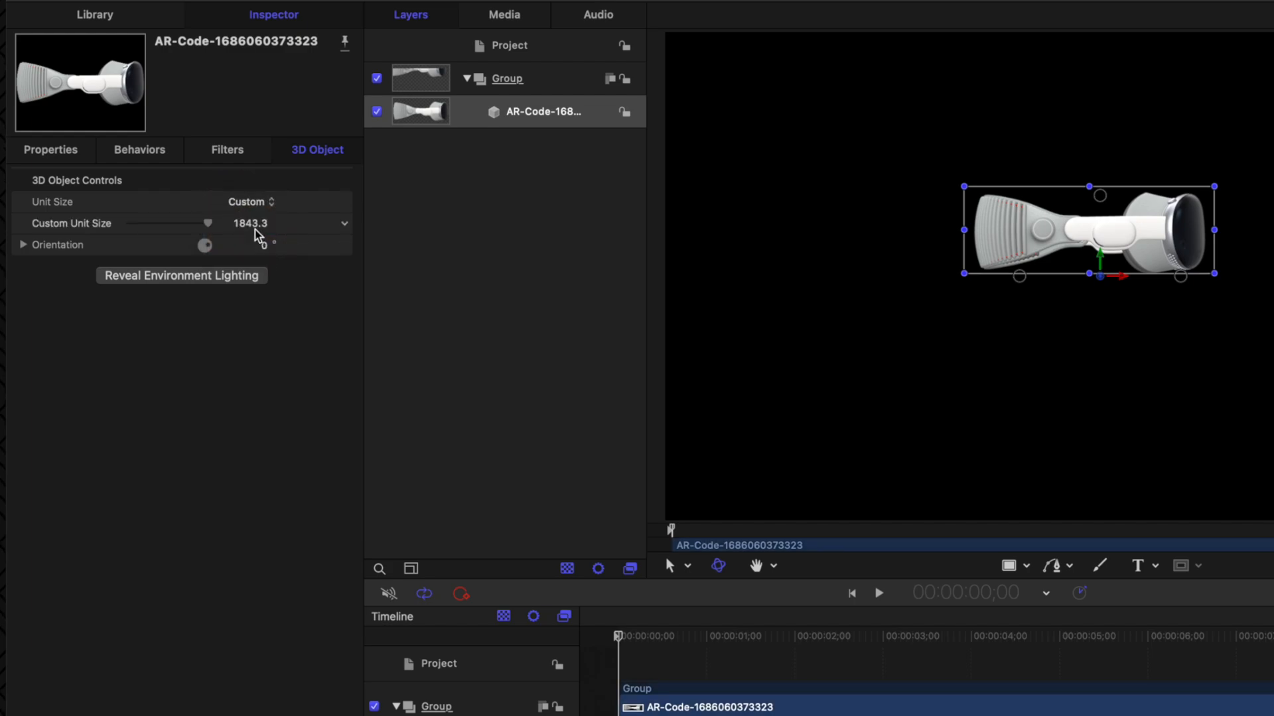
pyautogui.write('30')
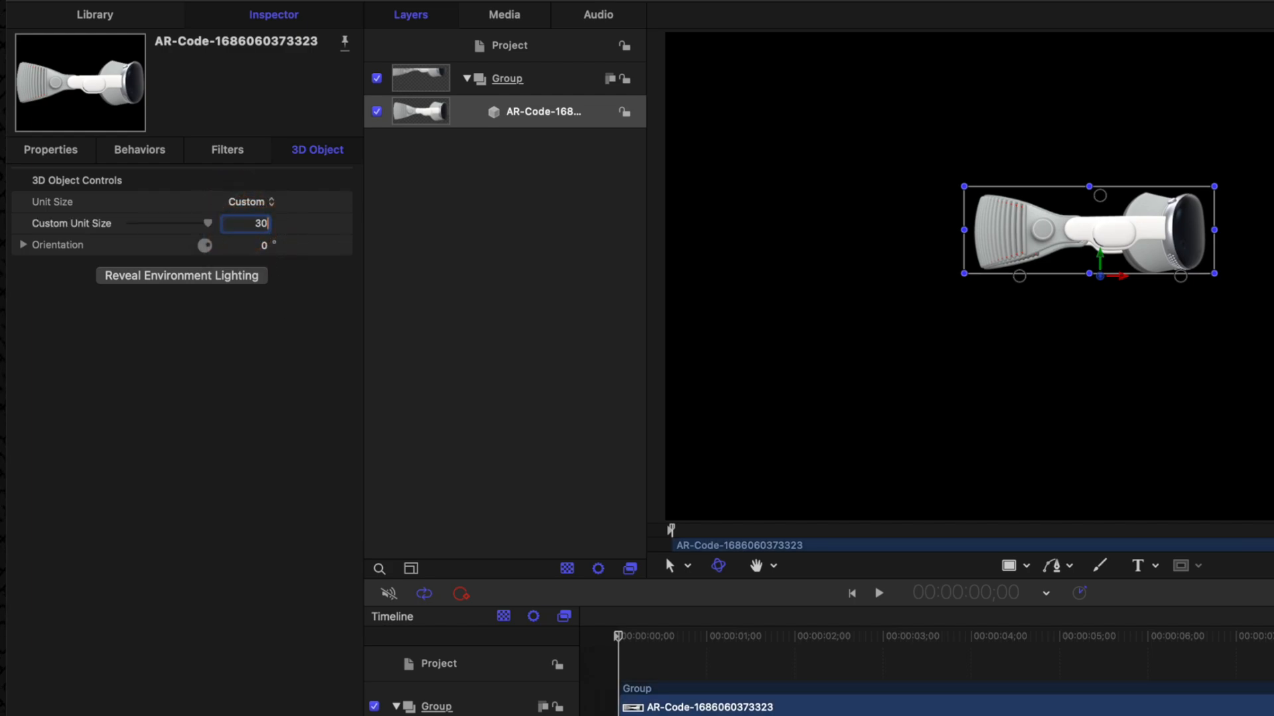
pyautogui.write('3000.0')
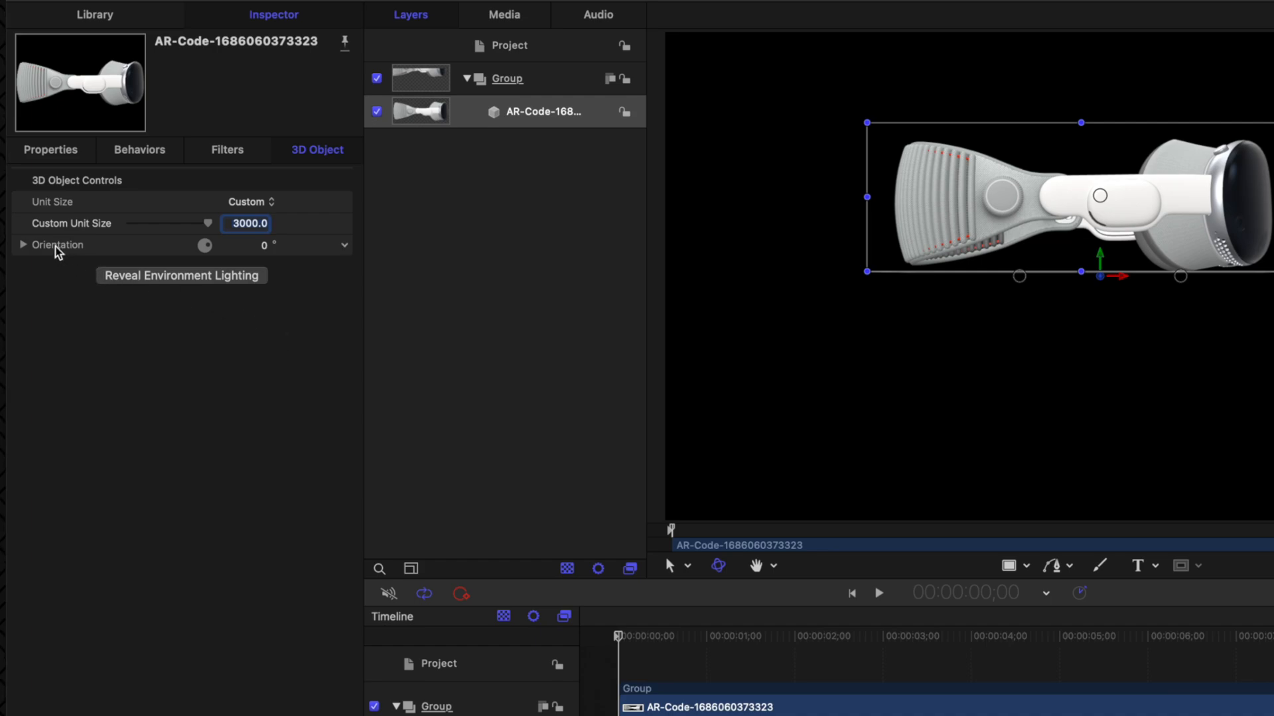
# Step: Adjust the model's orientation into a three-quarter pose and reveal its rotation values
pyautogui.click(24, 244)
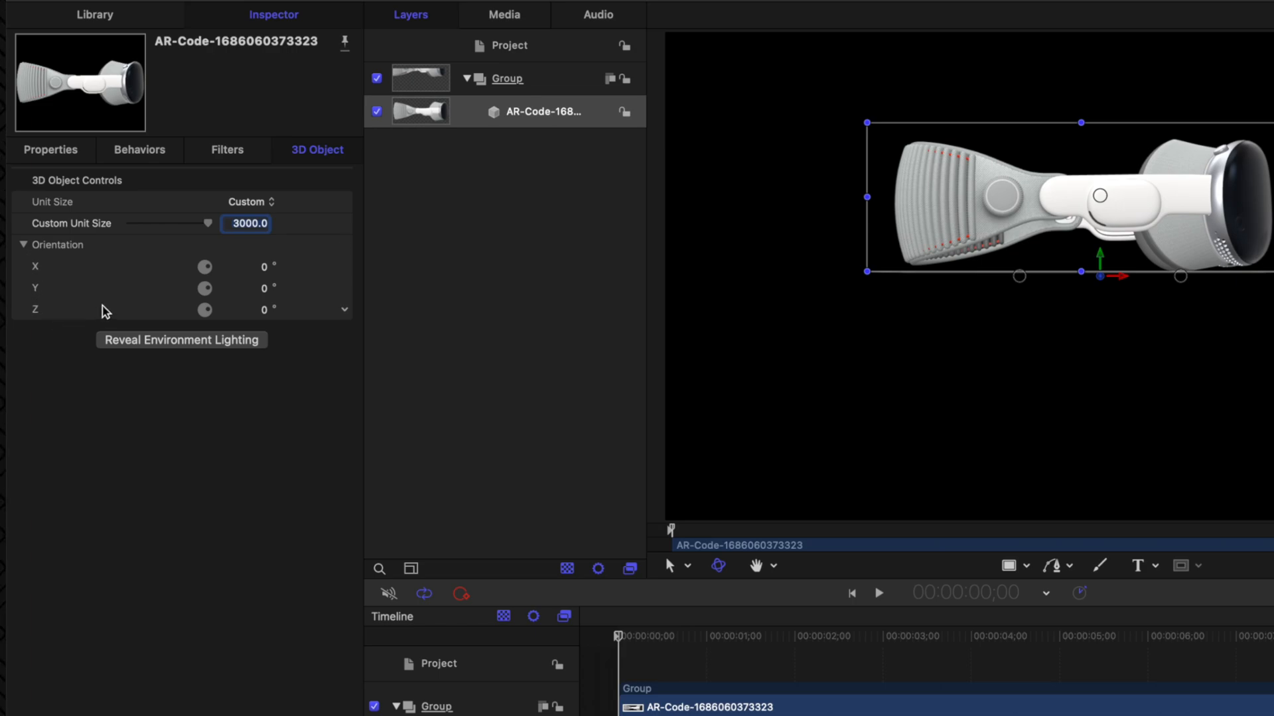
pyautogui.moveTo(185, 268)
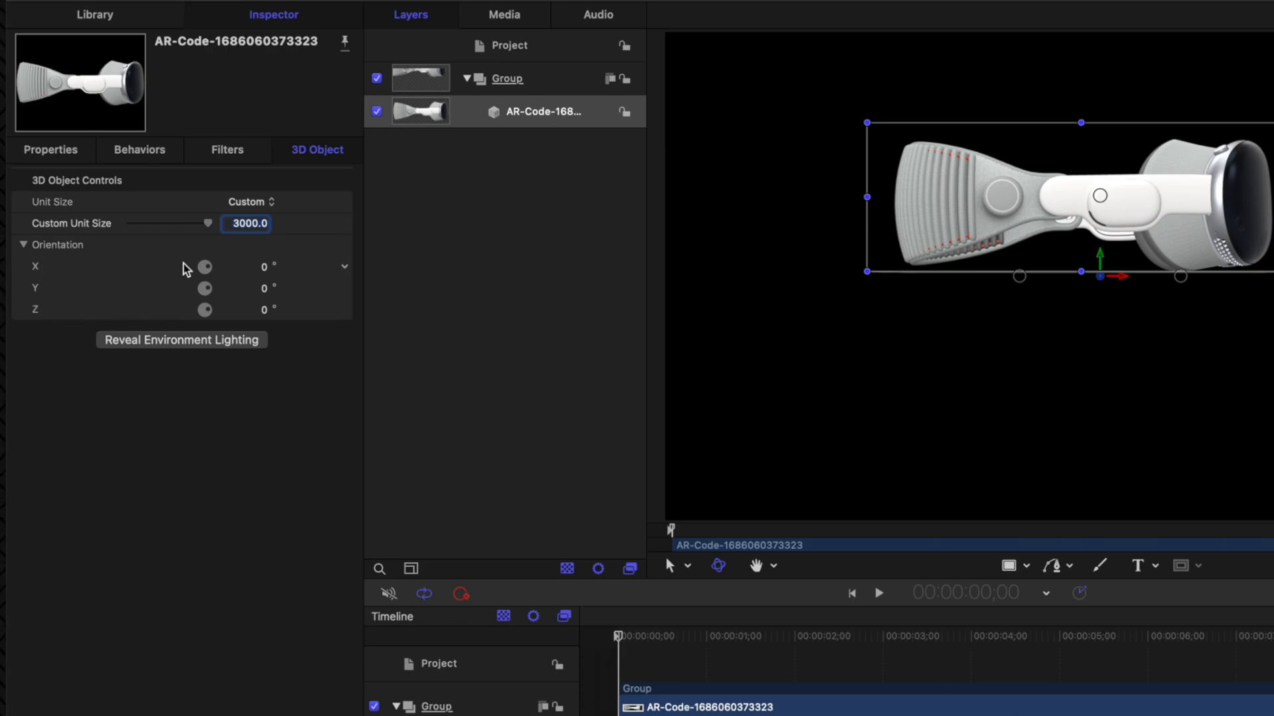
pyautogui.click(245, 266)
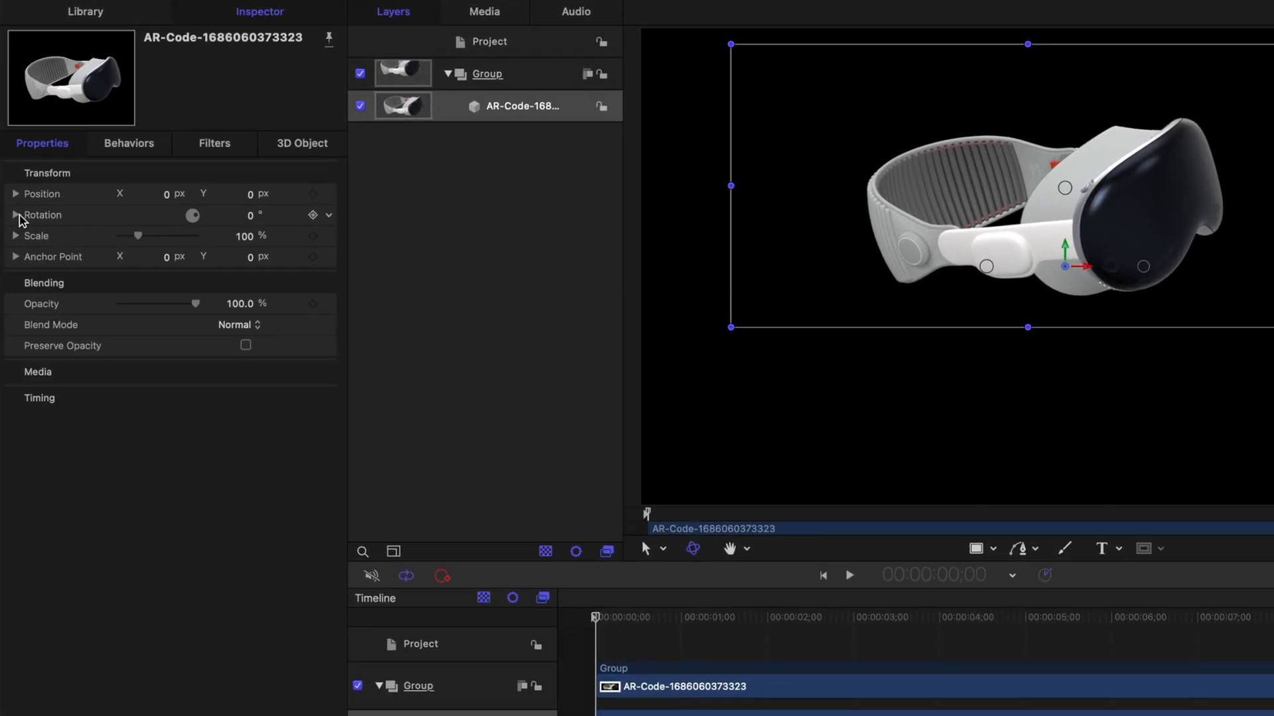
pyautogui.click(15, 215)
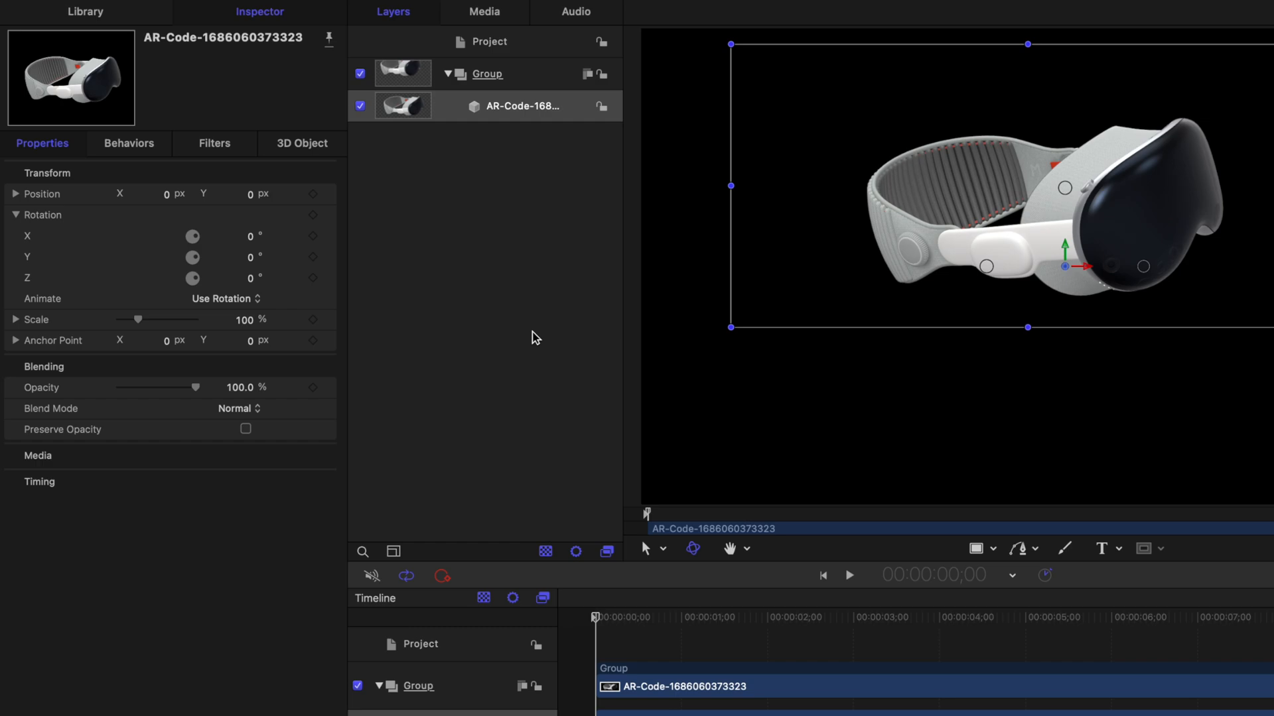
pyautogui.moveTo(958, 306)
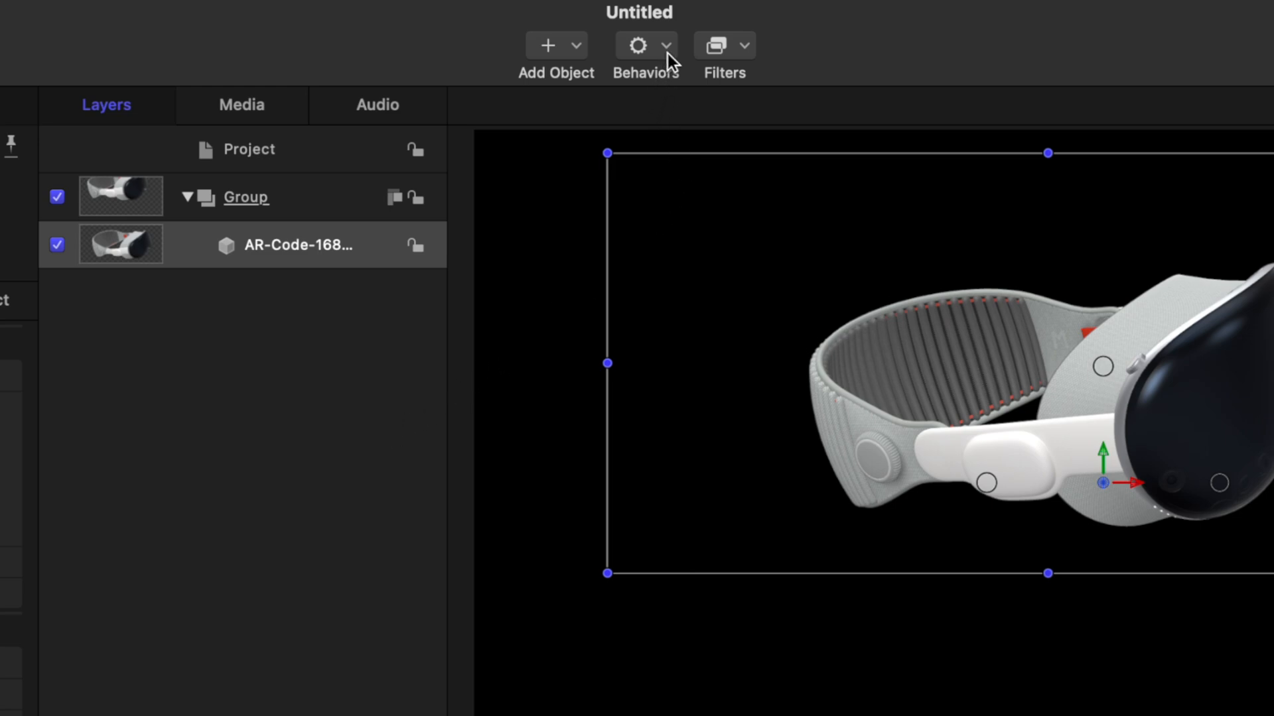
# Step: Add a Spin behavior ramping to a final value of 360 degrees and scrub to preview it
pyautogui.click(646, 45)
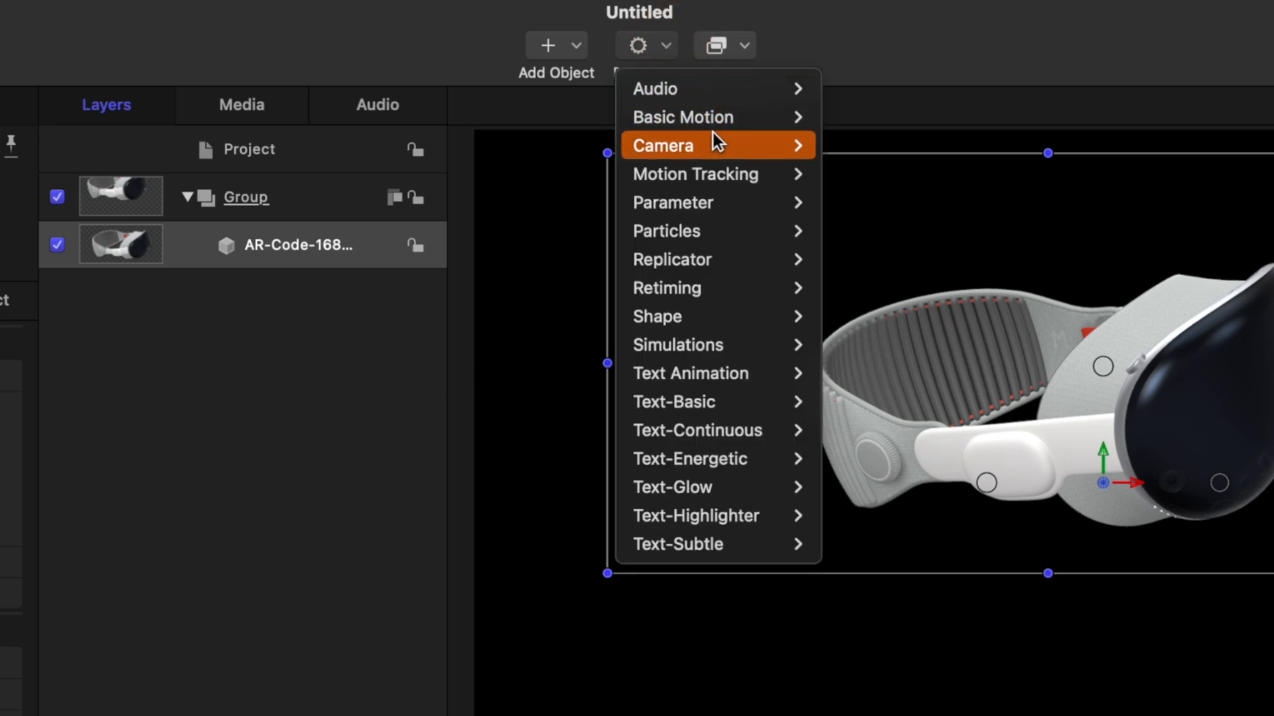
pyautogui.moveTo(682, 116)
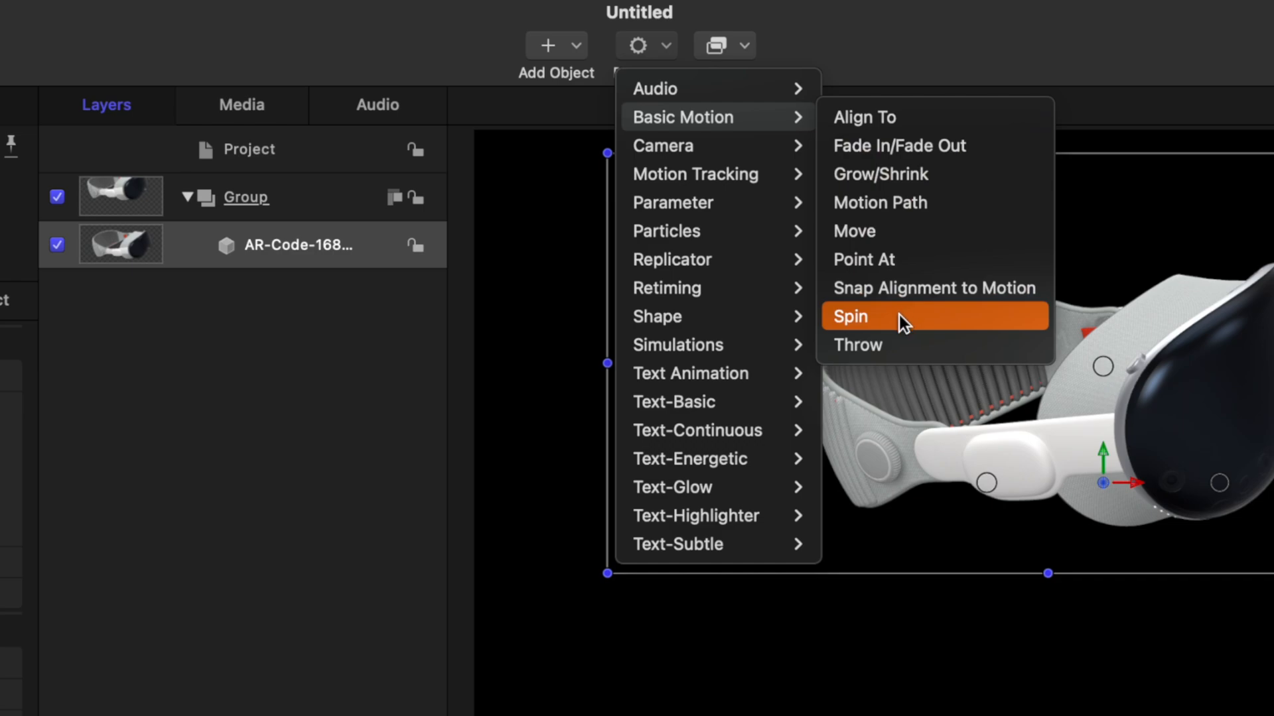
pyautogui.click(850, 317)
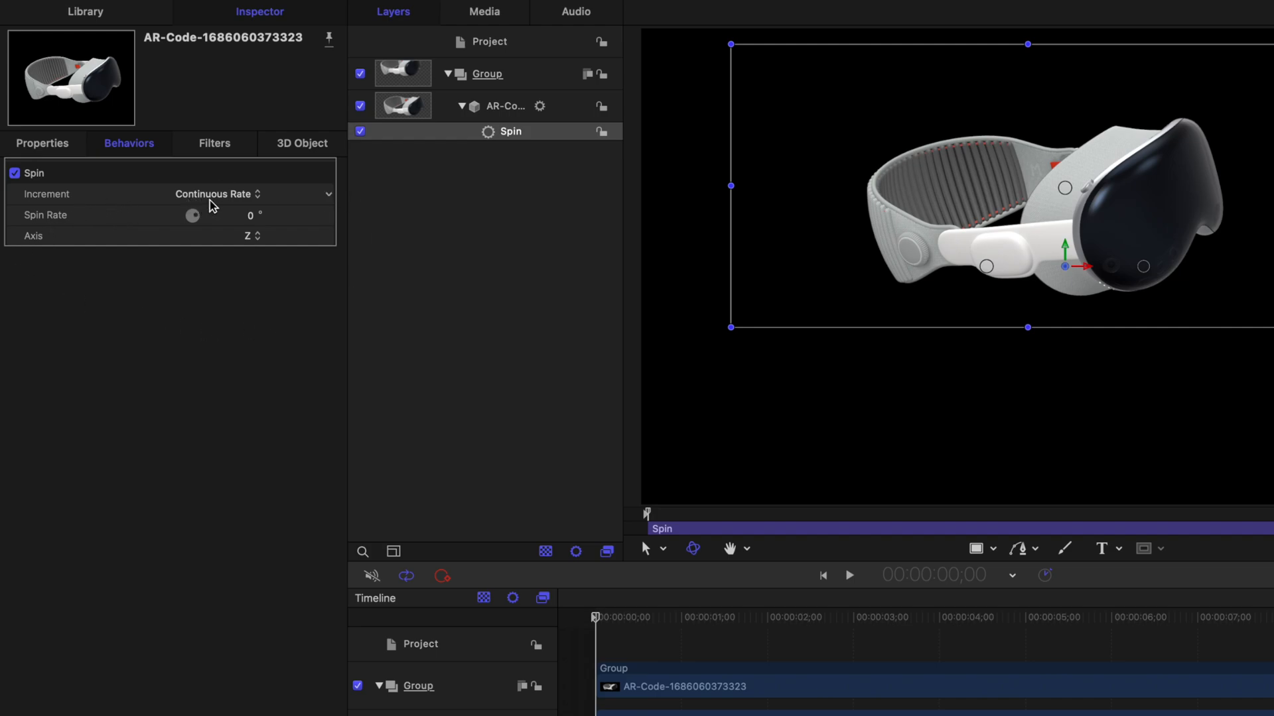
pyautogui.click(215, 194)
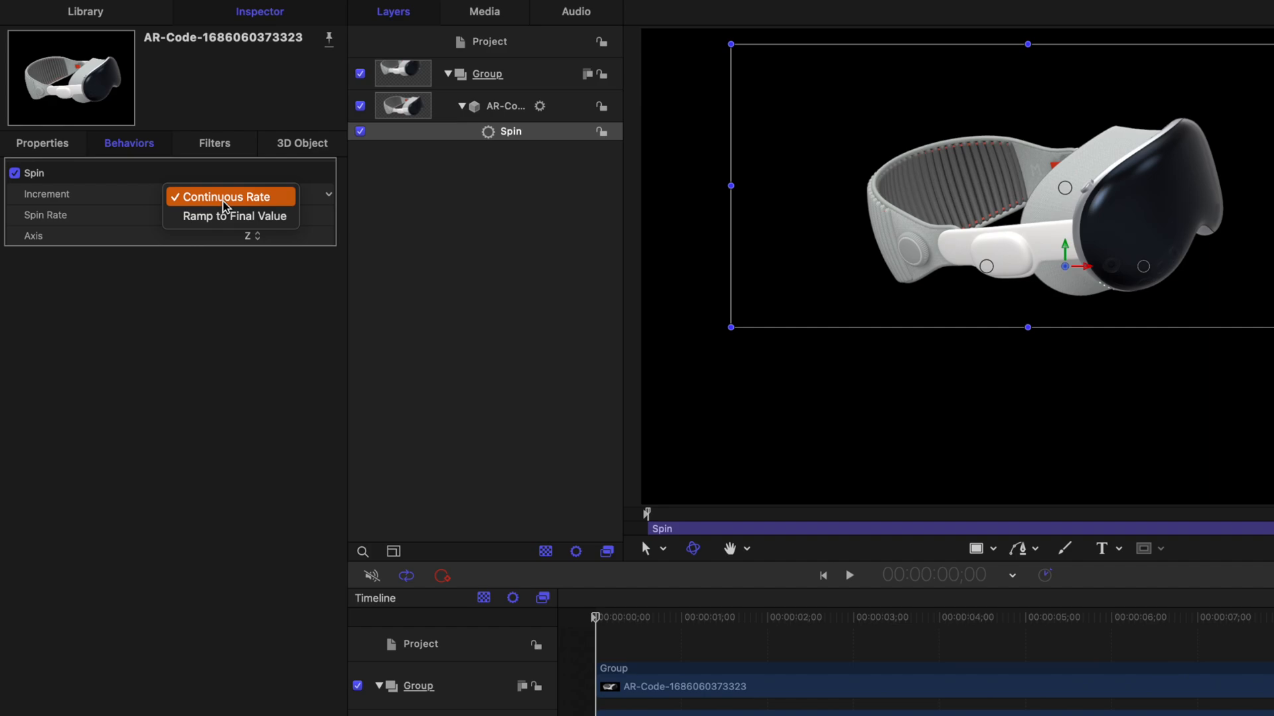
pyautogui.click(231, 216)
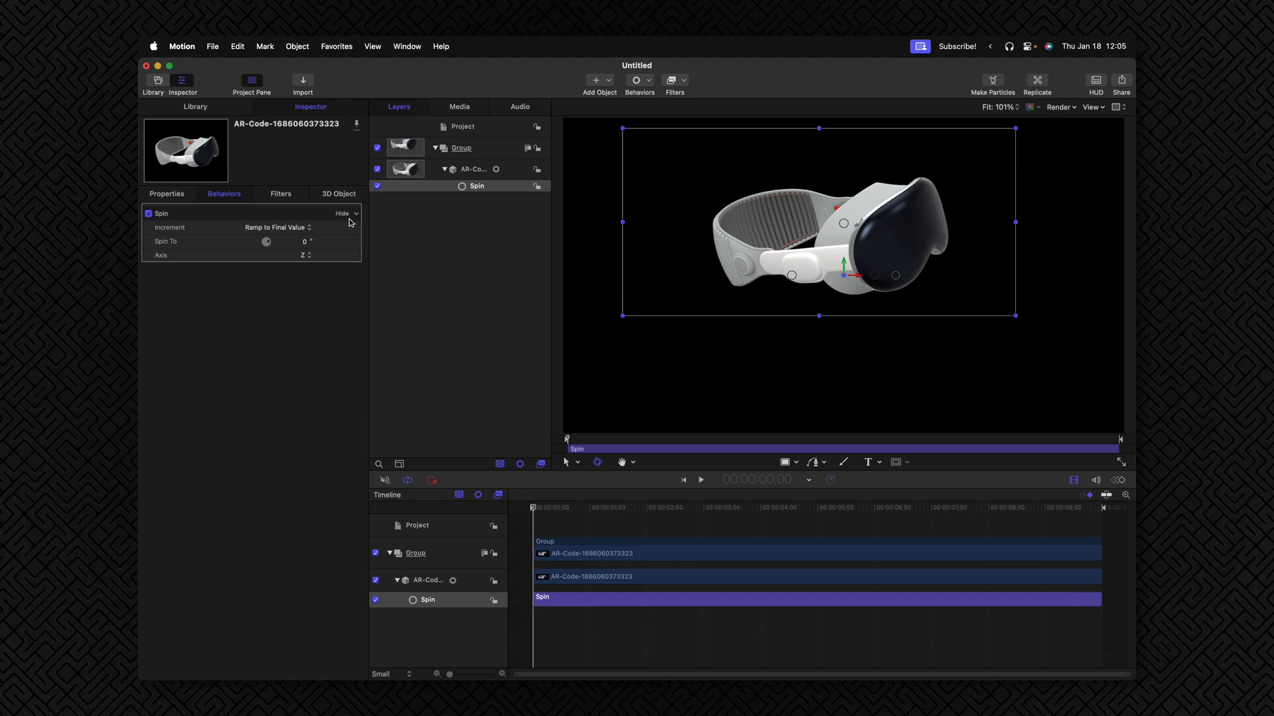
pyautogui.write('360.0')
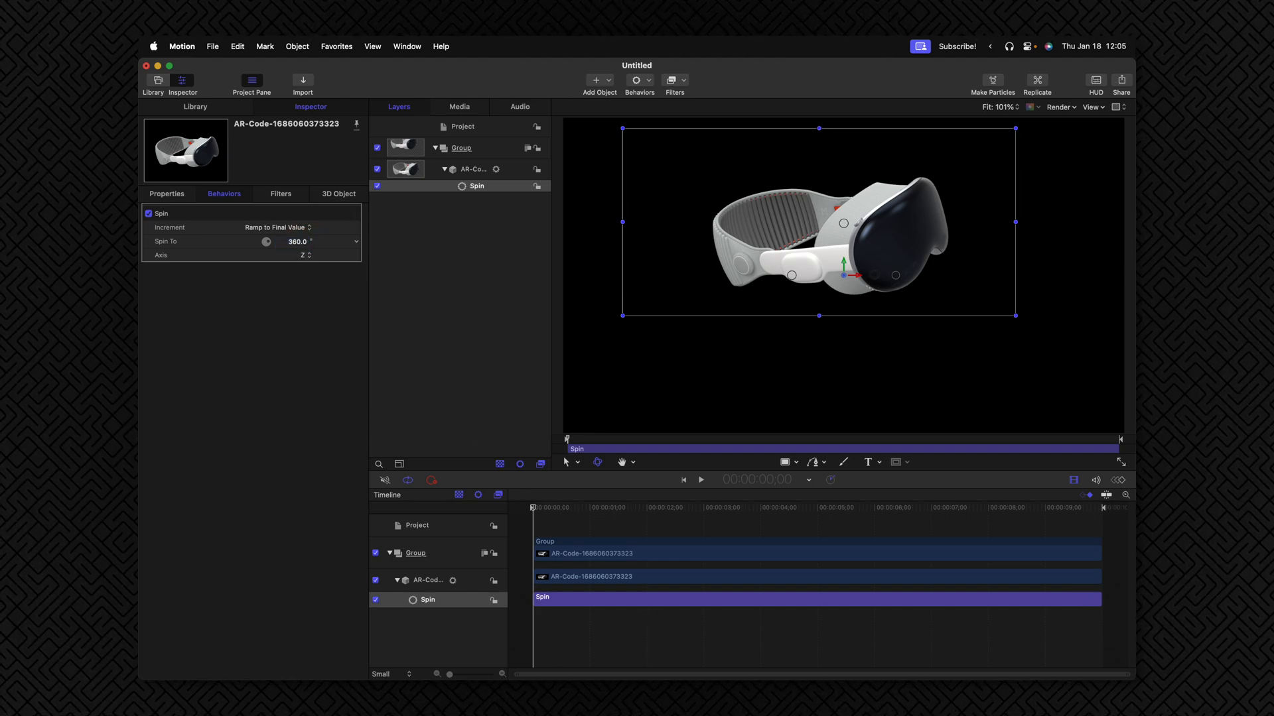
pyautogui.click(295, 242)
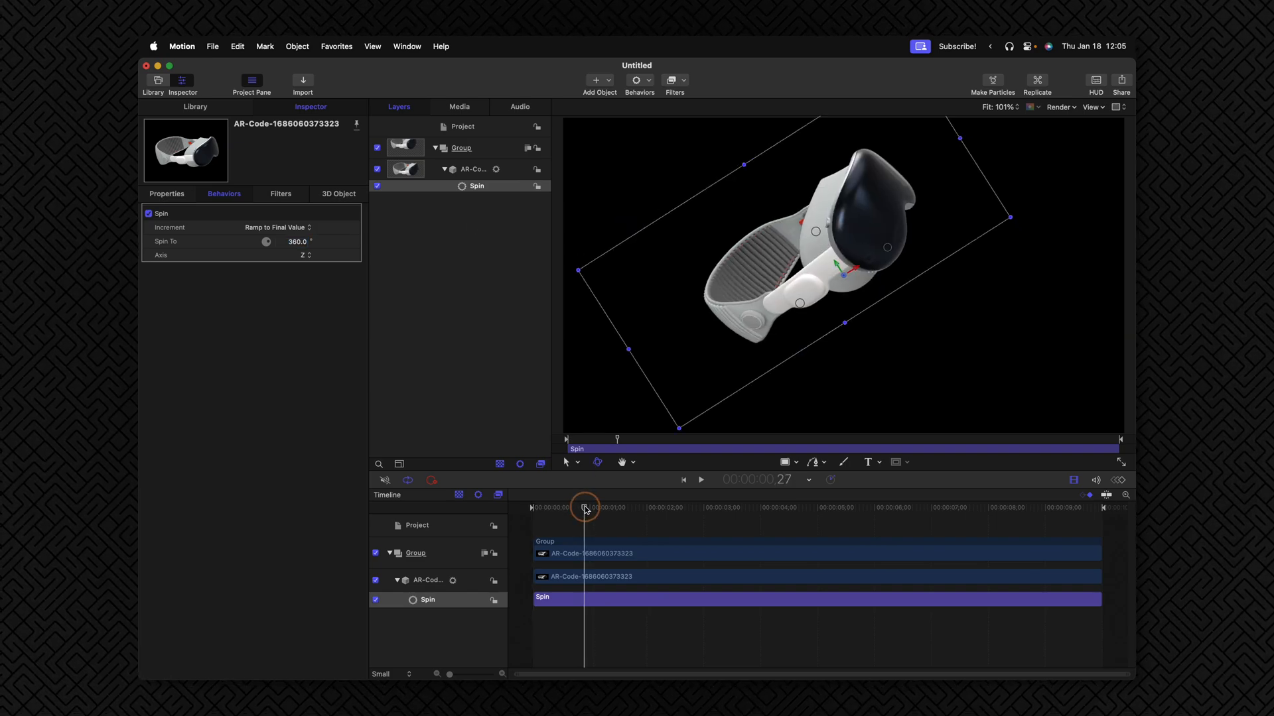
pyautogui.moveTo(584, 506); pyautogui.dragTo(747, 507)
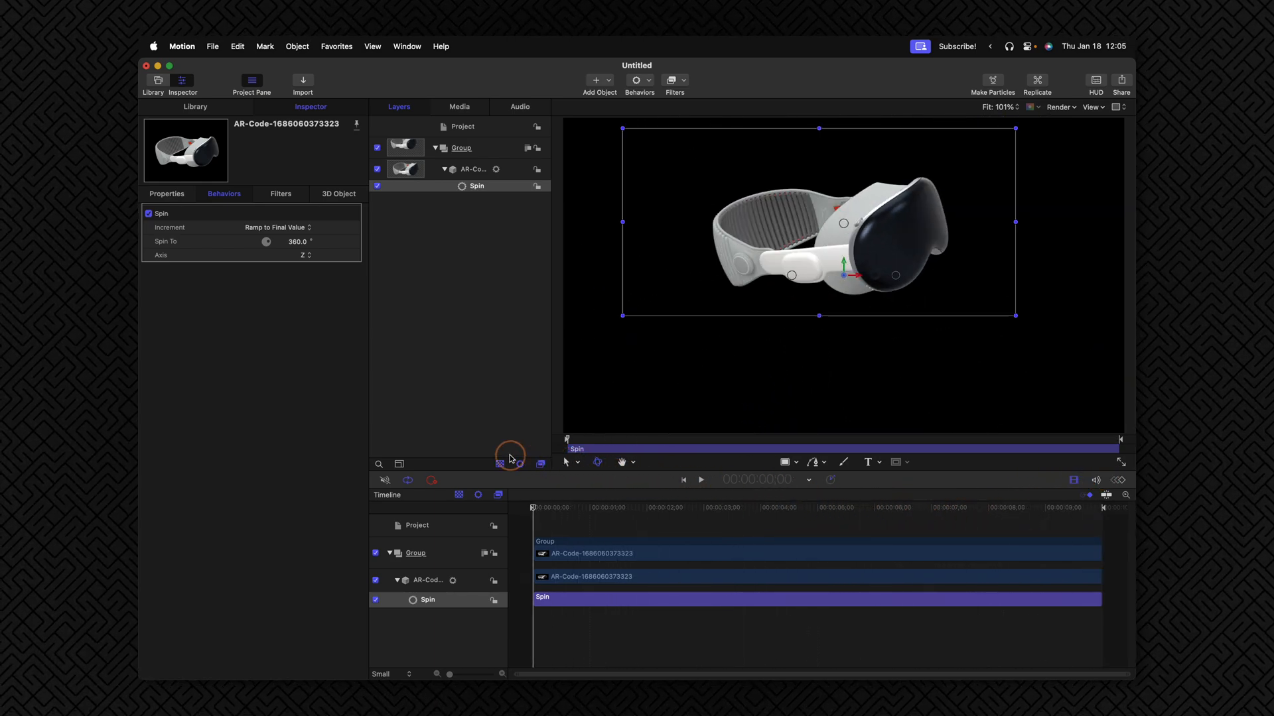
# Step: Change the Spin axis from Z to Y, play it back, and return to the first frame
pyautogui.click(699, 479)
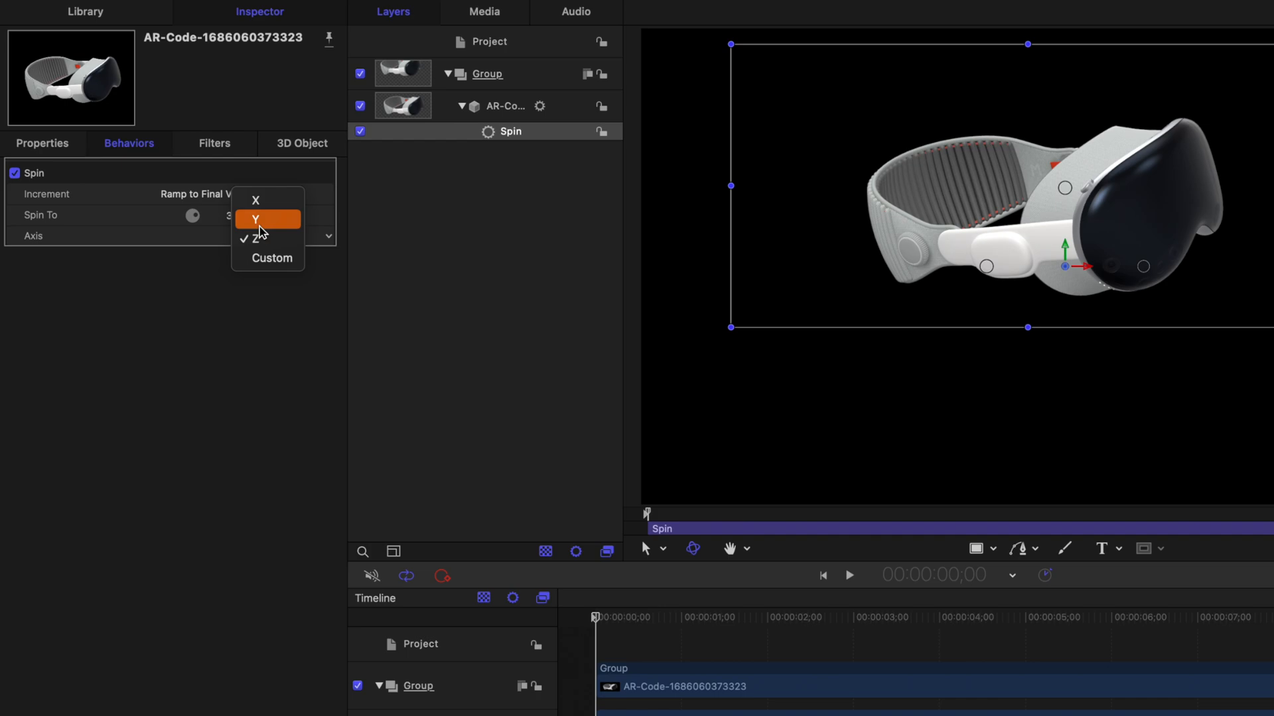
pyautogui.click(256, 218)
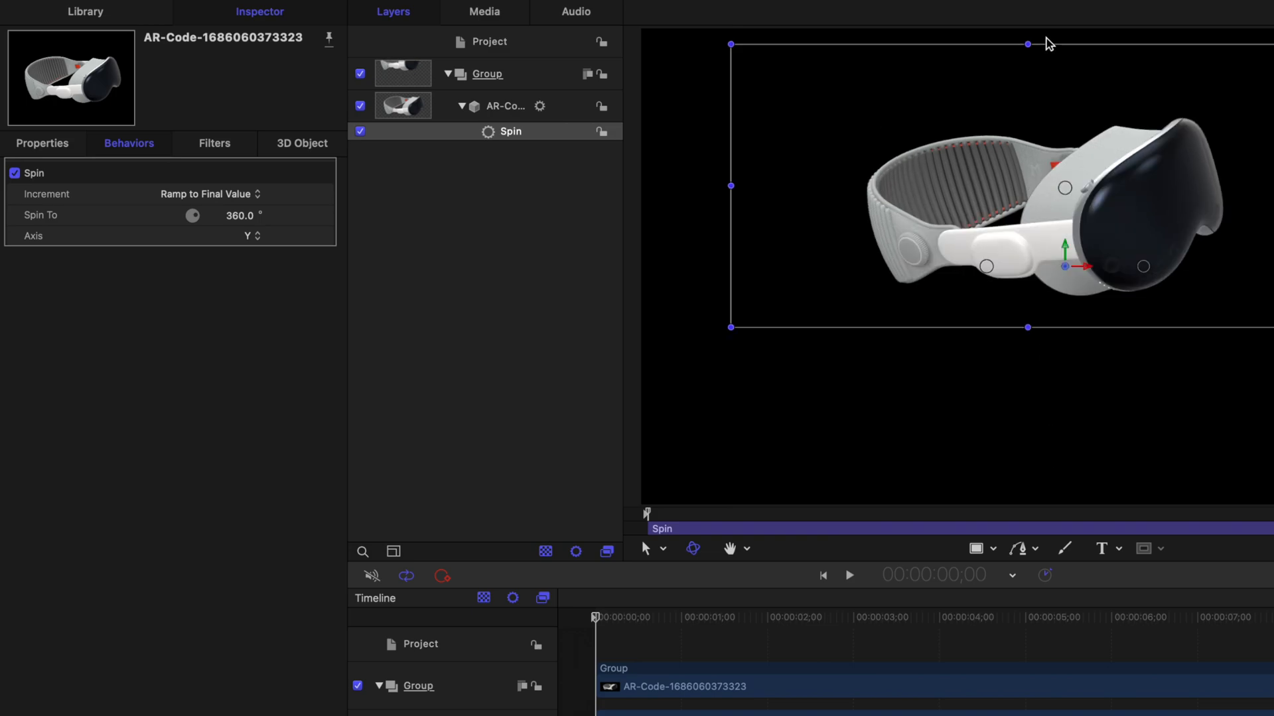
pyautogui.click(849, 575)
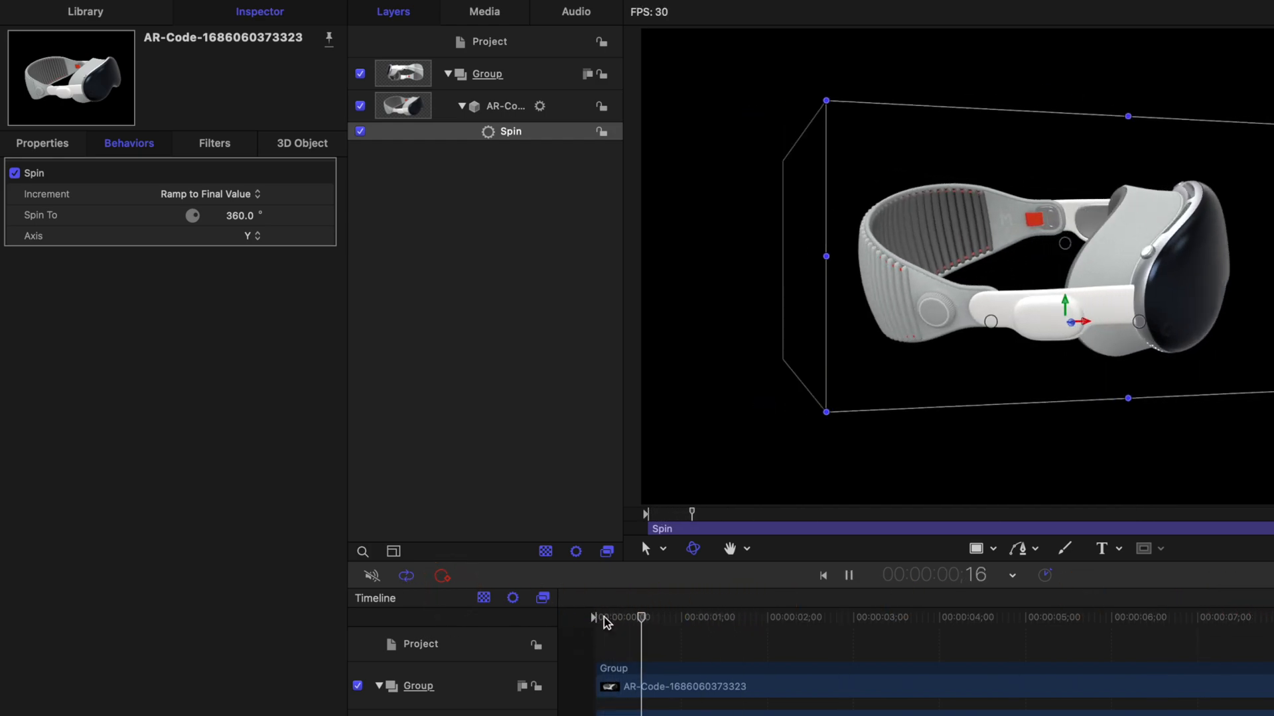
pyautogui.click(534, 53)
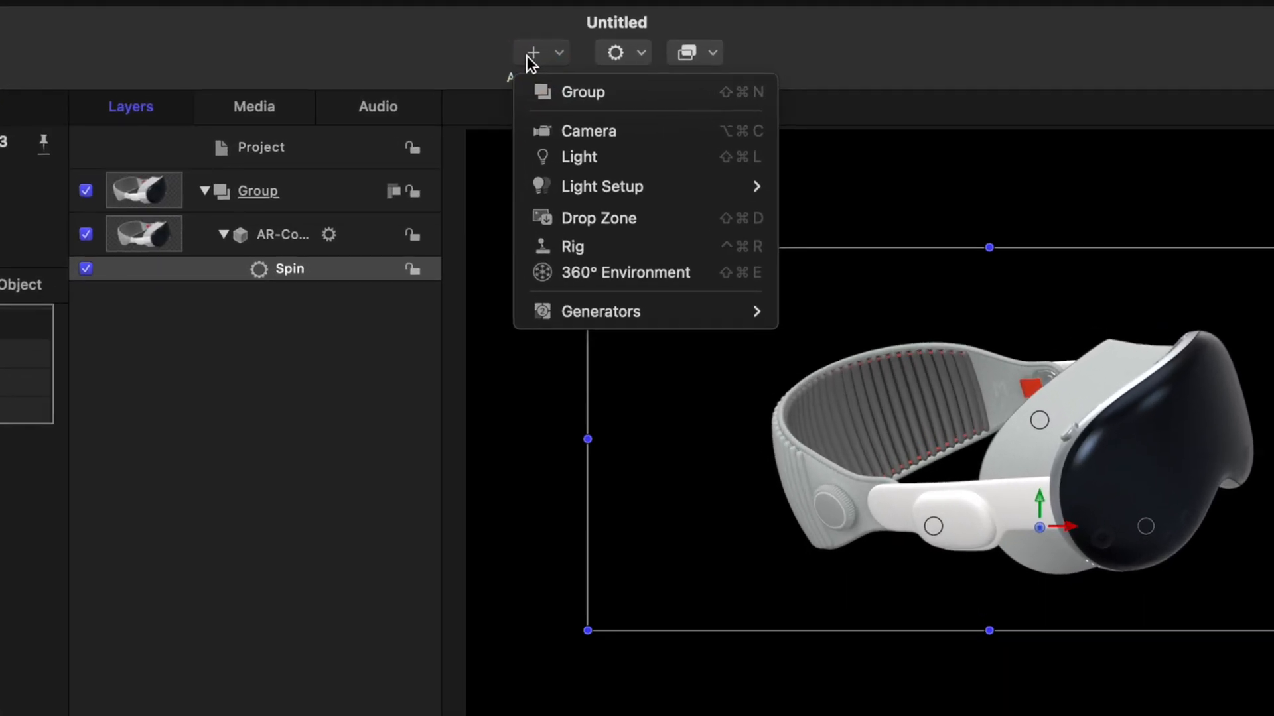
pyautogui.moveTo(645, 159)
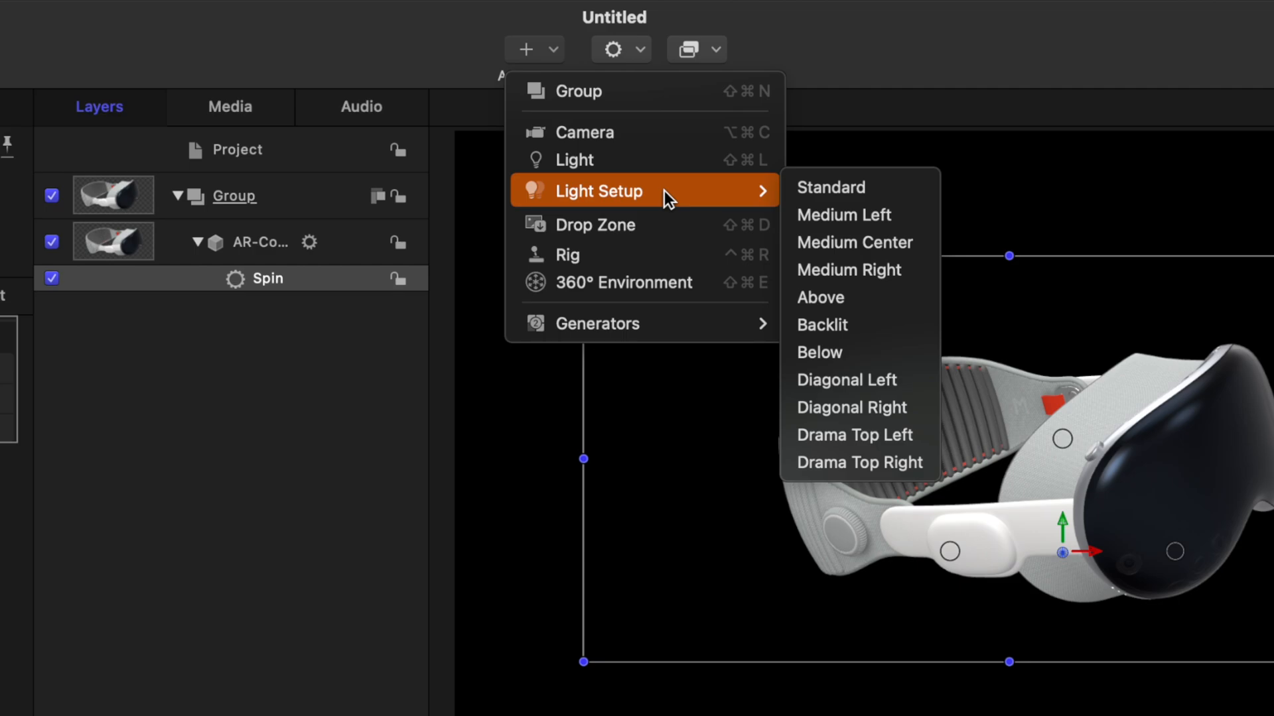
pyautogui.moveTo(837, 195)
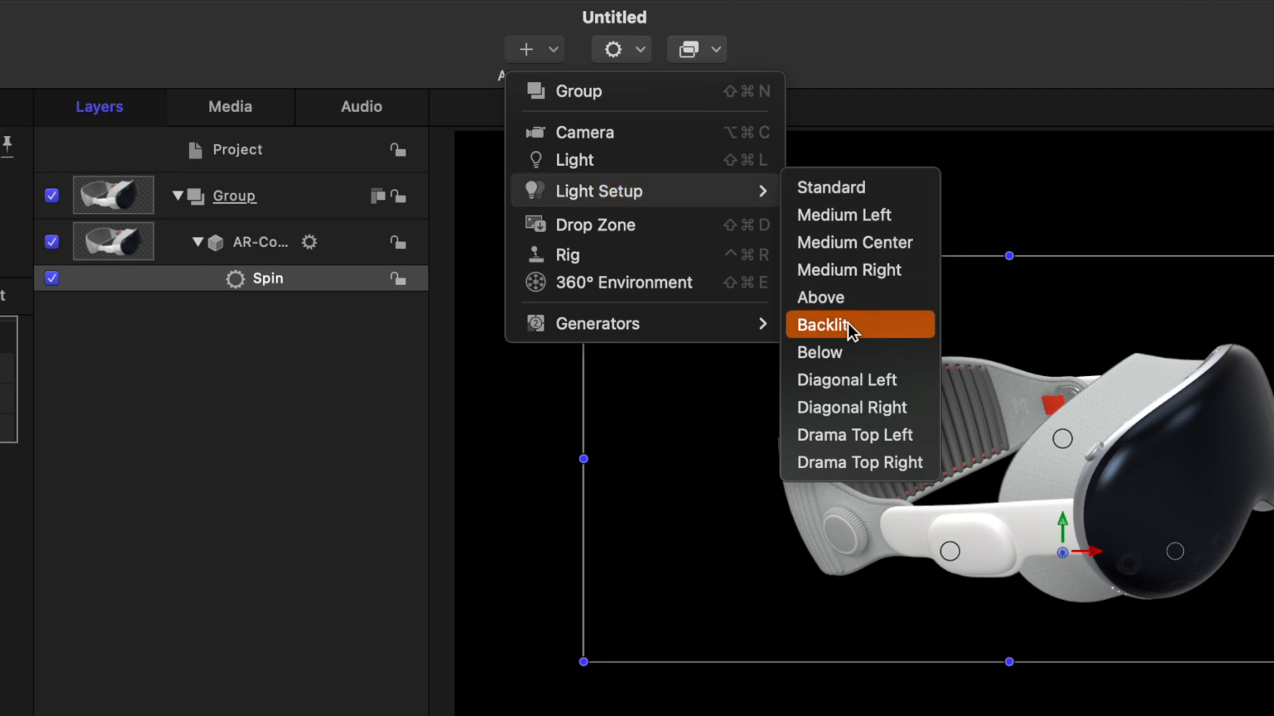
# Step: Add a Backlit light setup and switch the existing groups to 3D
pyautogui.click(823, 324)
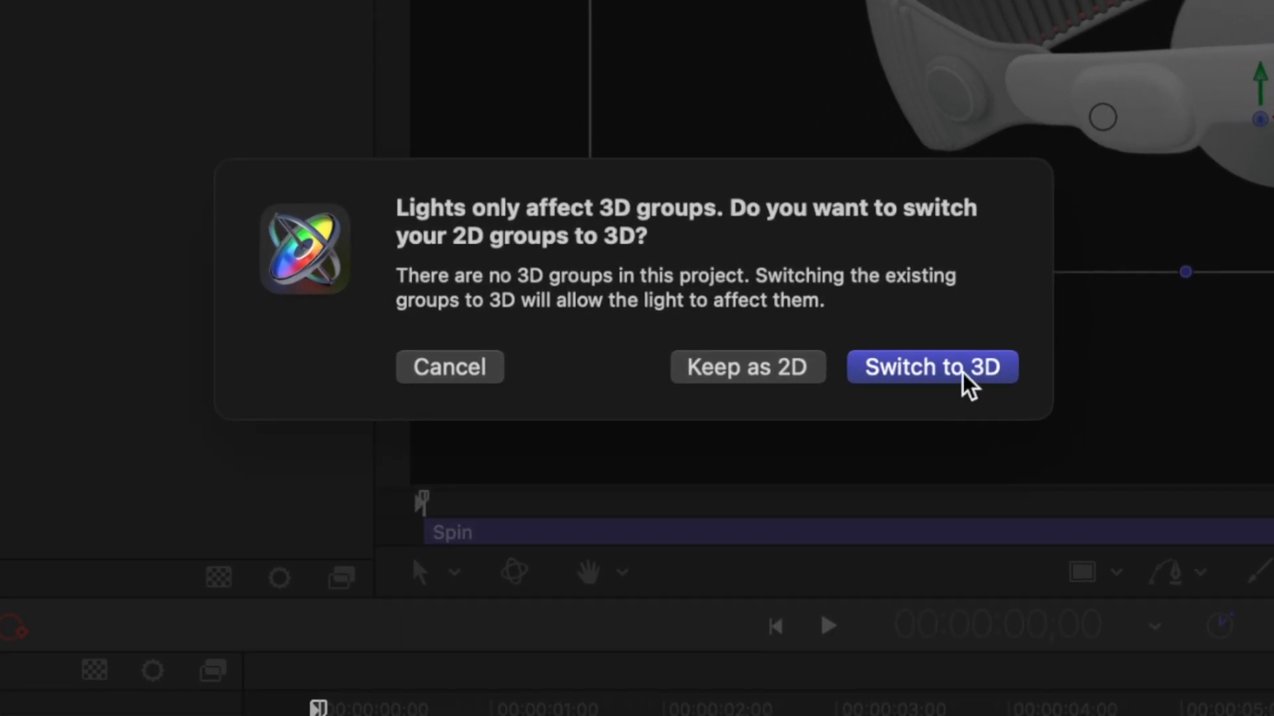
pyautogui.click(931, 366)
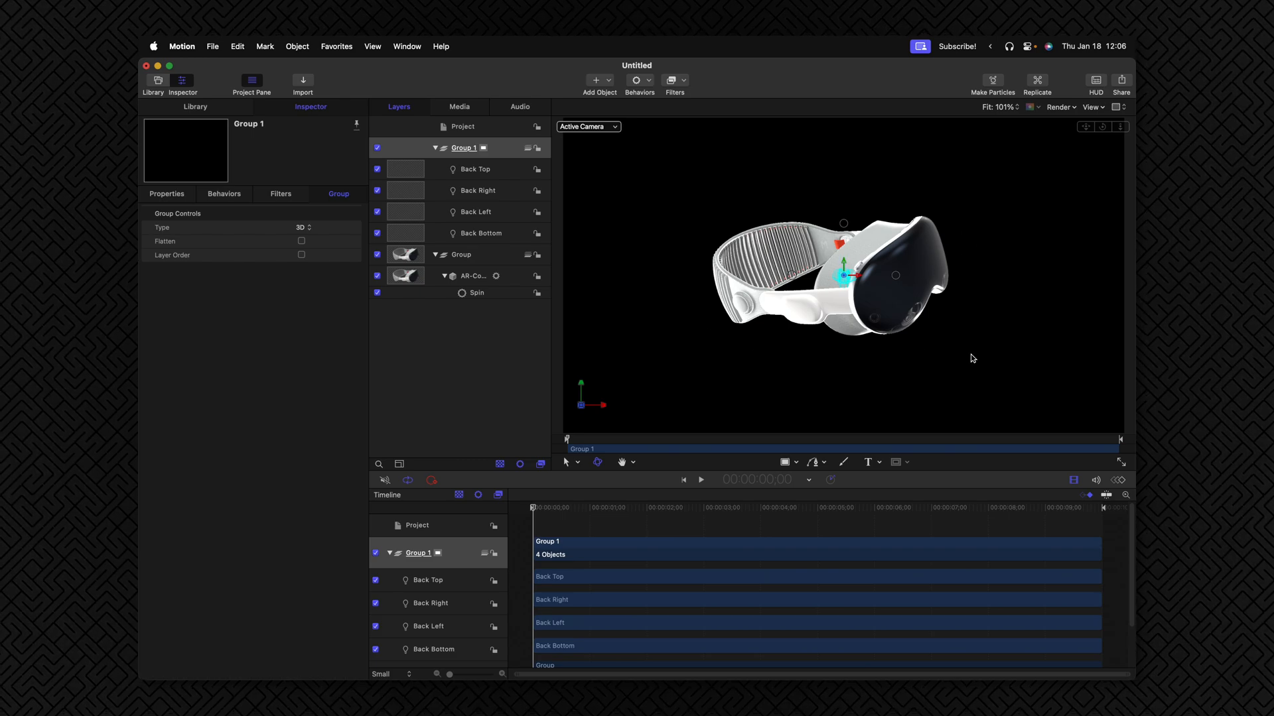
pyautogui.moveTo(639, 210)
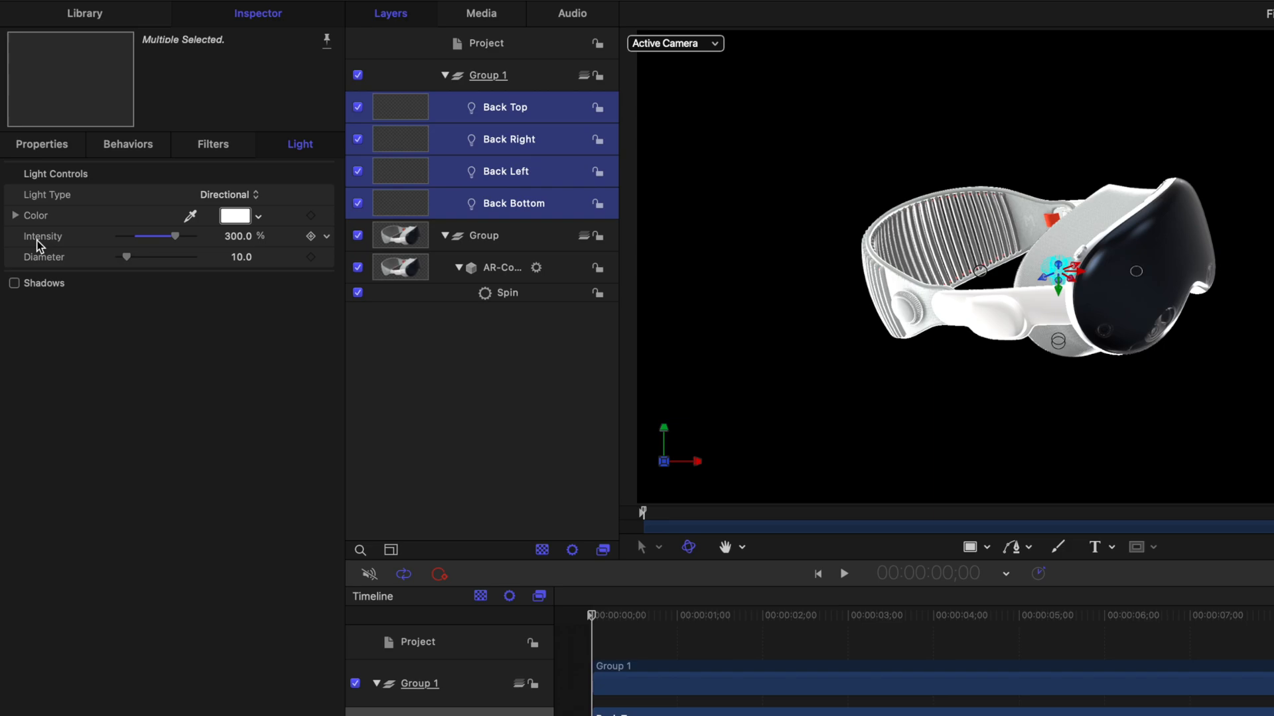
# Step: Lower the four back lights' intensity to about 31 percent
pyautogui.moveTo(175, 236); pyautogui.dragTo(118, 236)
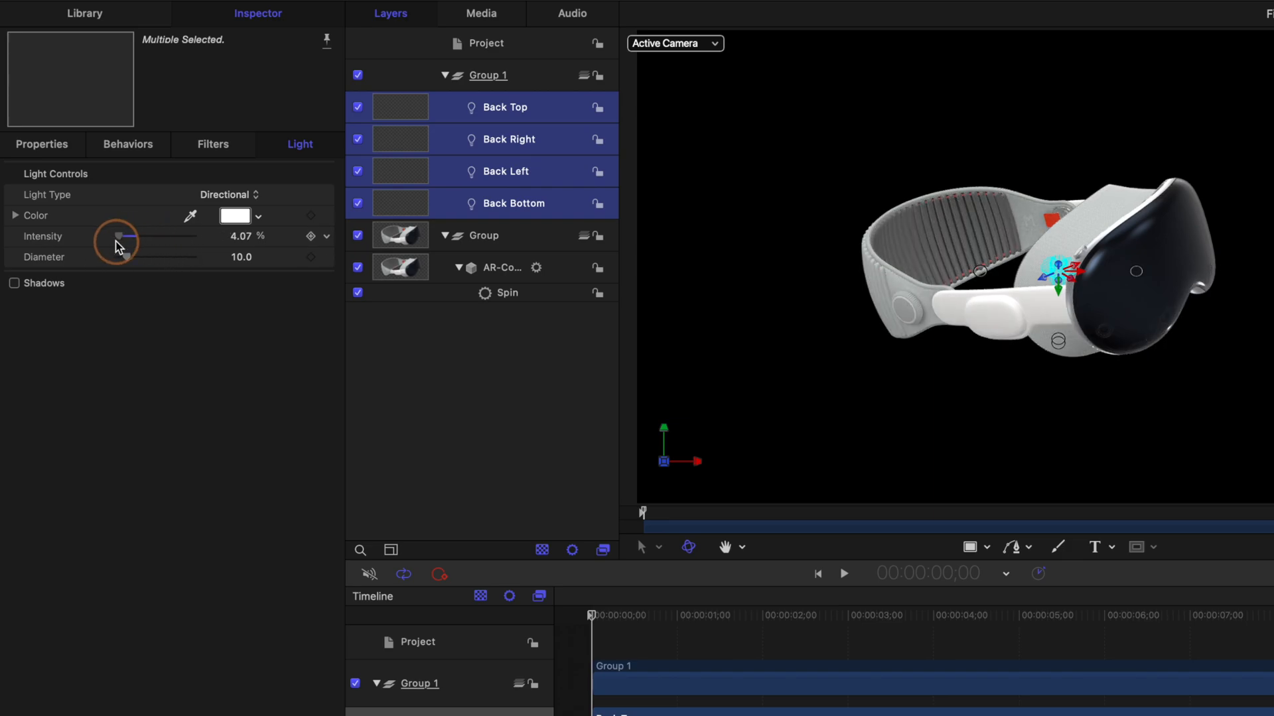
pyautogui.moveTo(123, 237); pyautogui.dragTo(114, 236)
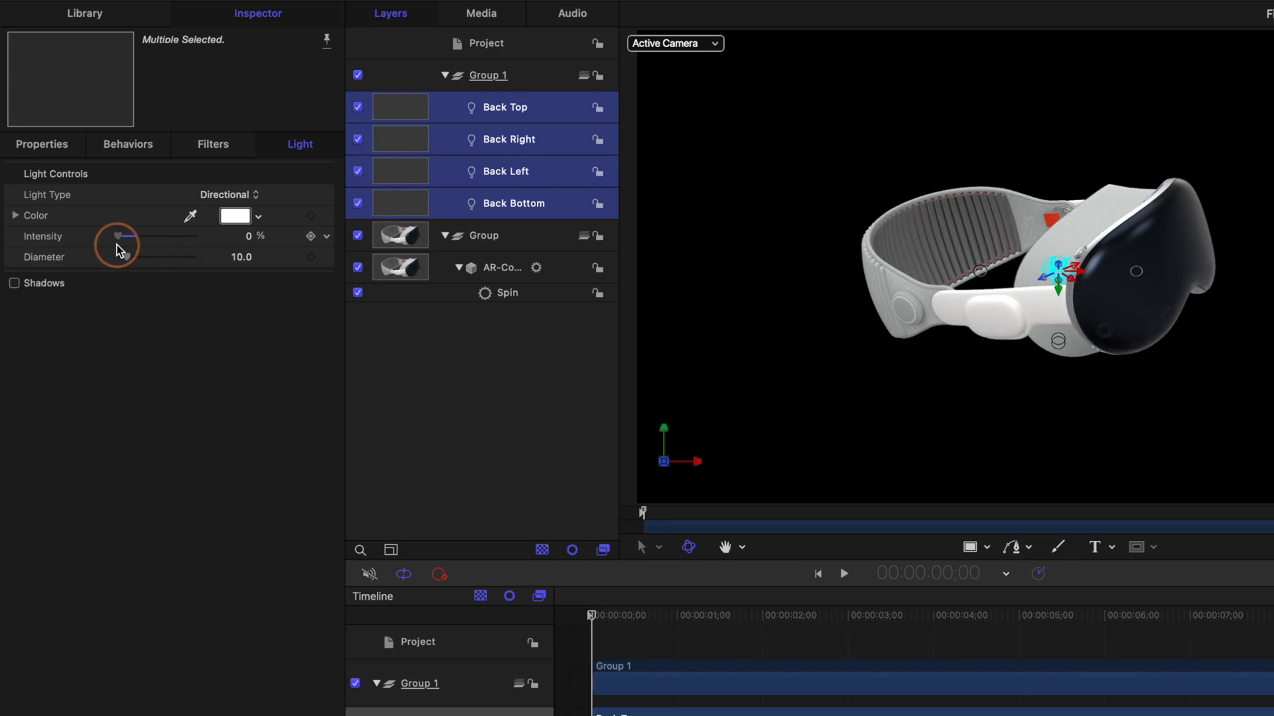
pyautogui.moveTo(114, 236); pyautogui.dragTo(130, 237)
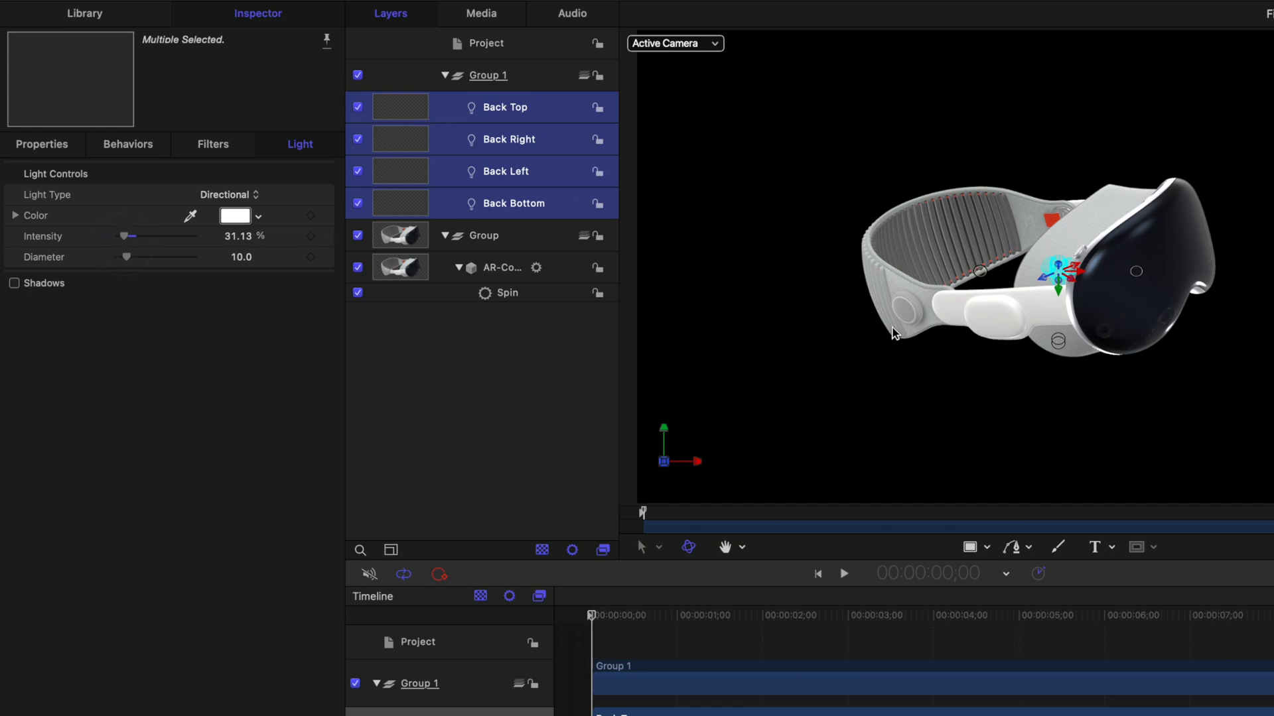
pyautogui.moveTo(591, 614); pyautogui.dragTo(719, 615)
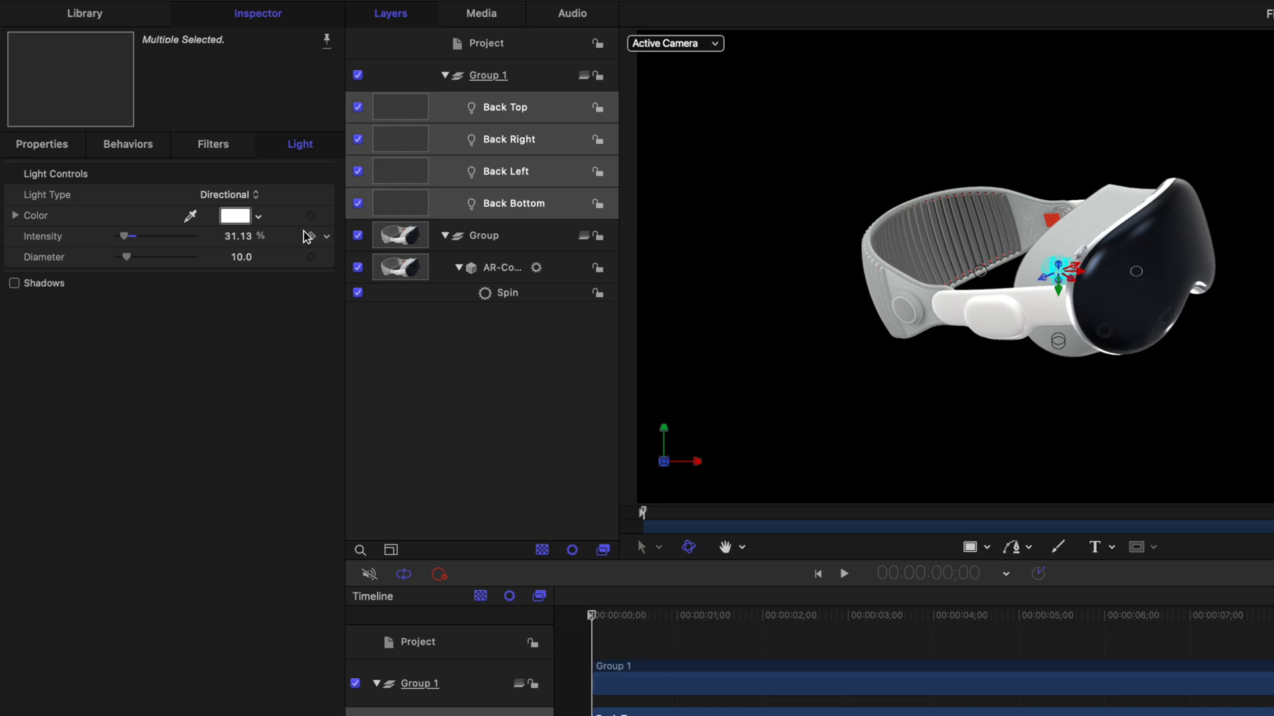
pyautogui.click(235, 215)
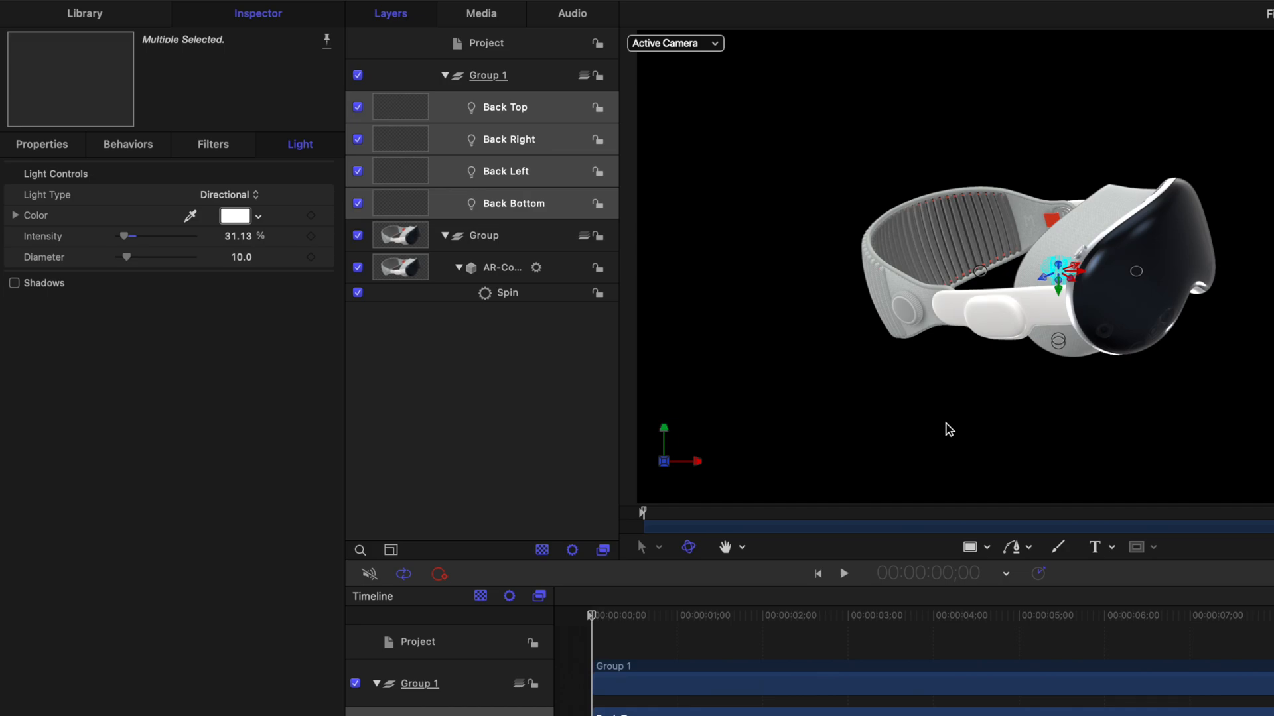
pyautogui.moveTo(918, 271)
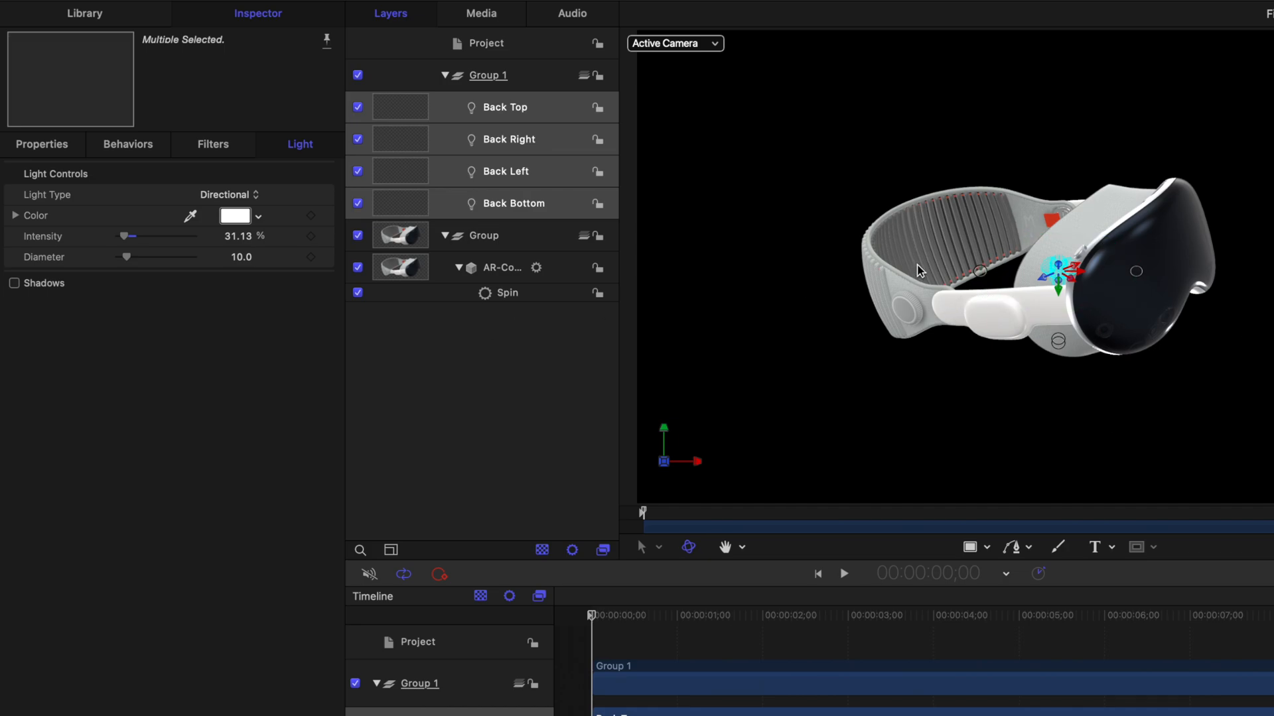
pyautogui.moveTo(1014, 313)
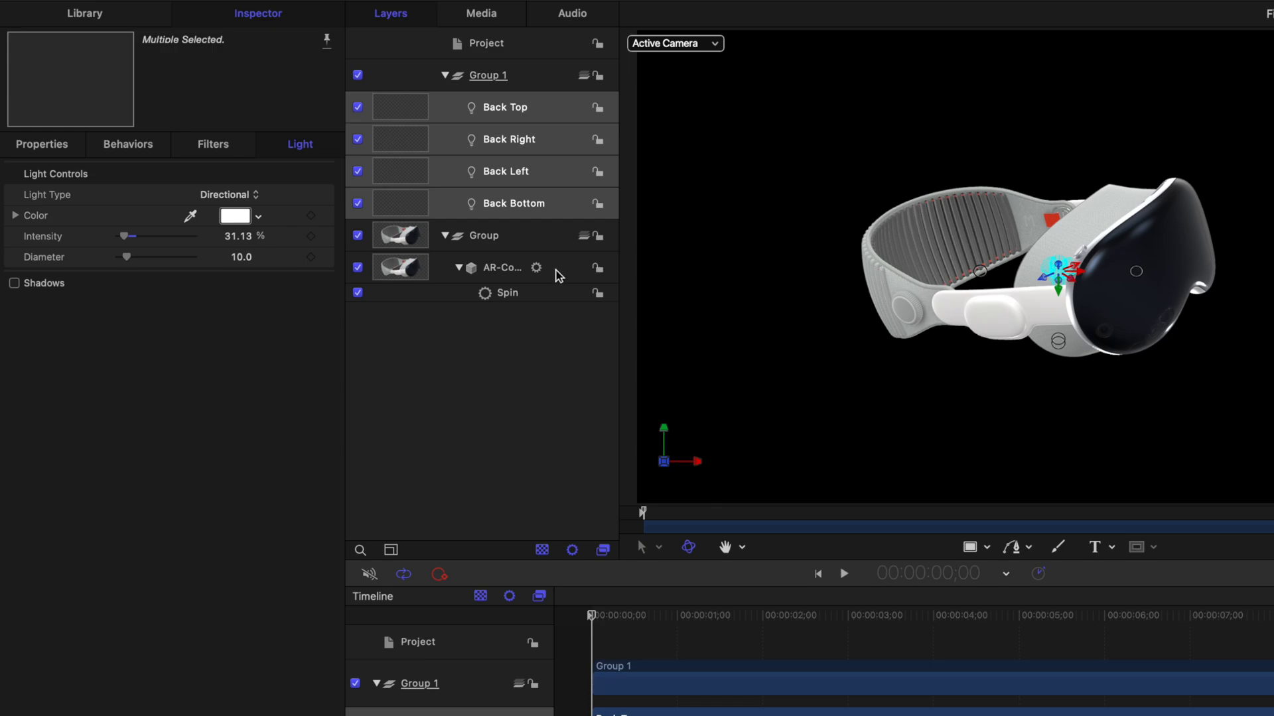
pyautogui.click(487, 51)
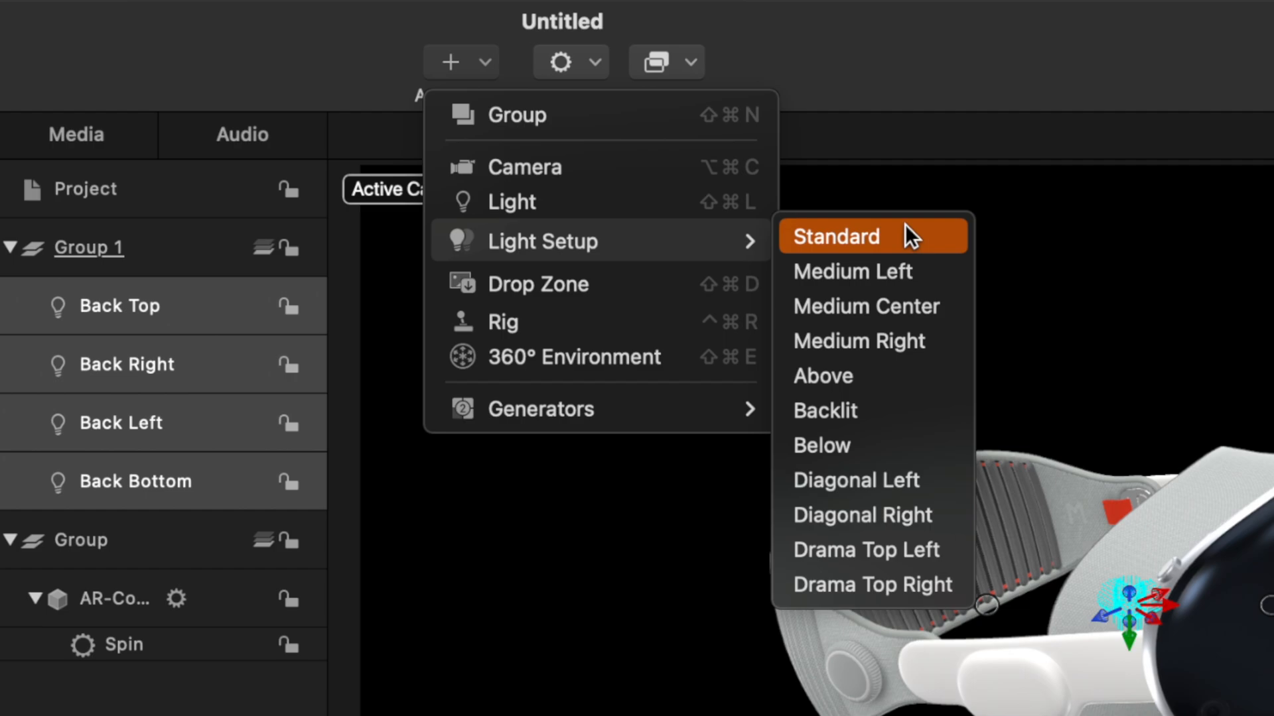
# Step: Add a Standard light setup with Fill Right, Fill Left and Key Center lights
pyautogui.click(837, 237)
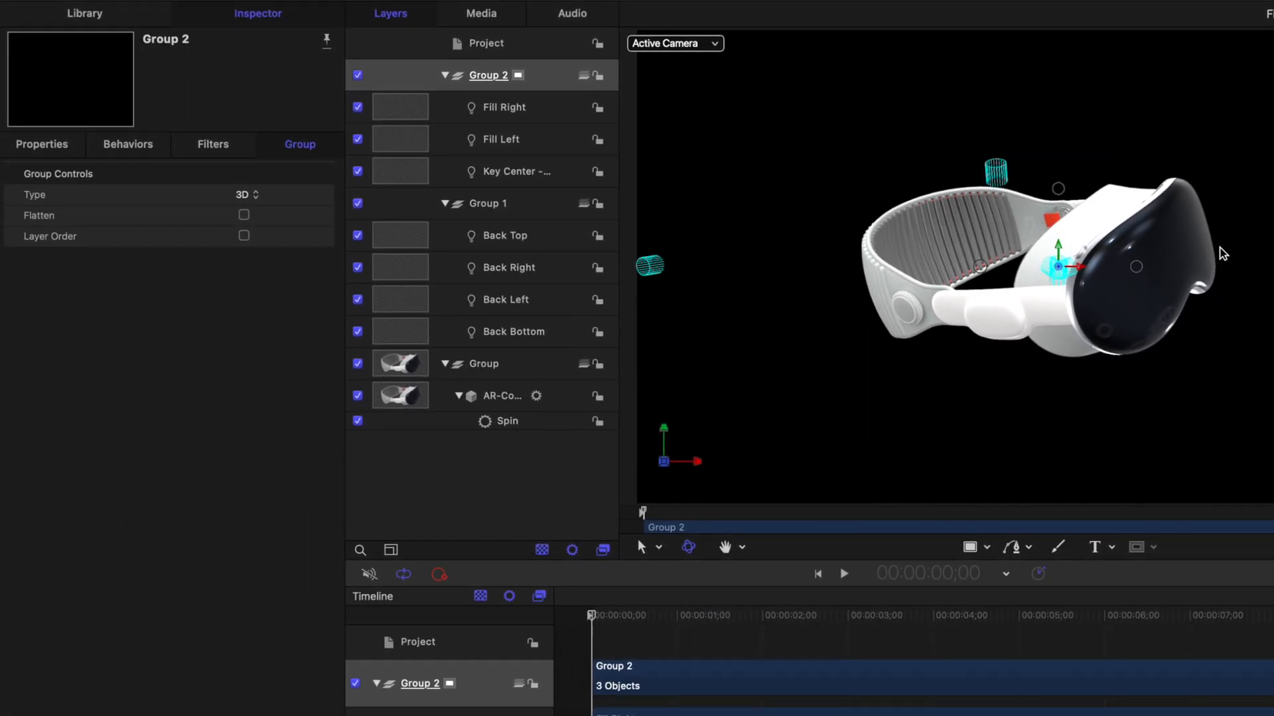
pyautogui.click(885, 614)
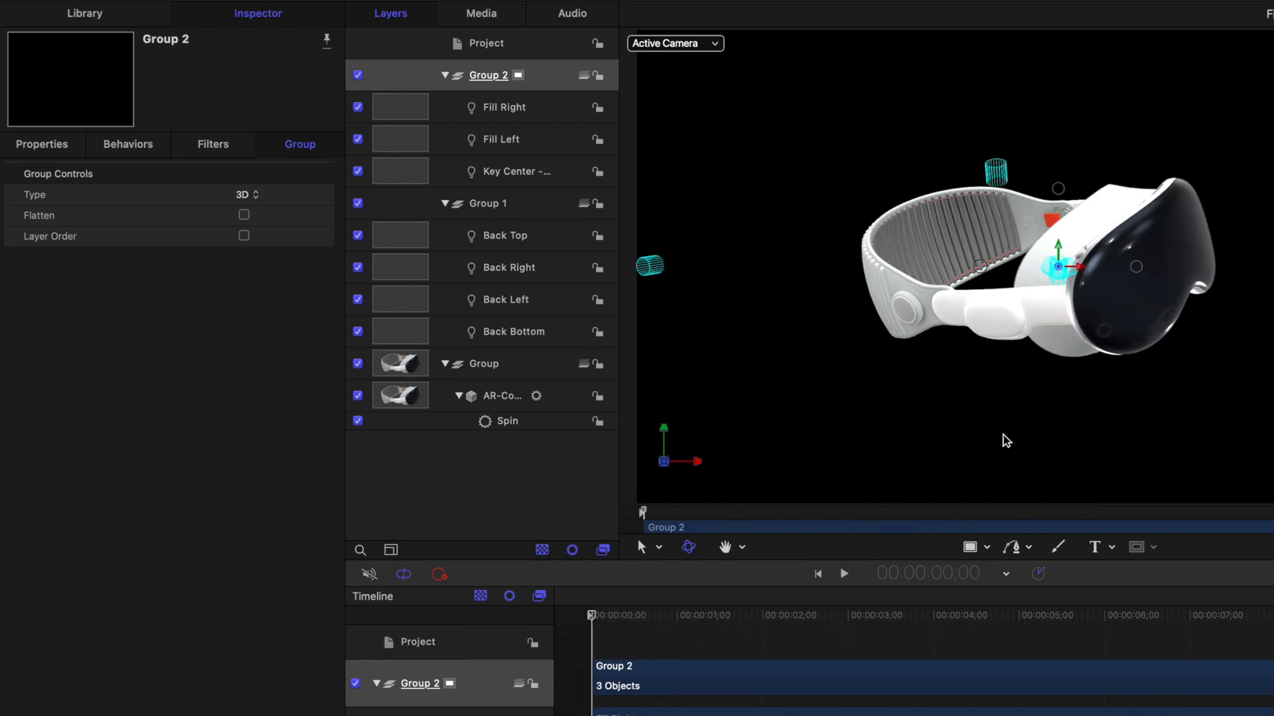
pyautogui.moveTo(1093, 293)
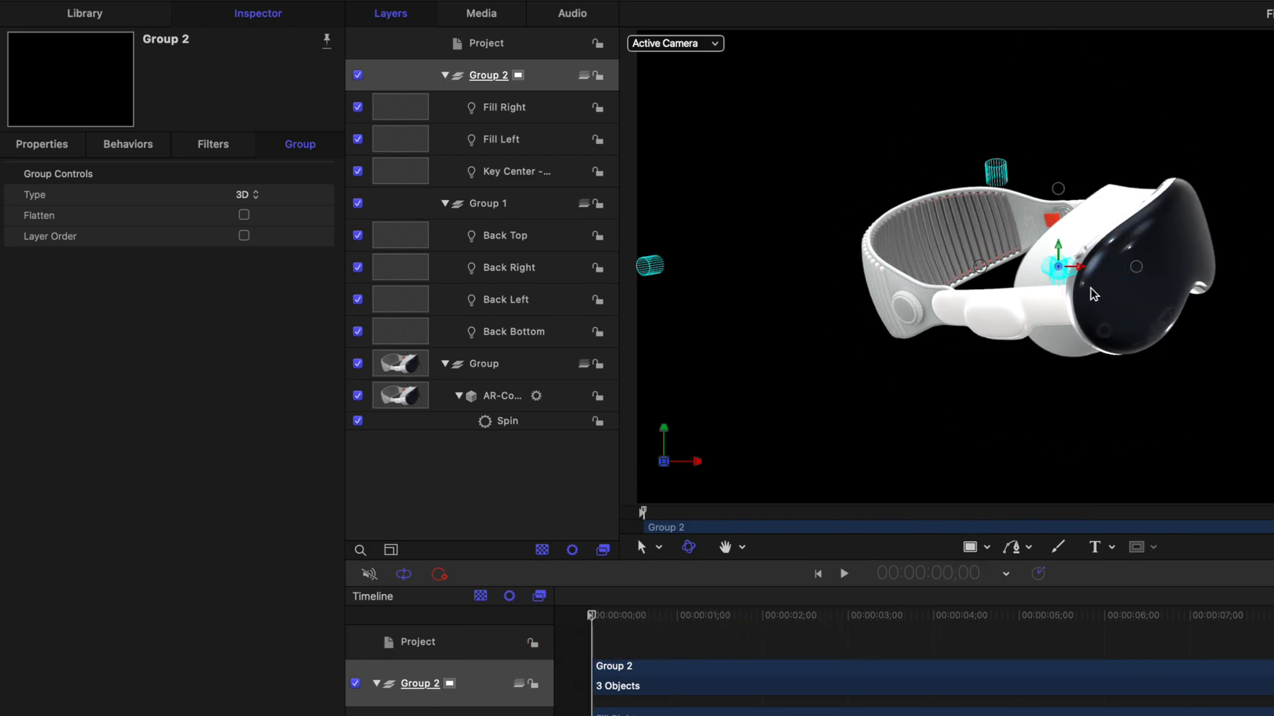
pyautogui.moveTo(452, 375)
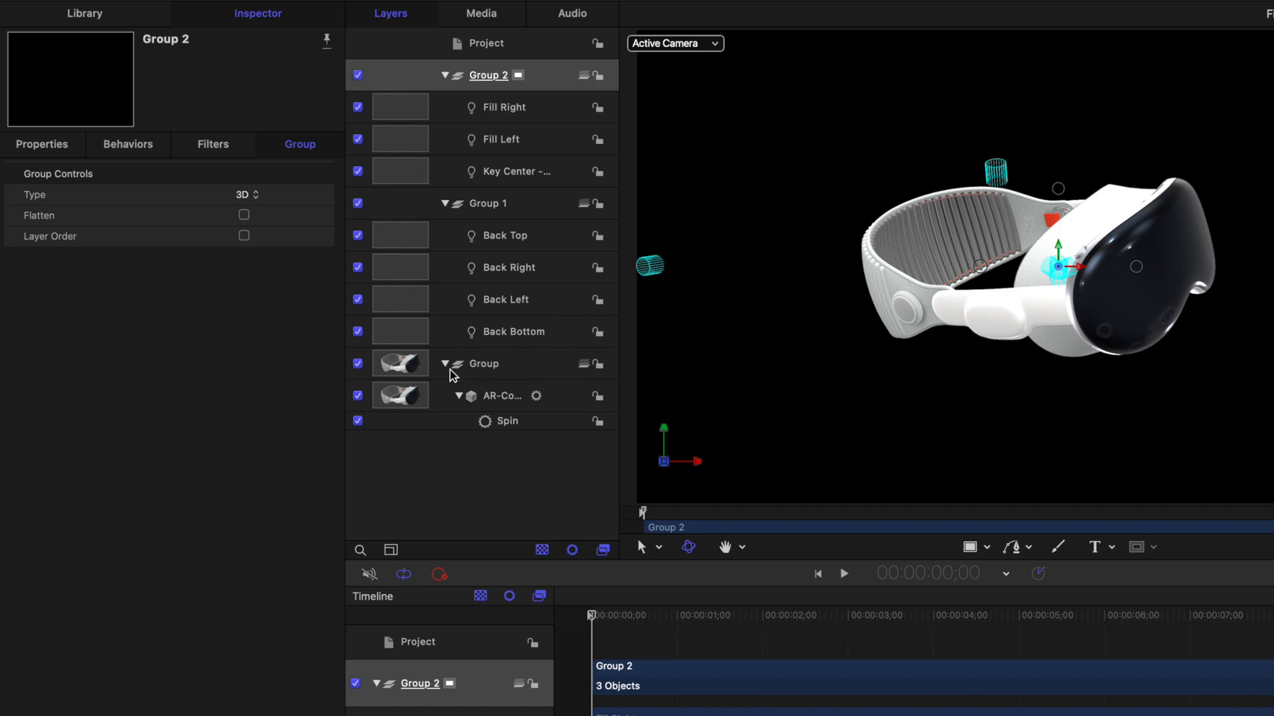
# Step: Raise the project's 3D Object Environment lighting on the headset to about 13 percent
pyautogui.click(500, 395)
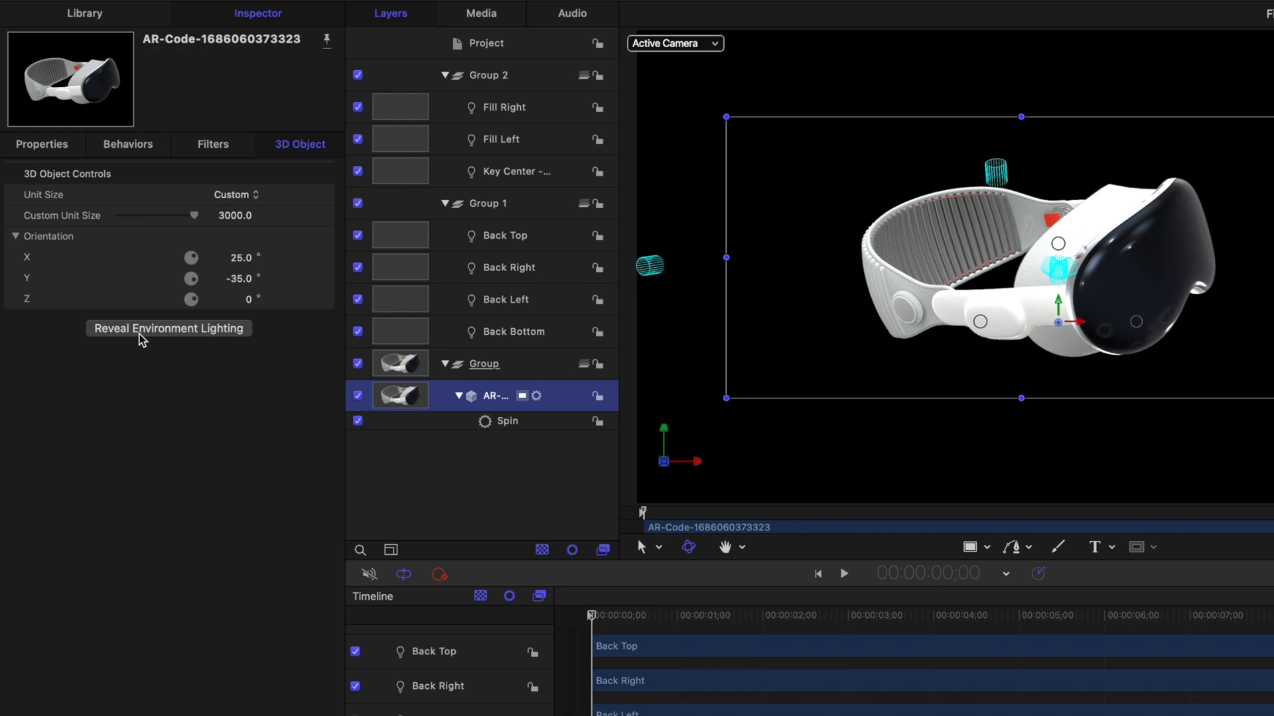
pyautogui.click(483, 43)
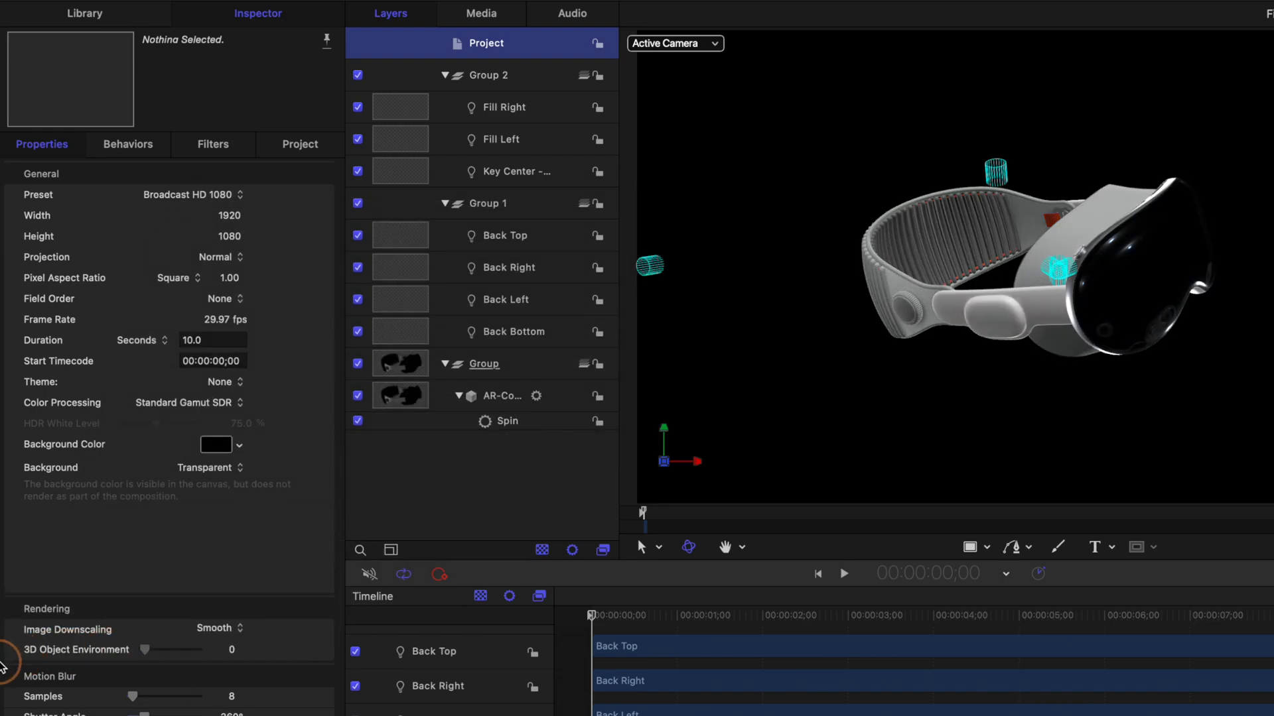
pyautogui.moveTo(126, 667)
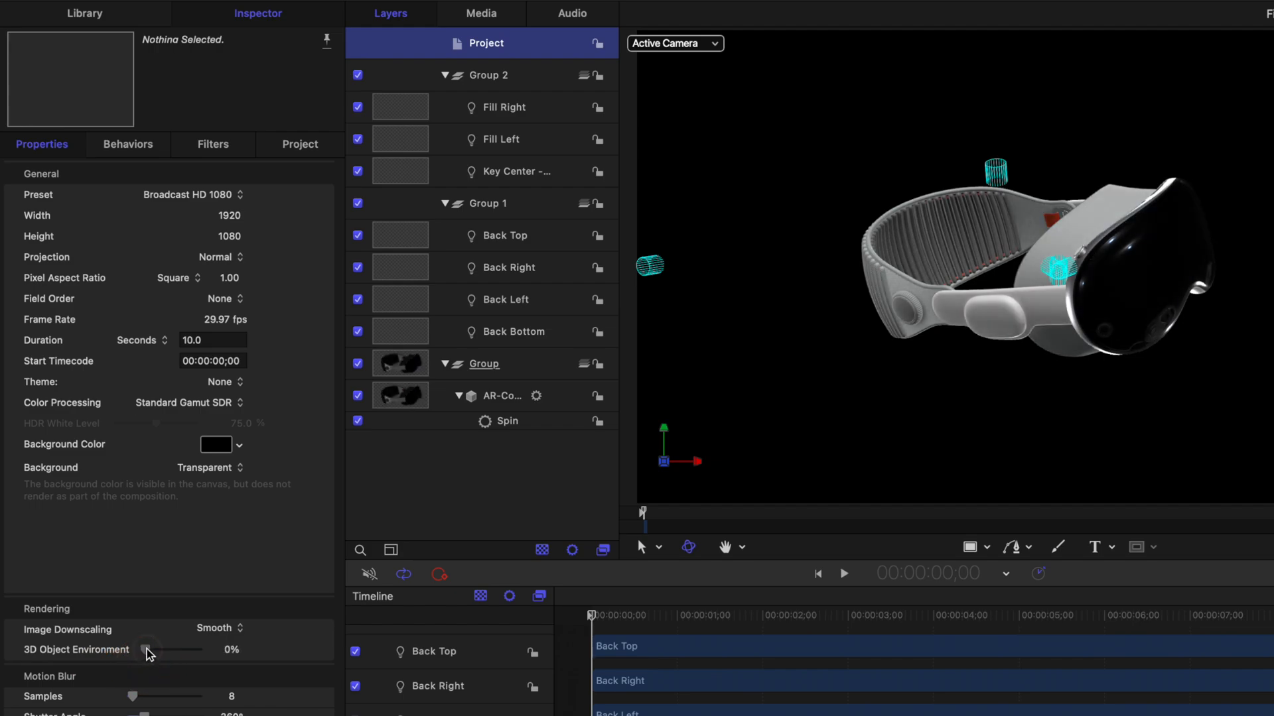
pyautogui.moveTo(148, 650); pyautogui.dragTo(156, 650)
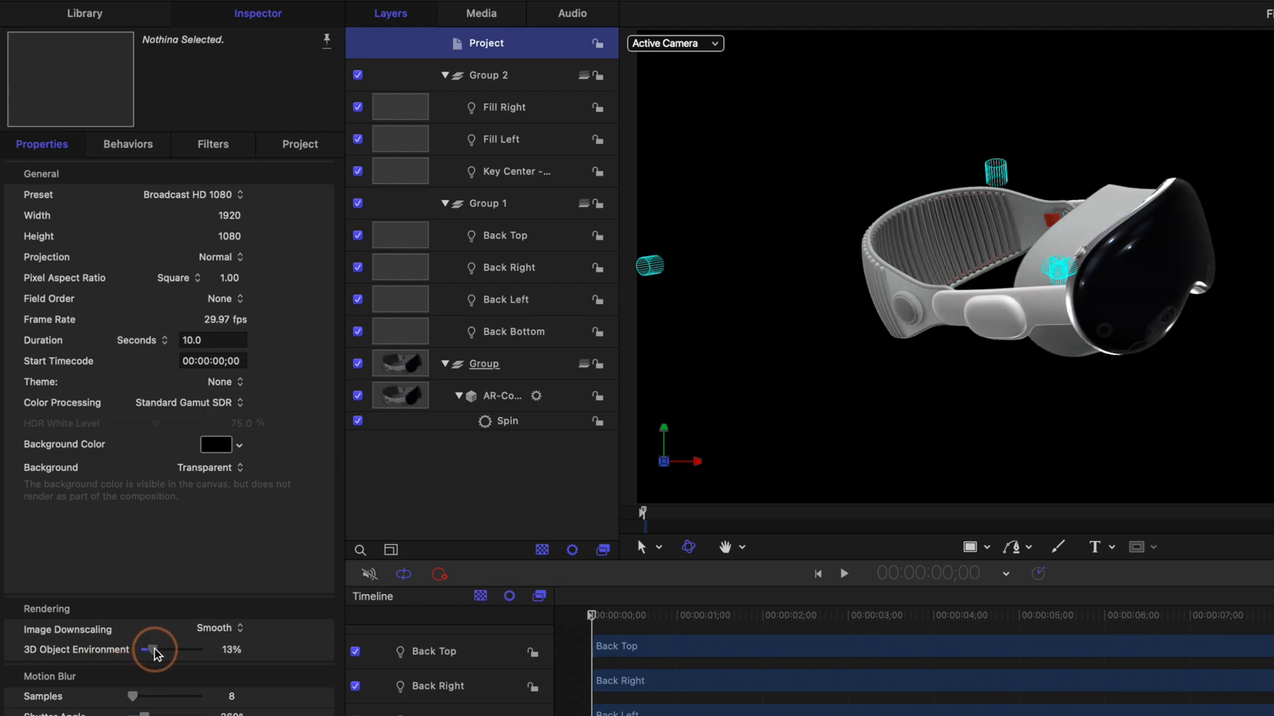
pyautogui.moveTo(149, 650); pyautogui.dragTo(158, 650)
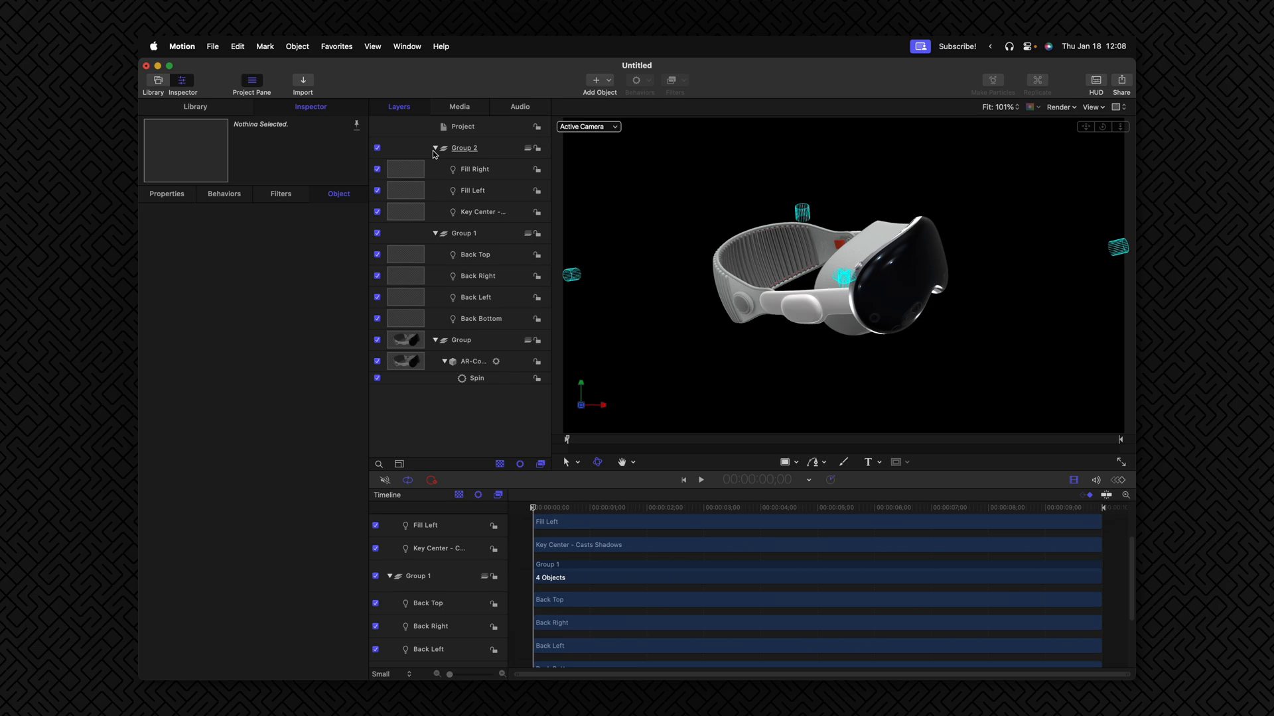
# Step: Collapse both light groups and reselect the Vision Pro 3D model
pyautogui.click(434, 148)
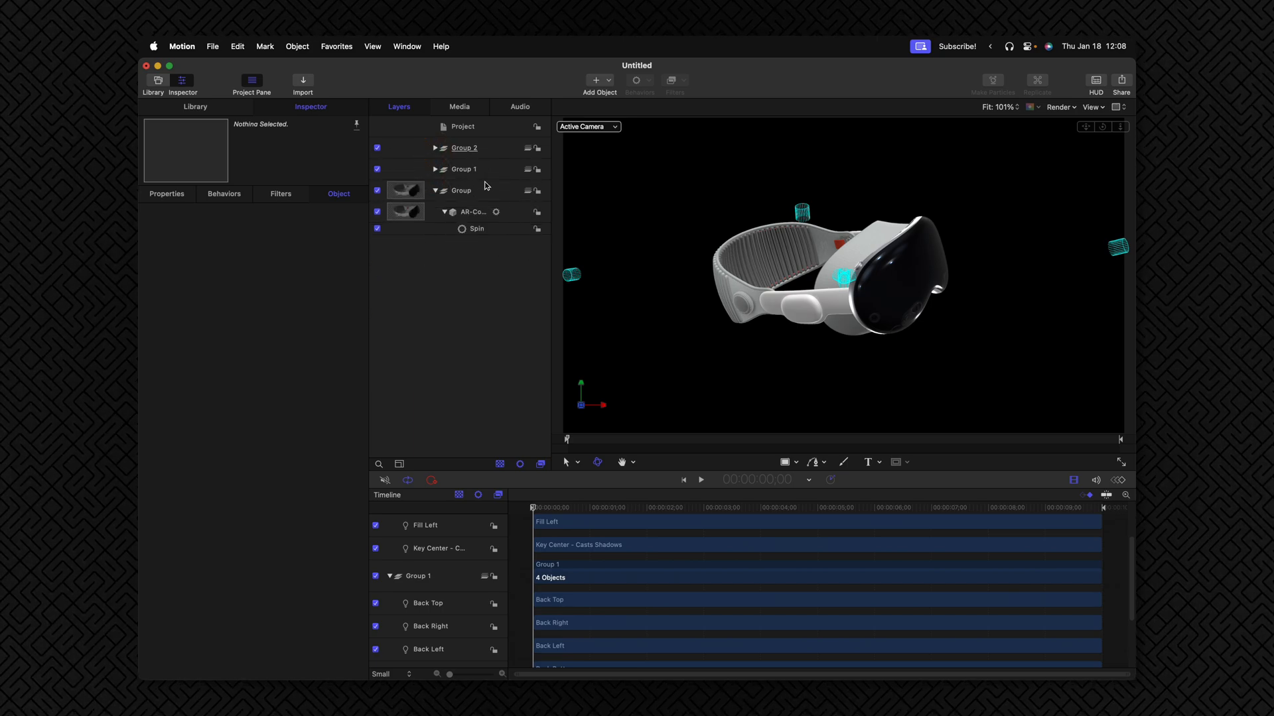
pyautogui.click(463, 148)
pyautogui.write('Standard Lighting')
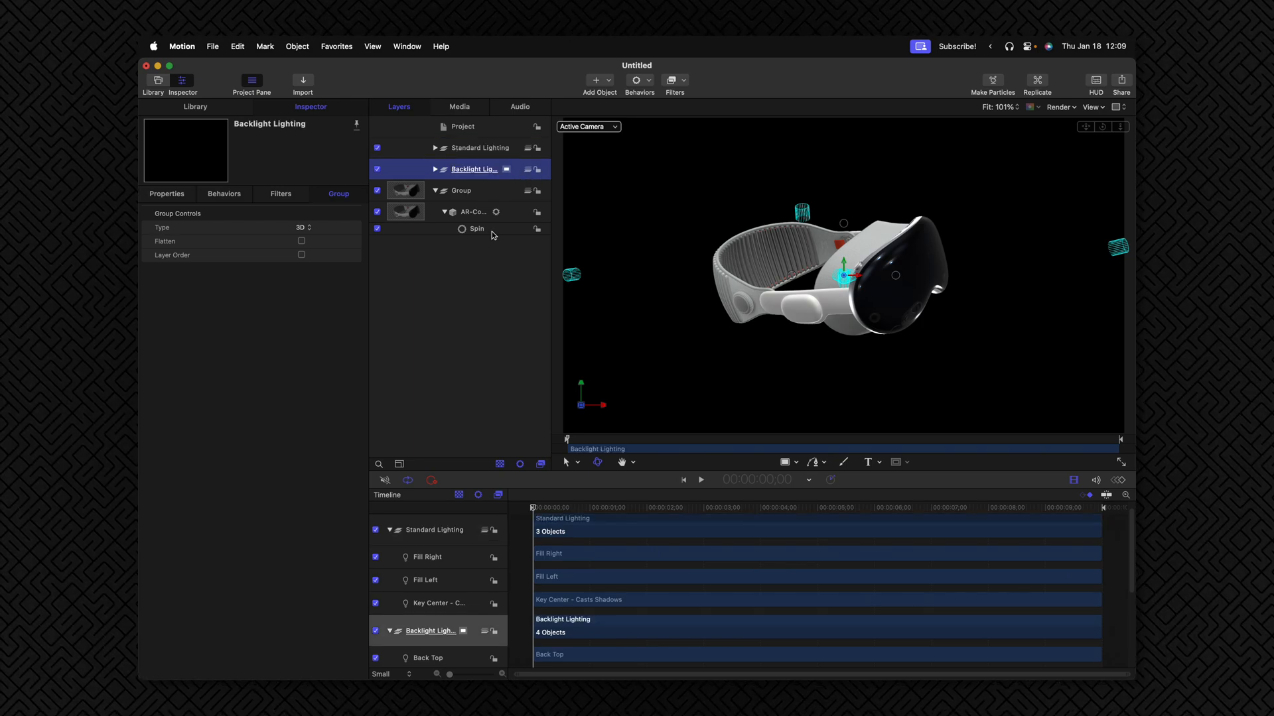
pyautogui.click(471, 213)
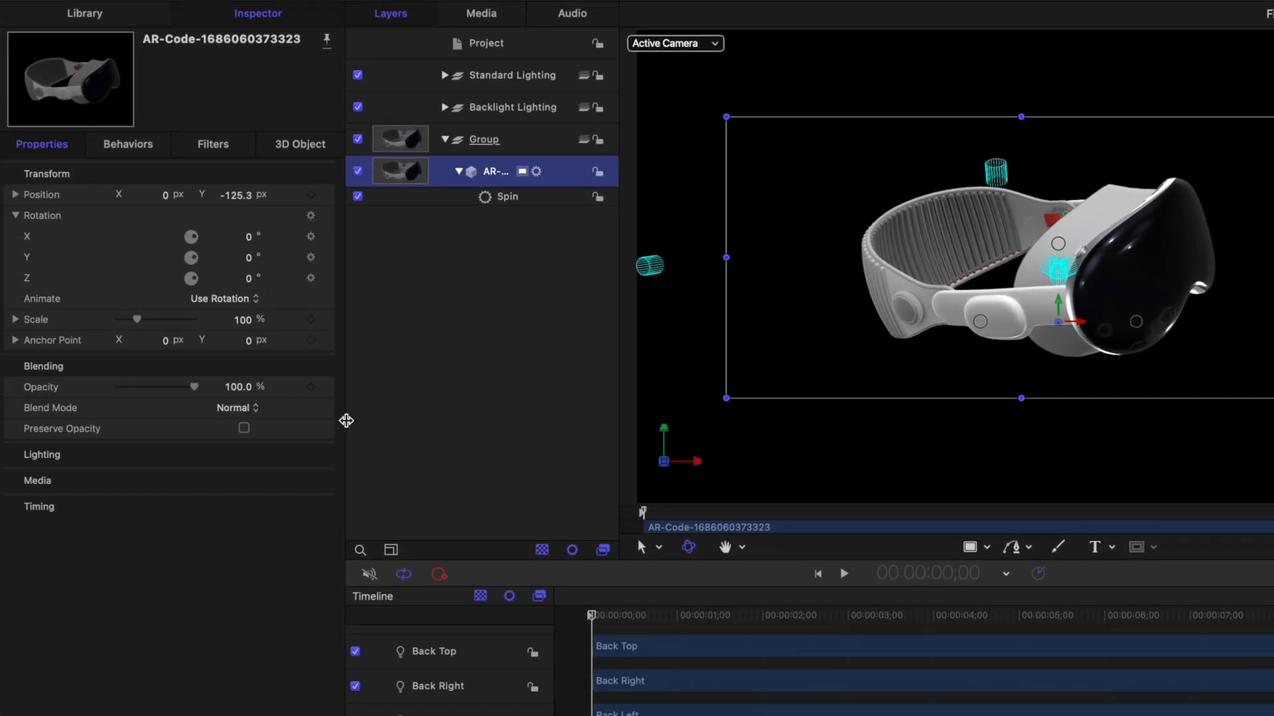
# Step: Keyframe the headset's Scale at the first frame with a value of 0 so it grows to 100%
pyautogui.moveTo(589, 614); pyautogui.dragTo(624, 615)
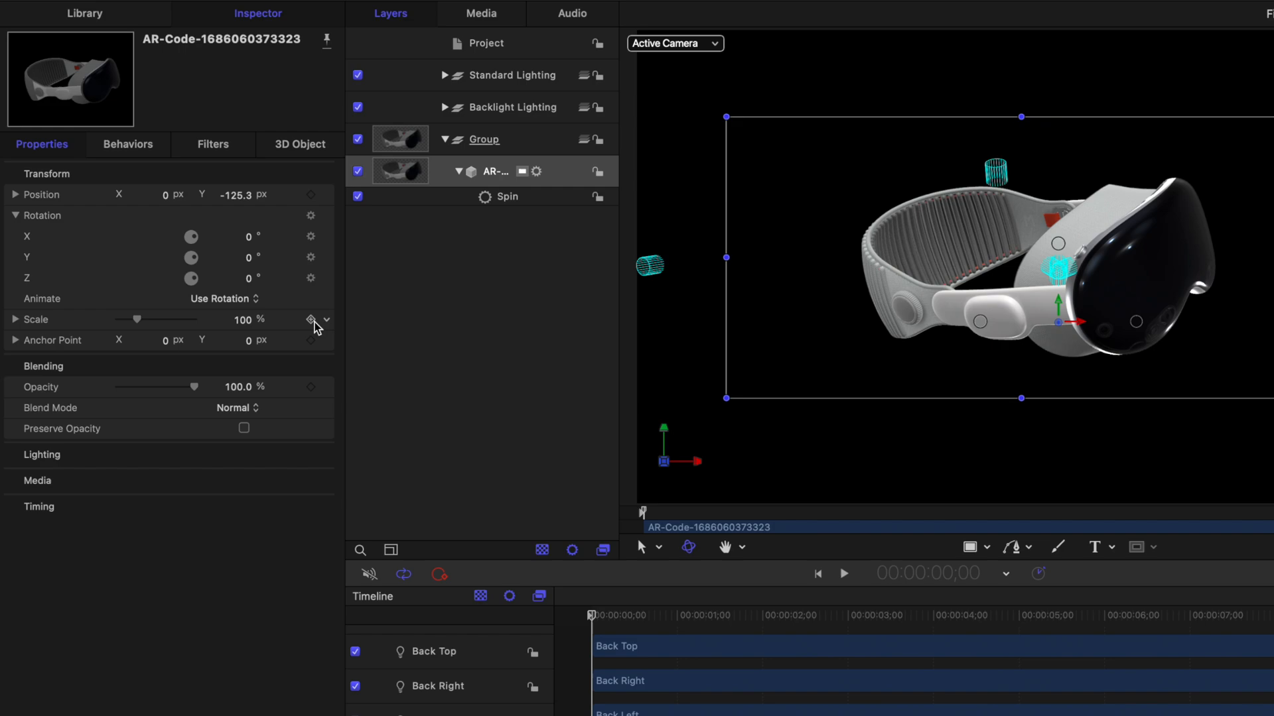
pyautogui.click(311, 320)
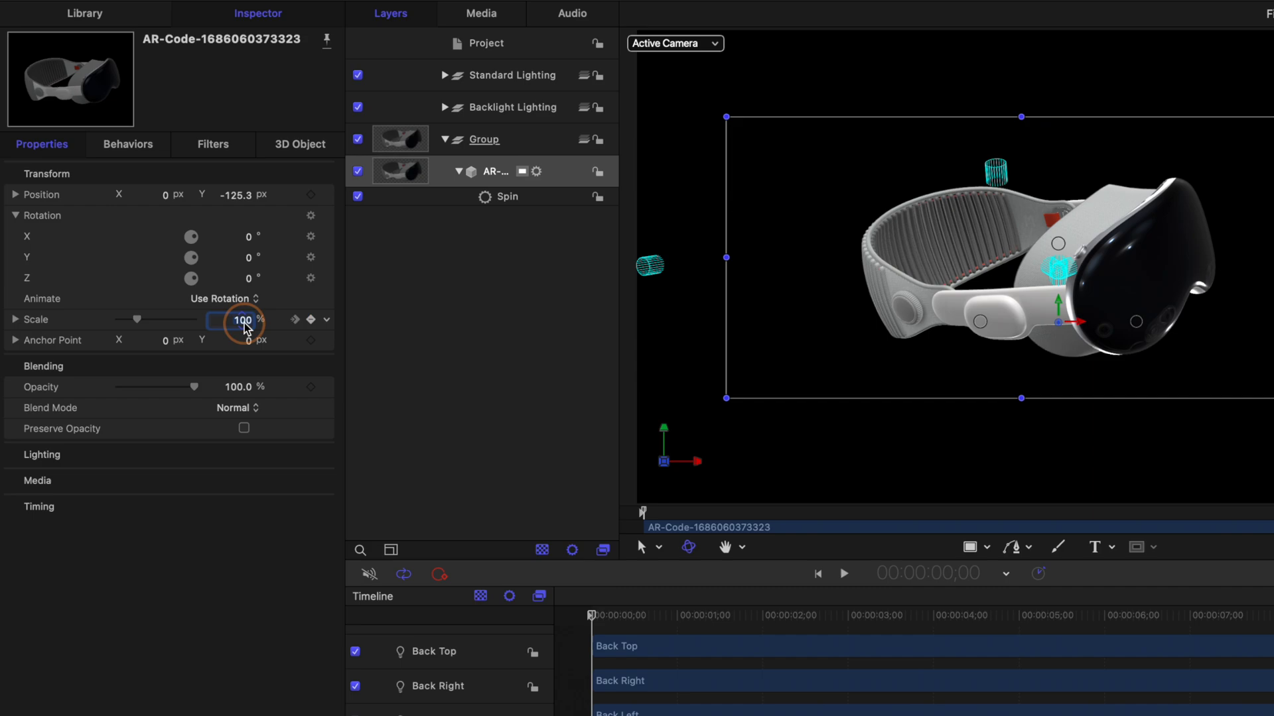
pyautogui.write('0')
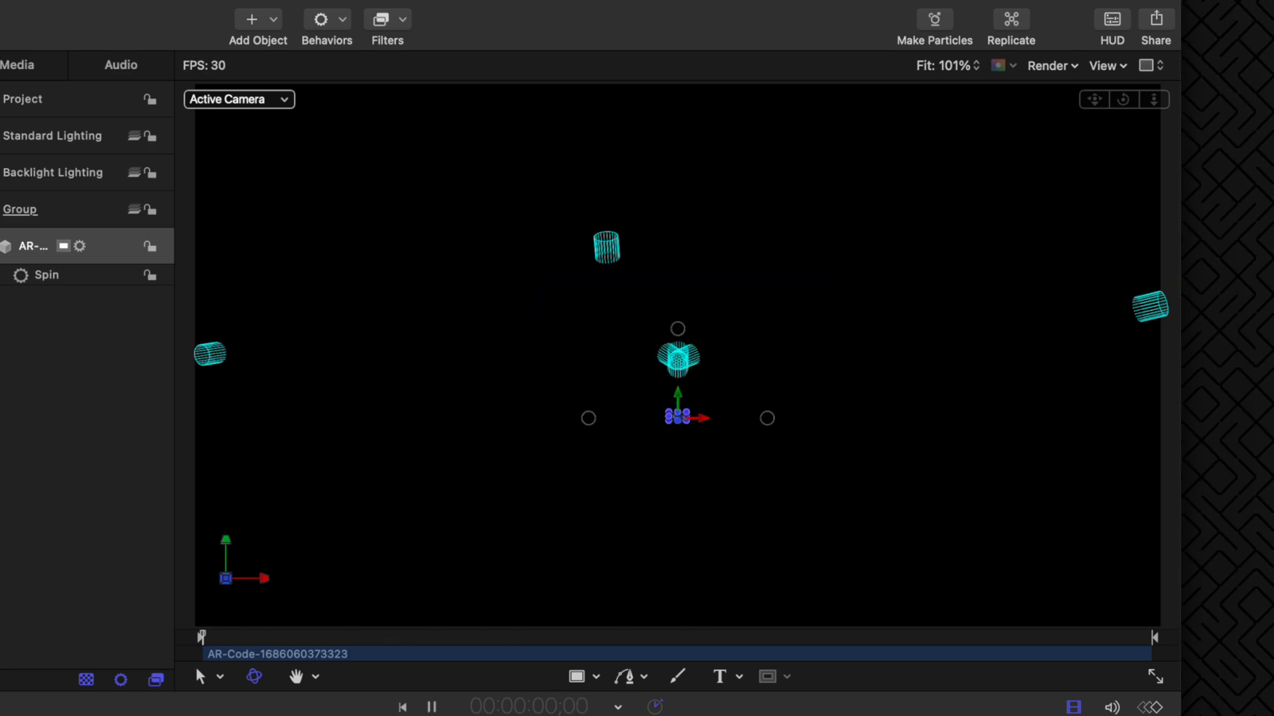
pyautogui.click(430, 706)
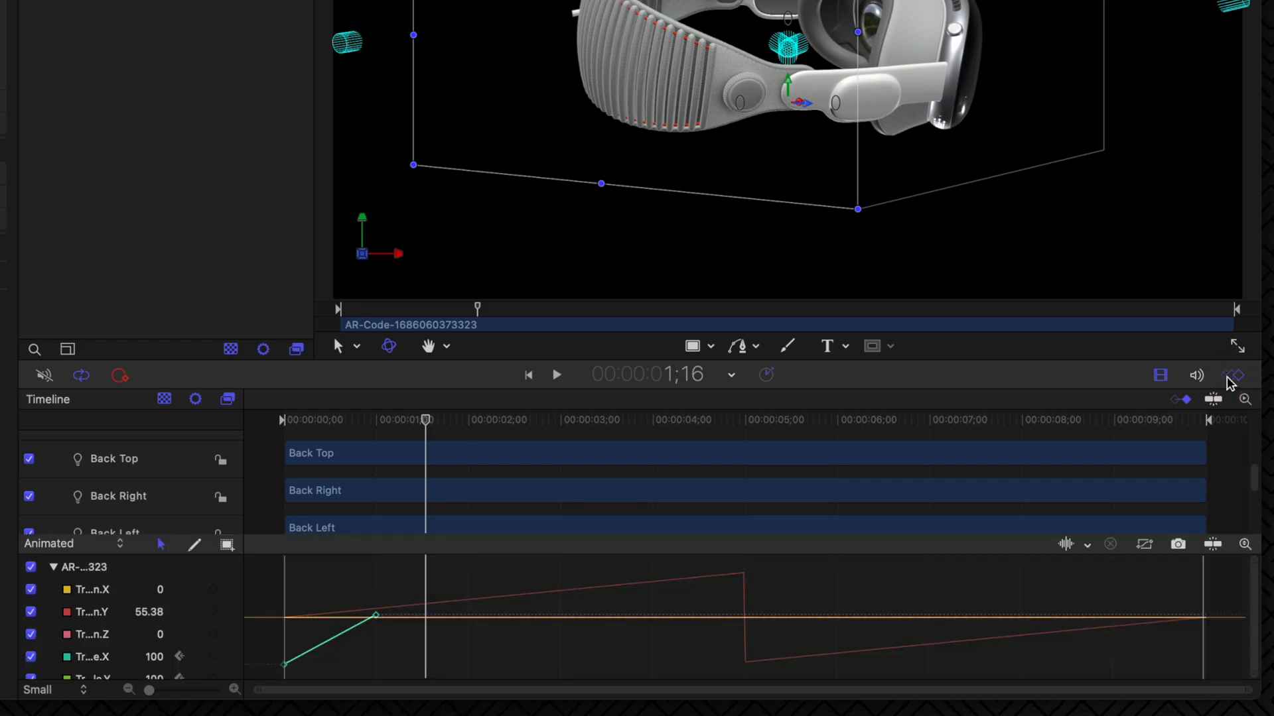
# Step: In the Keyframe Editor (Cmd+8), switch the scale keyframes to Bezier interpolation
pyautogui.press('cmd+8')
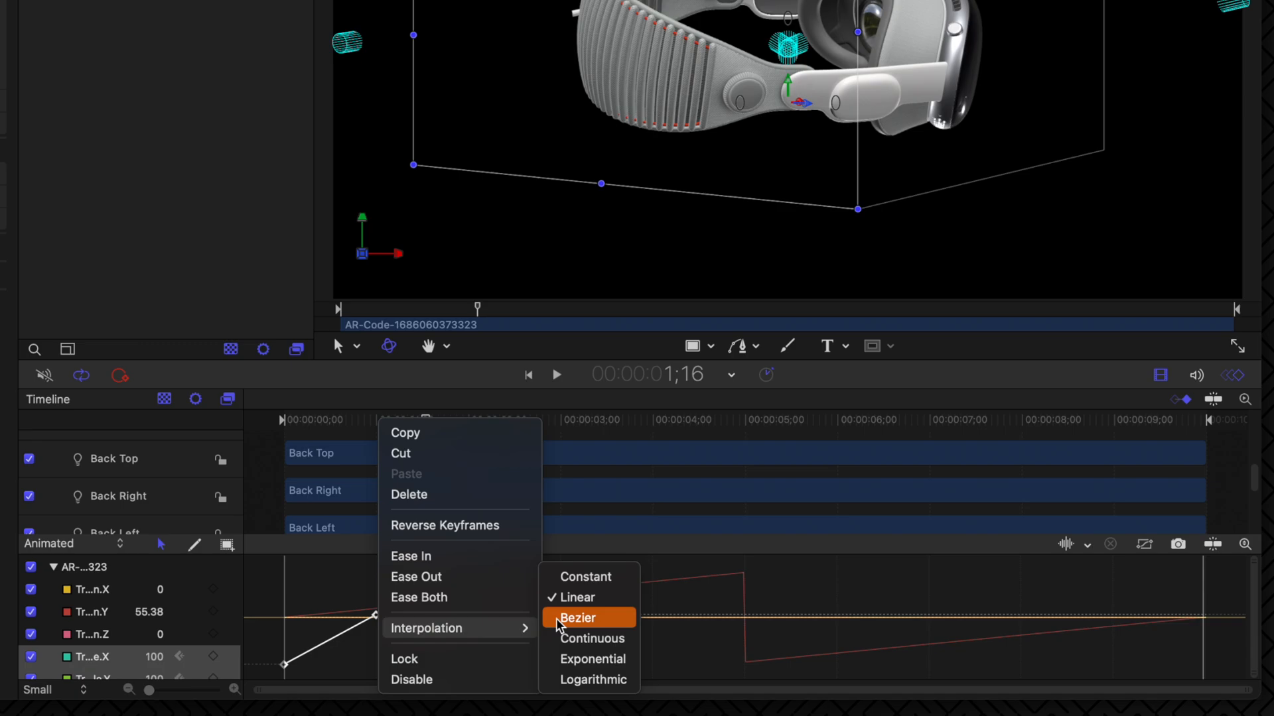
pyautogui.click(577, 618)
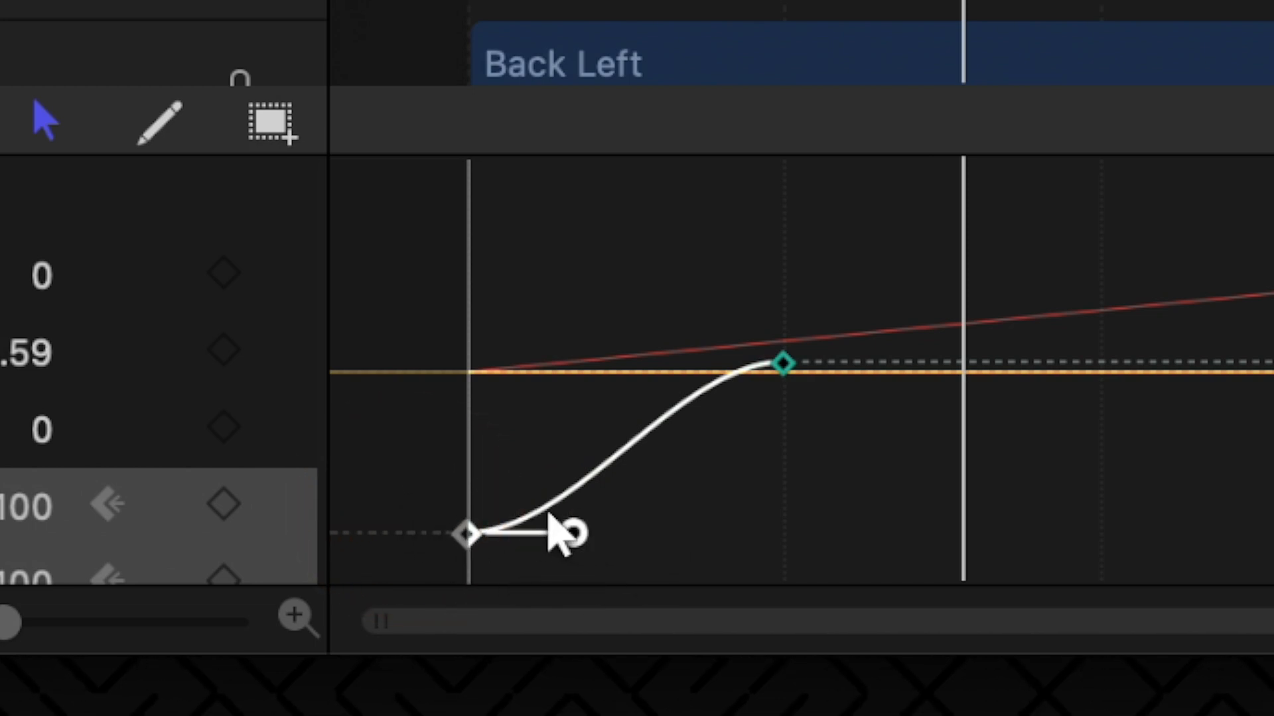
pyautogui.click(569, 532)
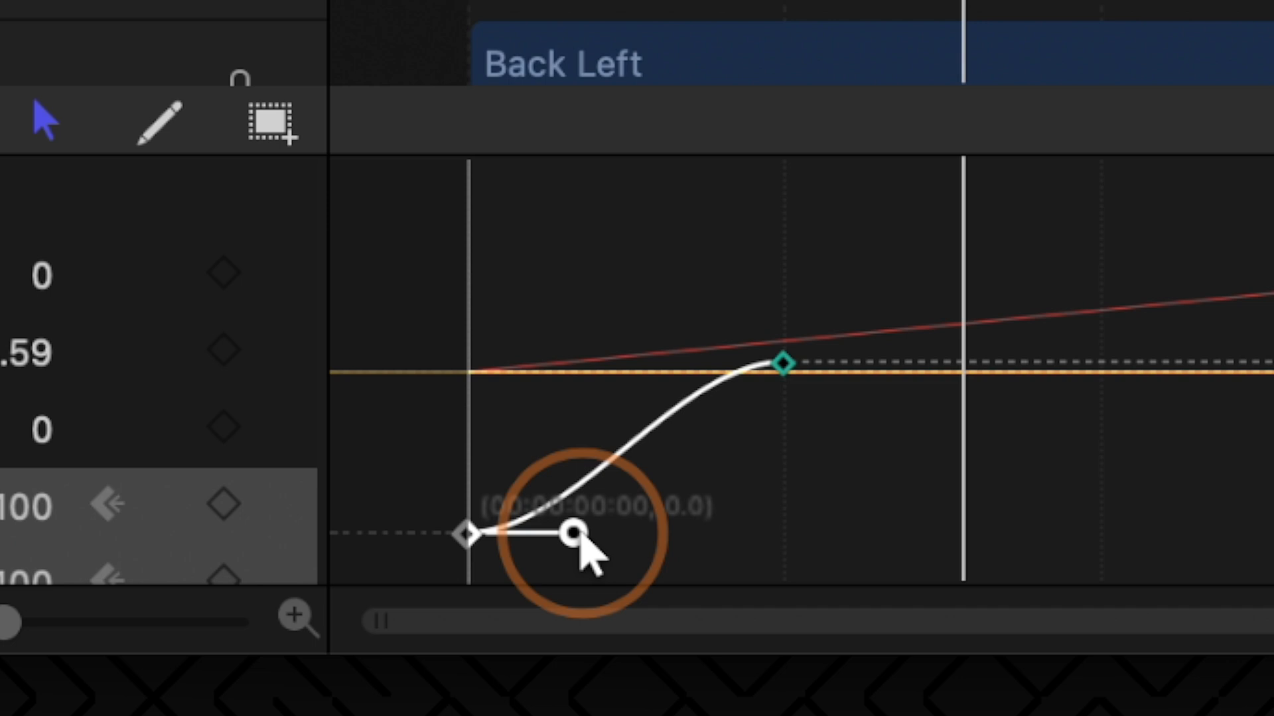
# Step: Reshape the start and end Bezier handles into a steep ease-in, ease-out growth curve
pyautogui.moveTo(569, 533); pyautogui.dragTo(881, 533)
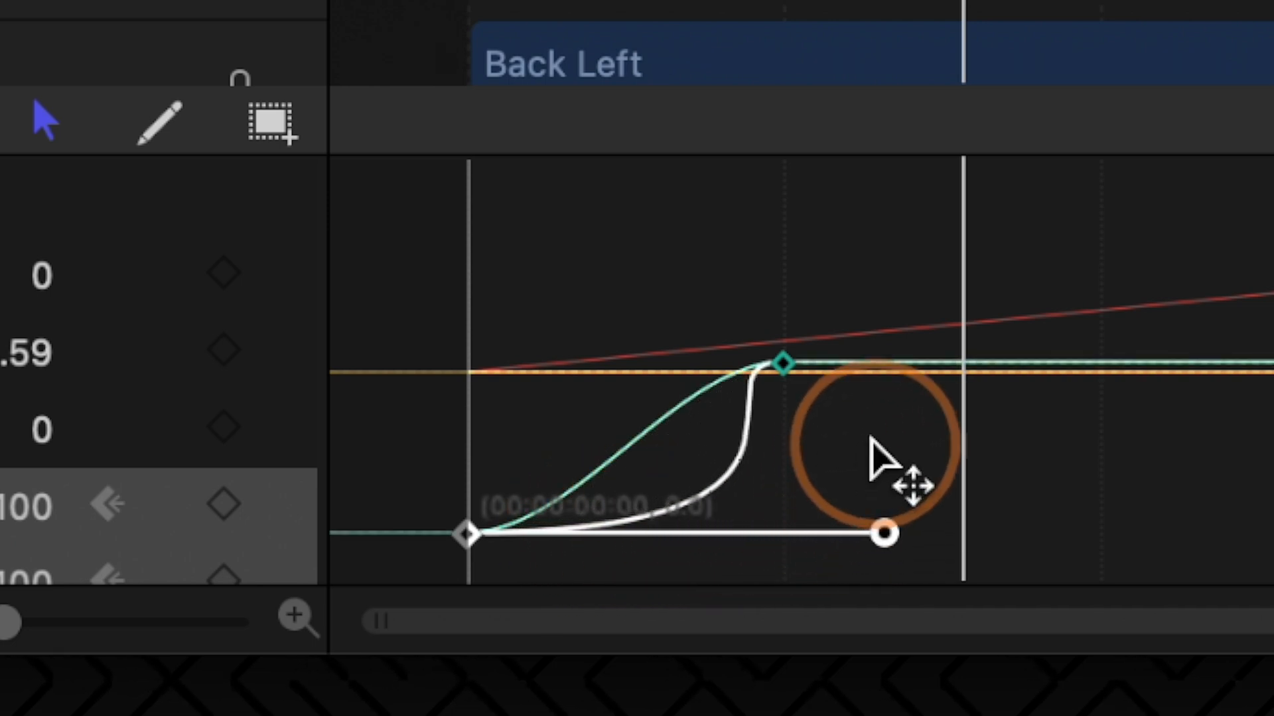
pyautogui.moveTo(884, 532); pyautogui.dragTo(699, 532)
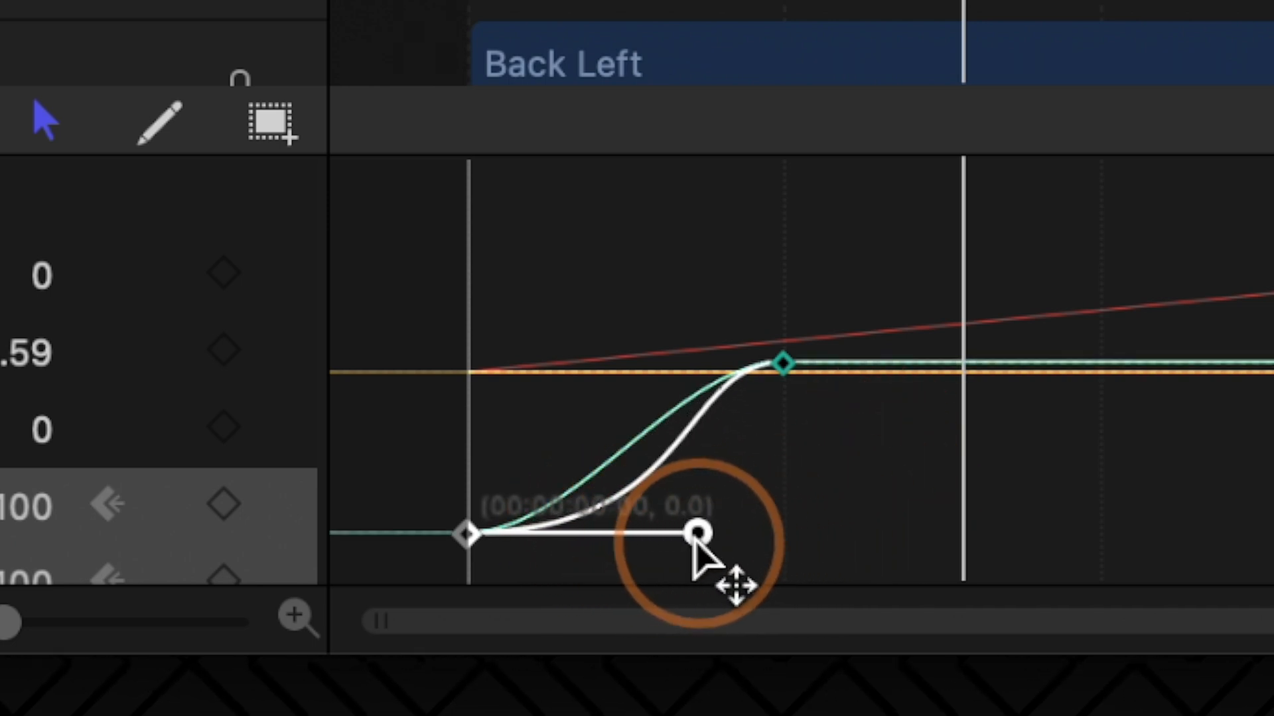
pyautogui.moveTo(699, 532); pyautogui.dragTo(773, 530)
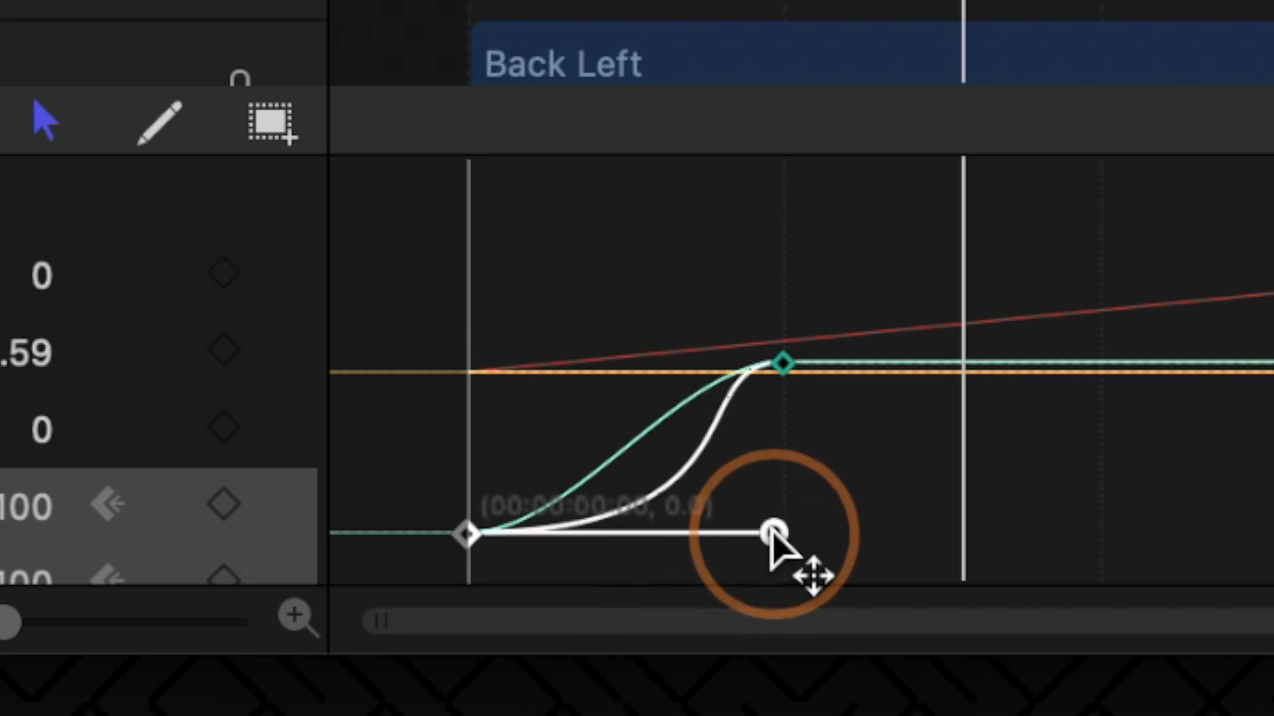
pyautogui.moveTo(772, 532); pyautogui.dragTo(776, 532)
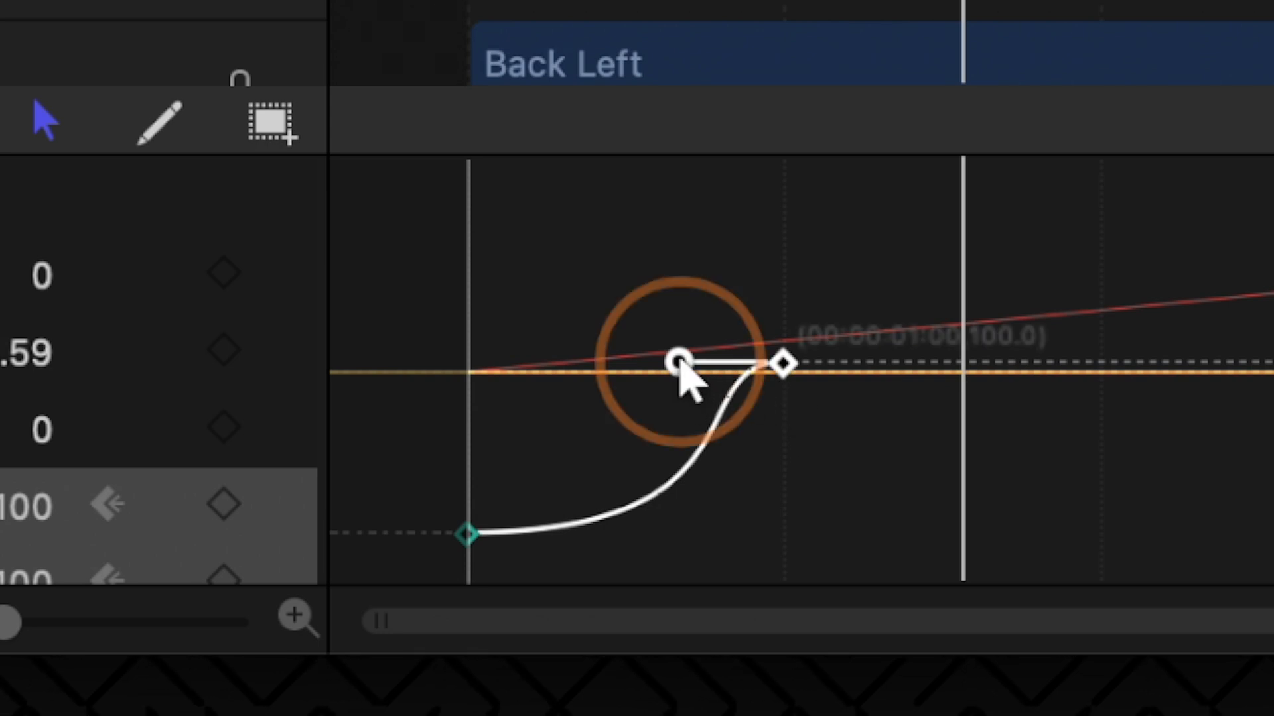
pyautogui.moveTo(682, 361); pyautogui.dragTo(512, 361)
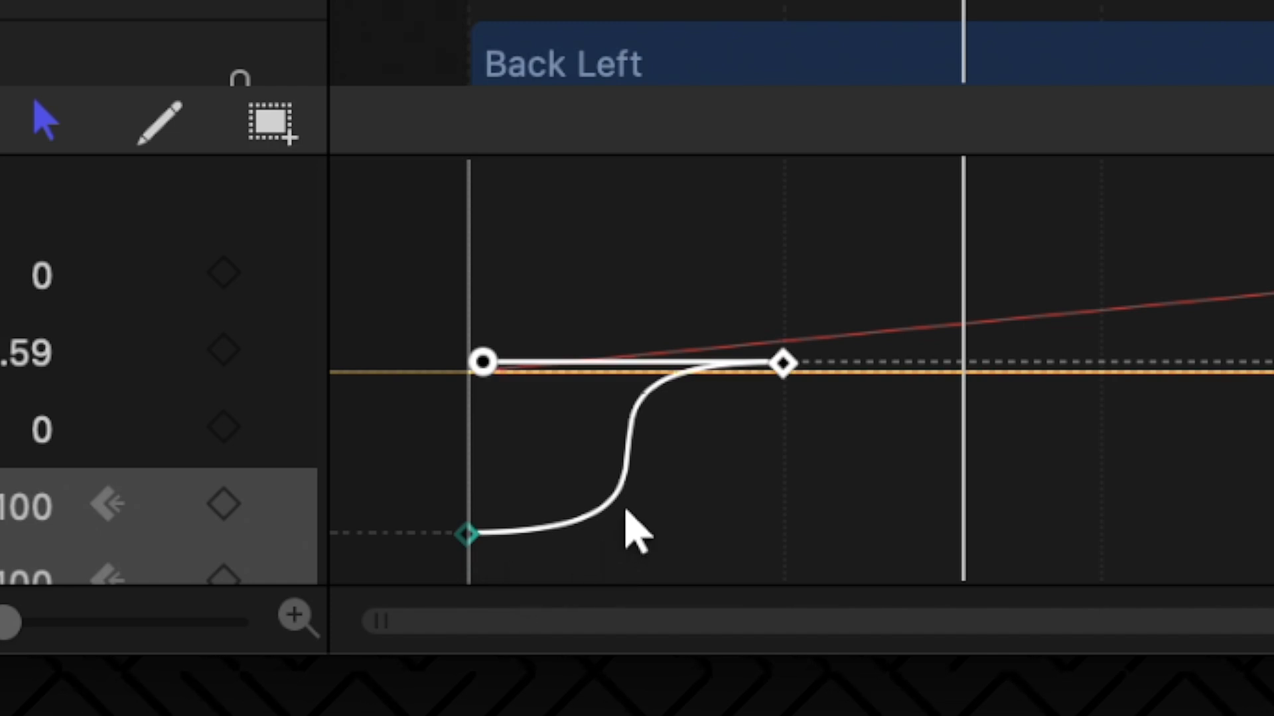
pyautogui.moveTo(555, 16)
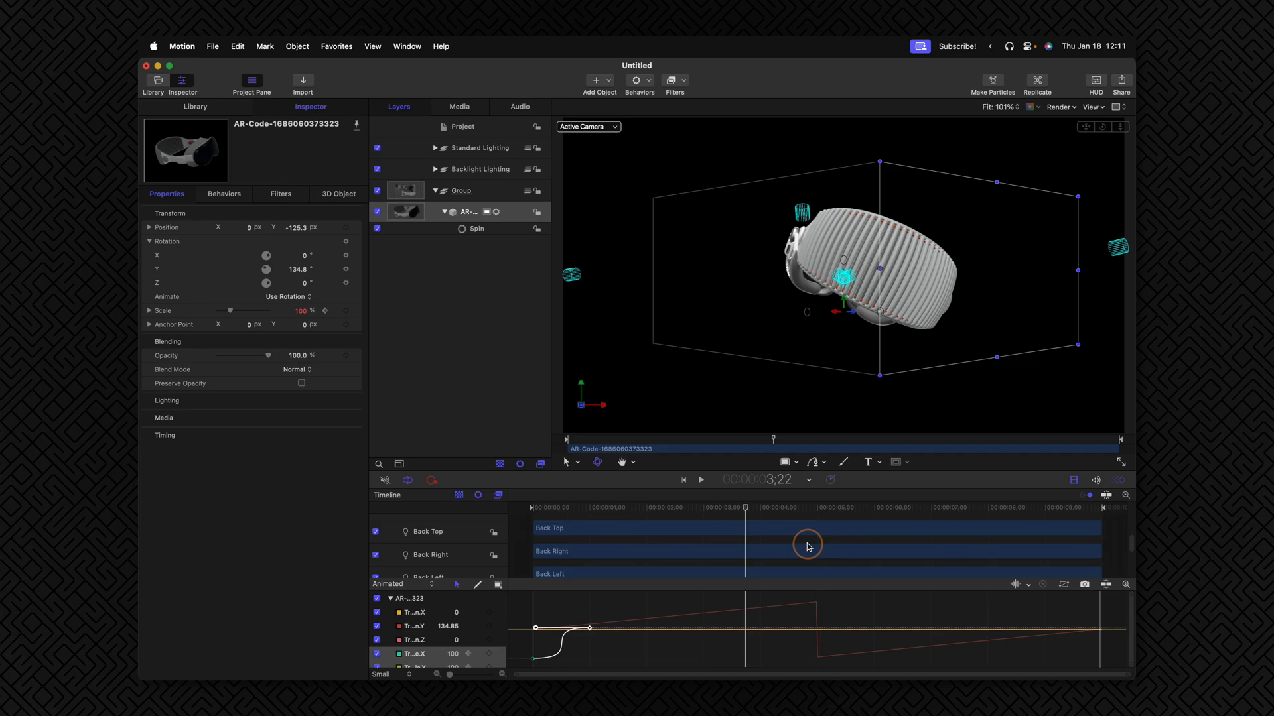
# Step: At about 5 s, set Scale X, Y and Z to Ping-Pong after the last keyframe
pyautogui.moveTo(744, 505); pyautogui.dragTo(818, 506)
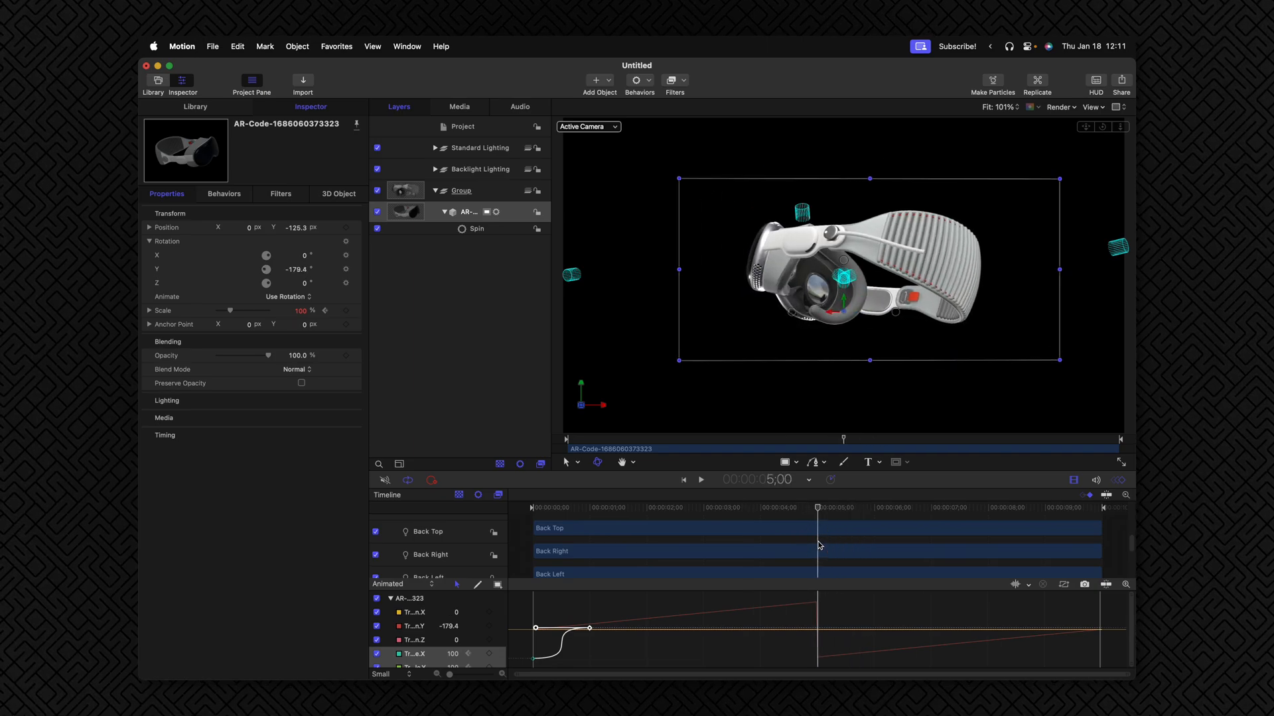
pyautogui.moveTo(802, 564)
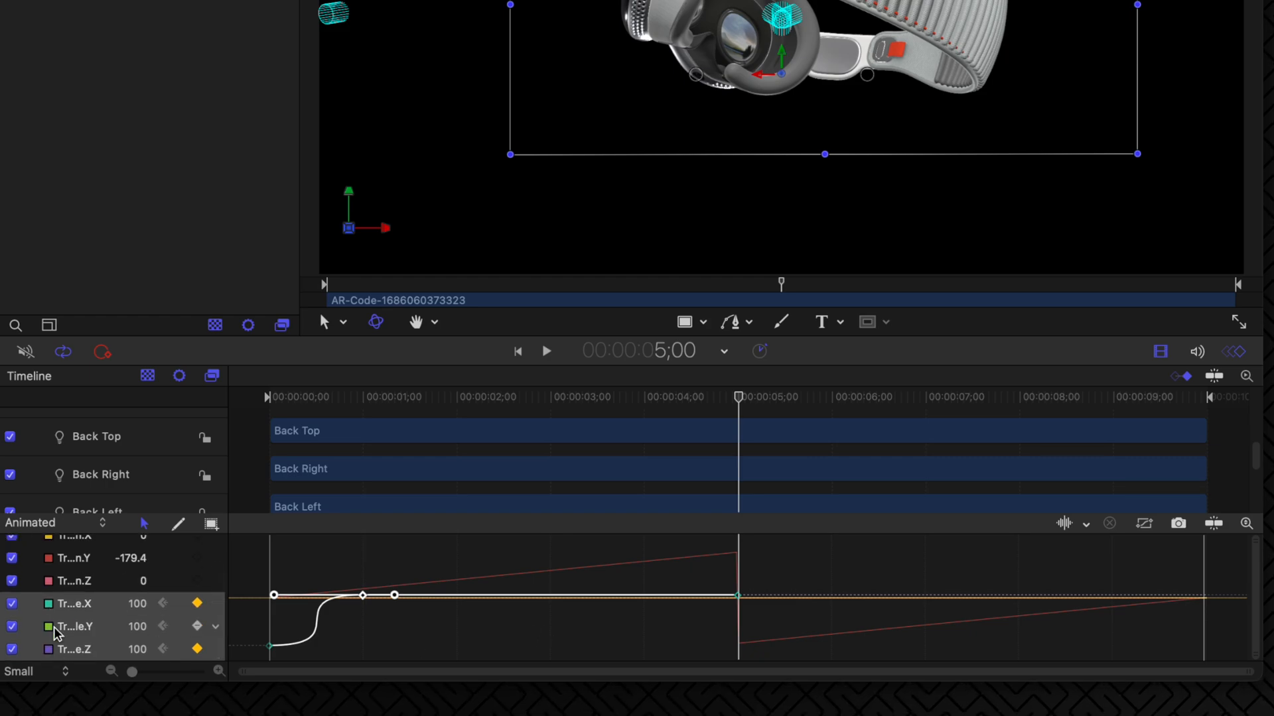
pyautogui.click(215, 604)
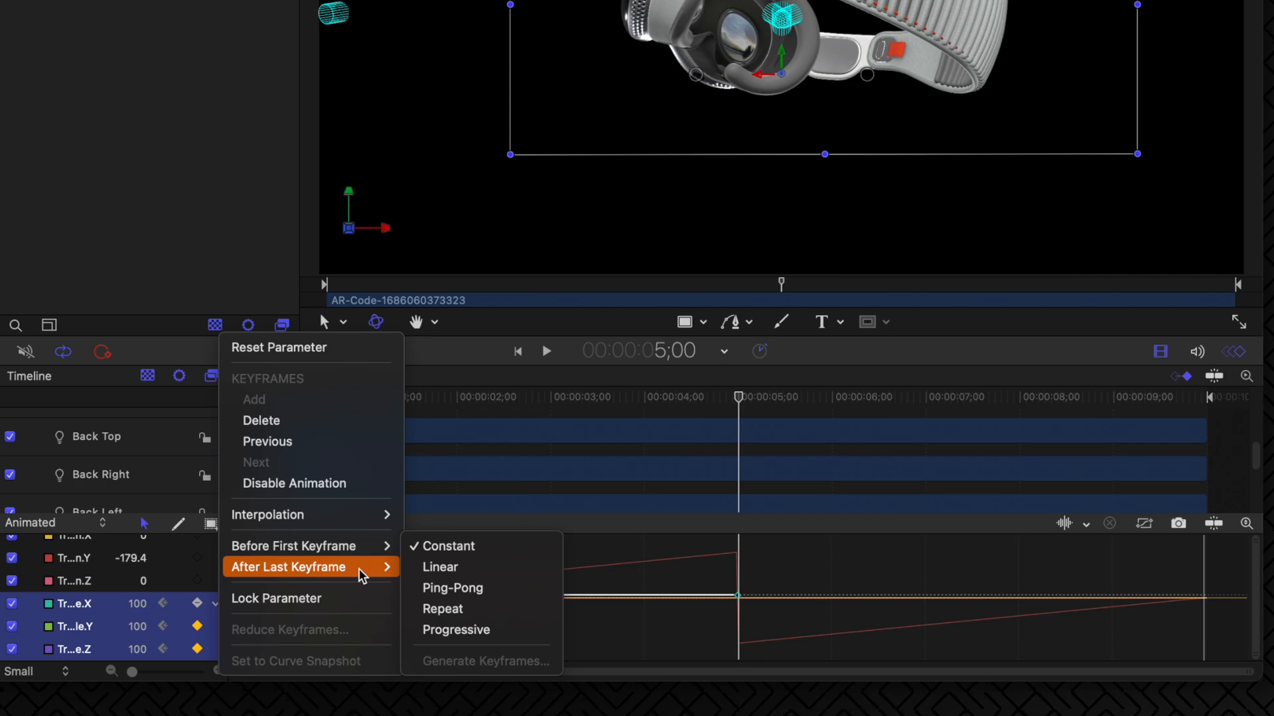
pyautogui.click(452, 588)
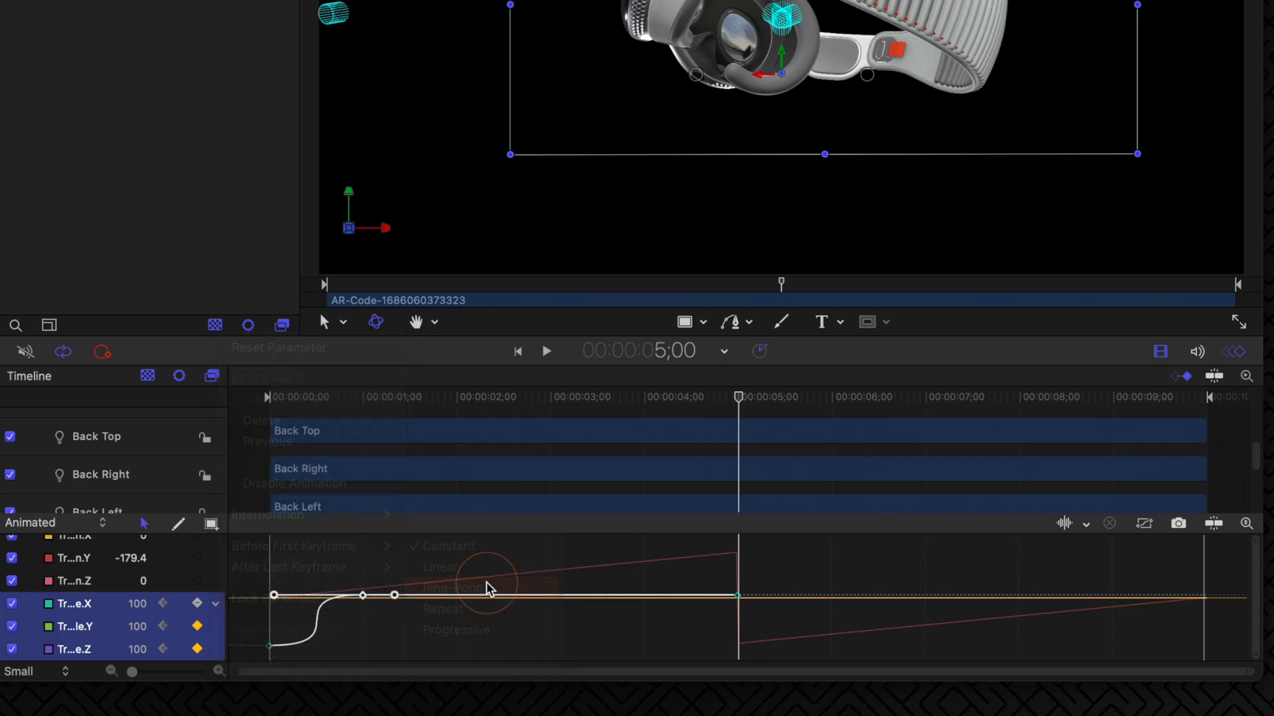
pyautogui.click(444, 588)
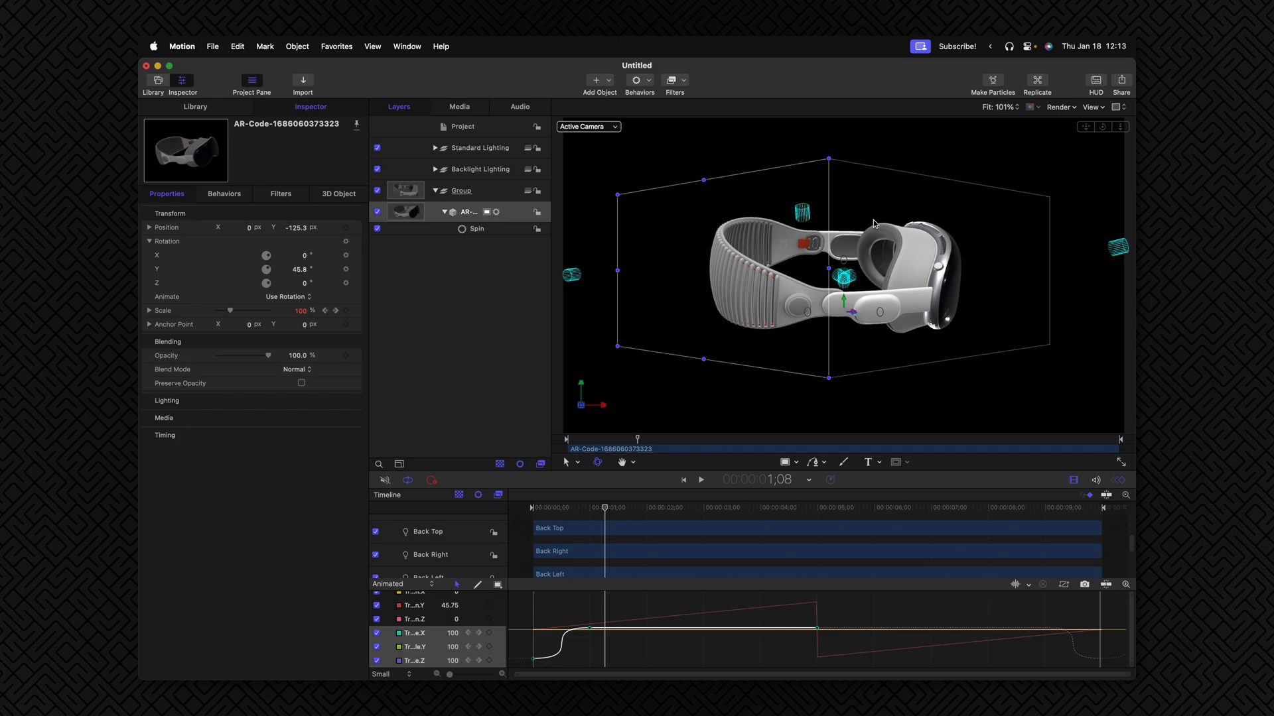
pyautogui.moveTo(945, 330)
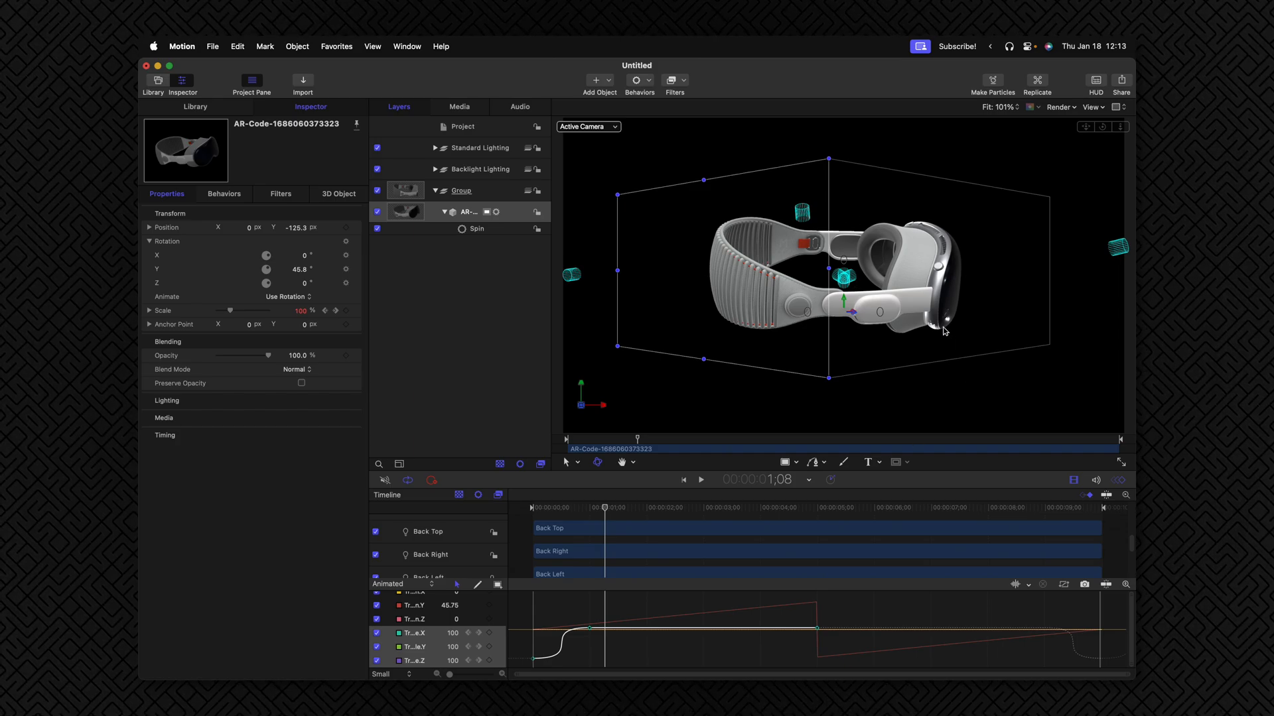
pyautogui.moveTo(853, 317)
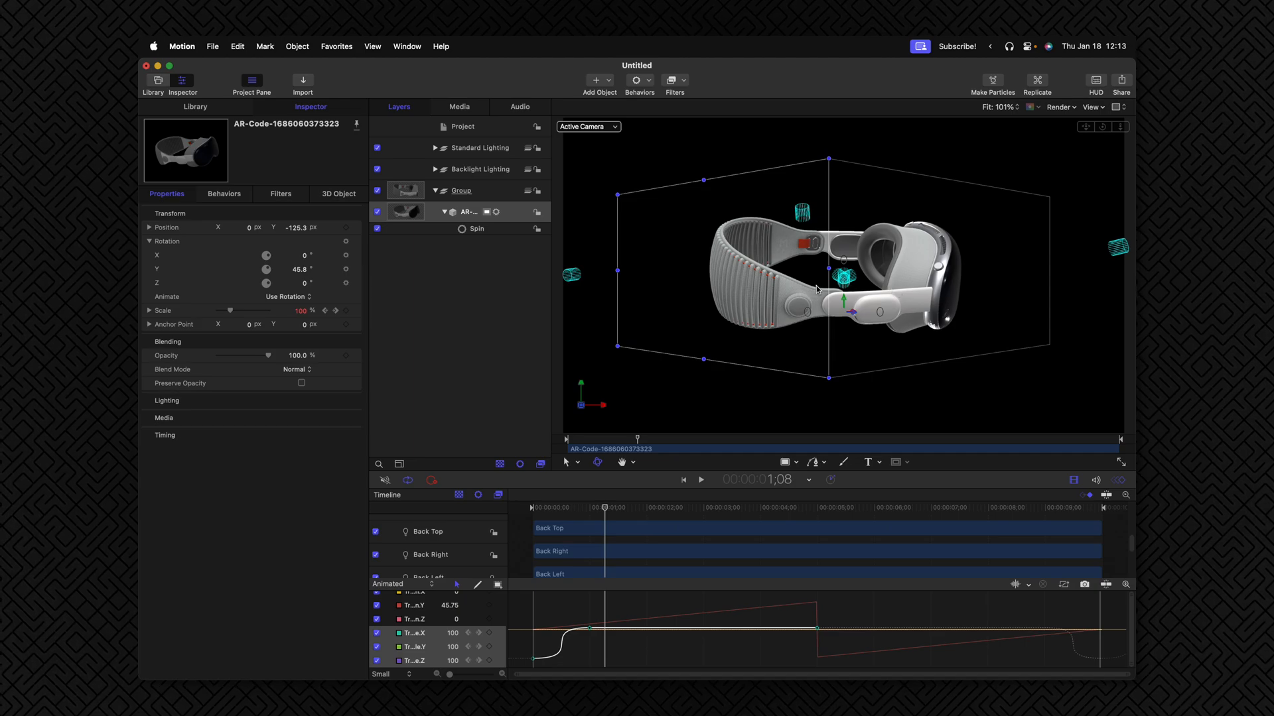
pyautogui.moveTo(617, 121)
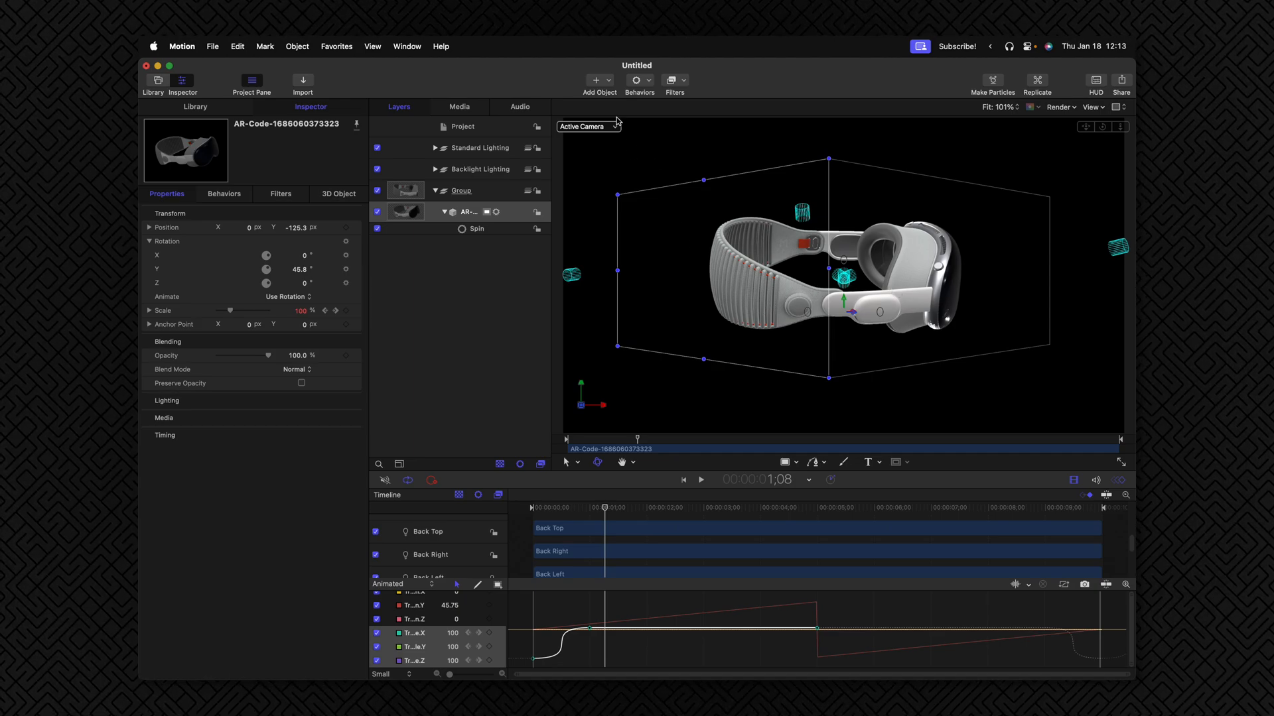
# Step: Add a Camera from the toolbar's Add Object menu
pyautogui.click(598, 81)
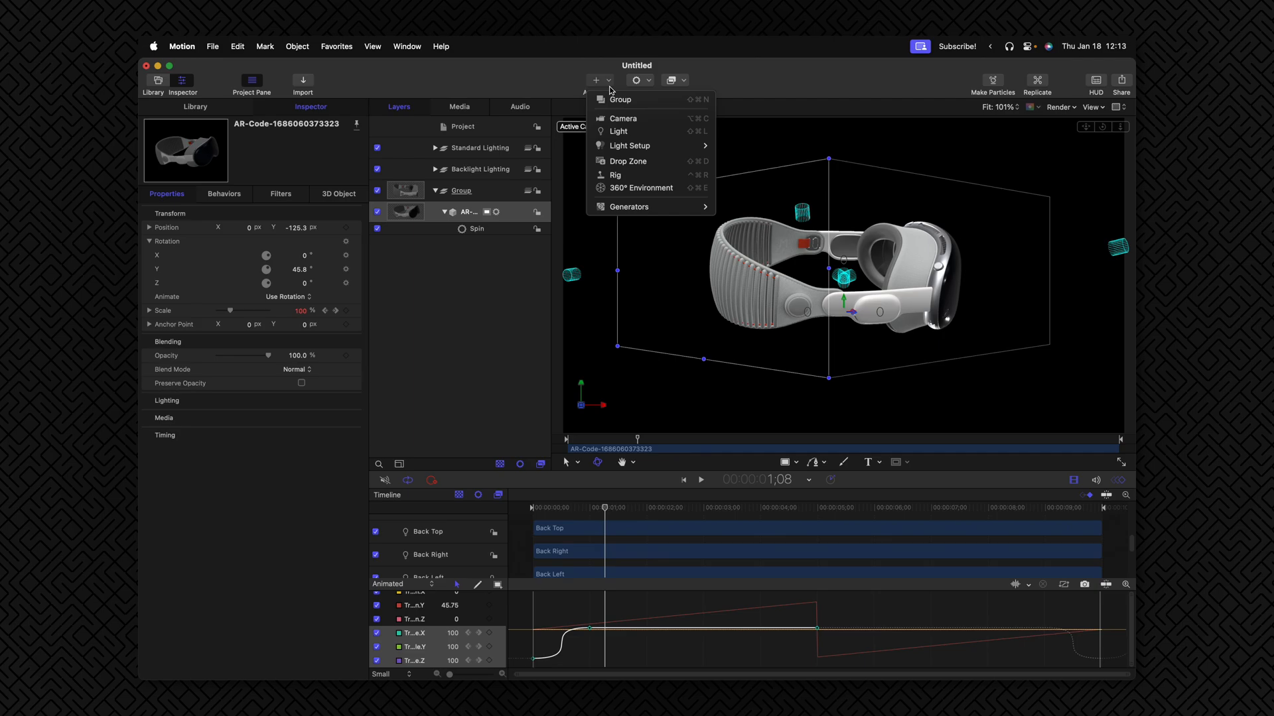
pyautogui.click(622, 119)
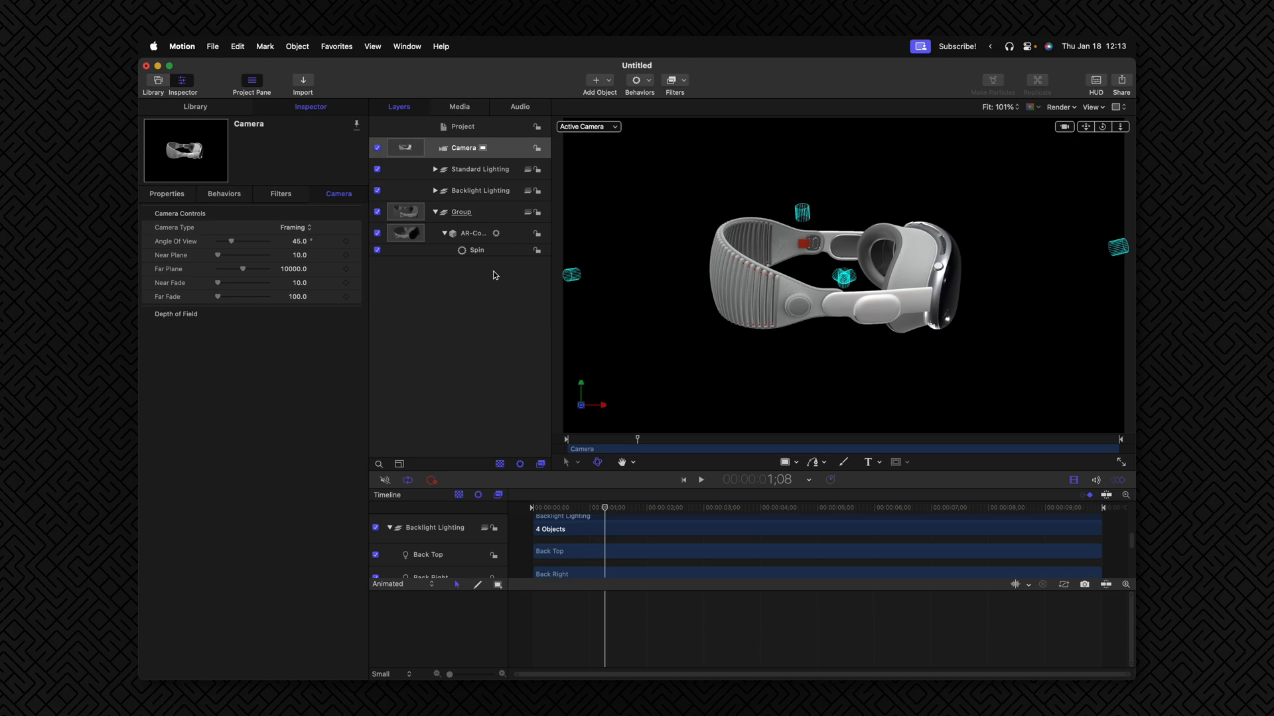
pyautogui.moveTo(700, 364)
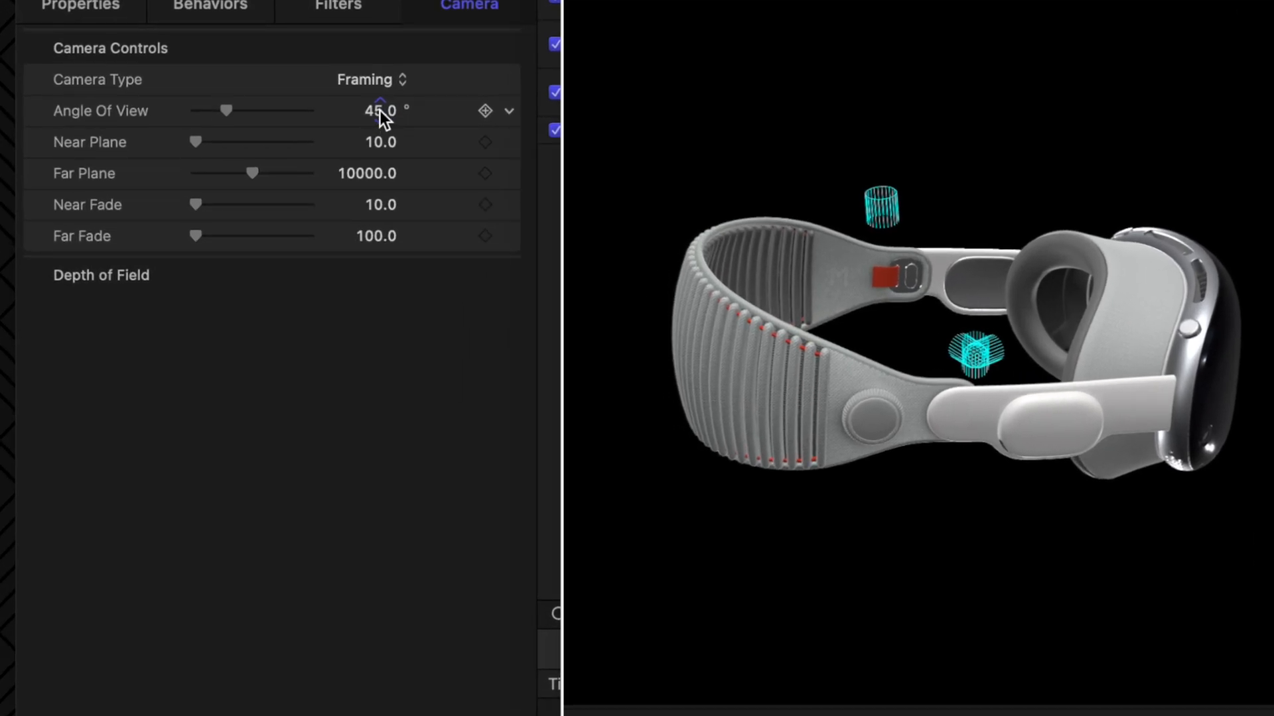
# Step: Set the camera's Angle of View to 75° and reveal its Depth of Field settings
pyautogui.click(381, 110)
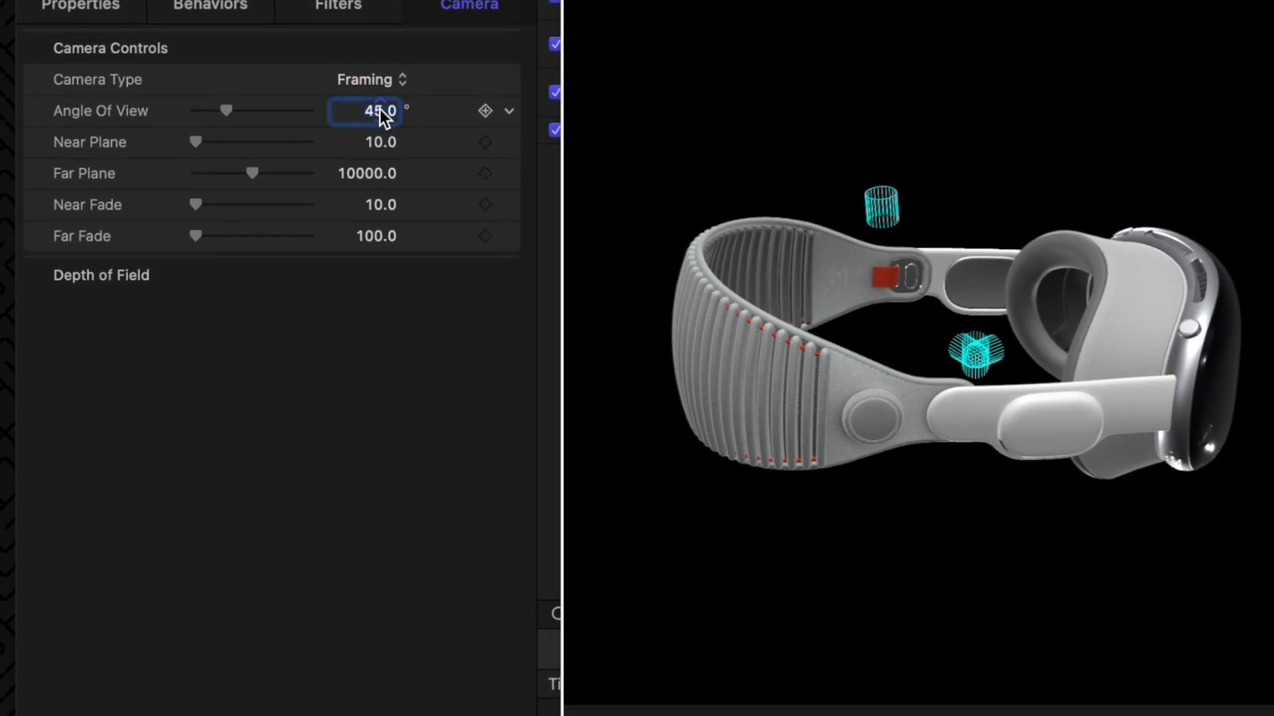
pyautogui.moveTo(226, 111); pyautogui.dragTo(244, 110)
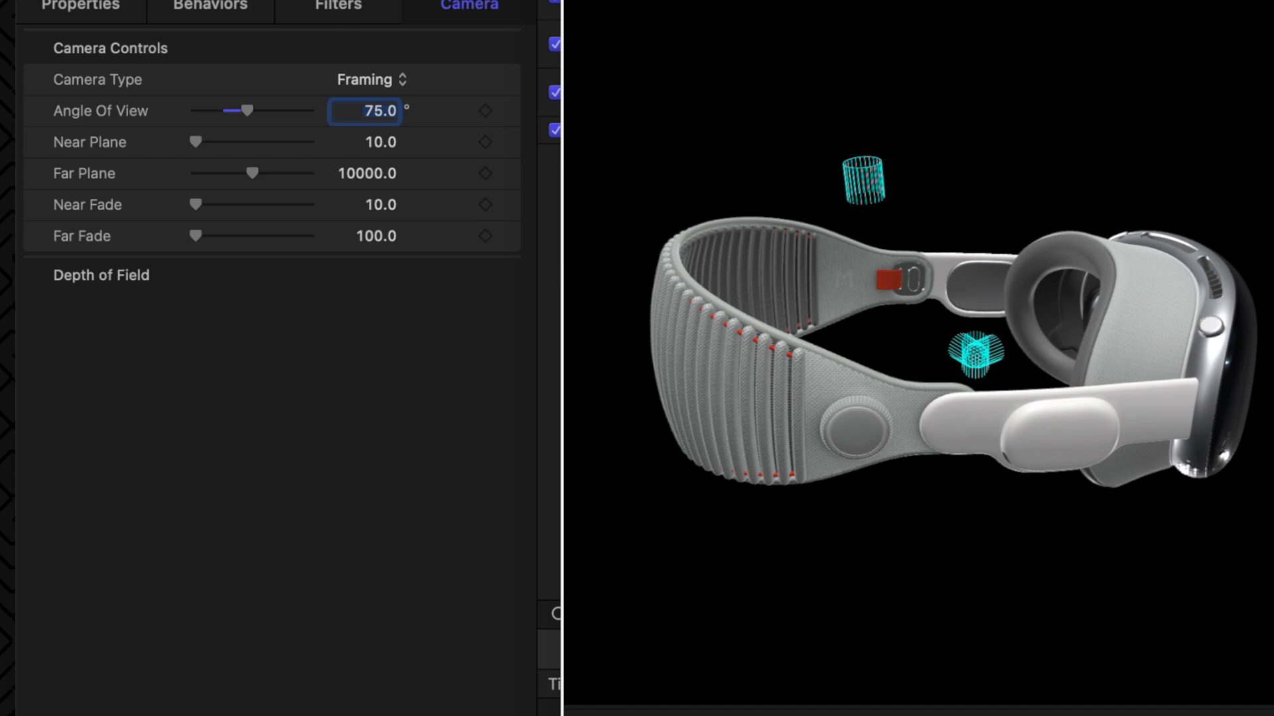
pyautogui.moveTo(992, 324)
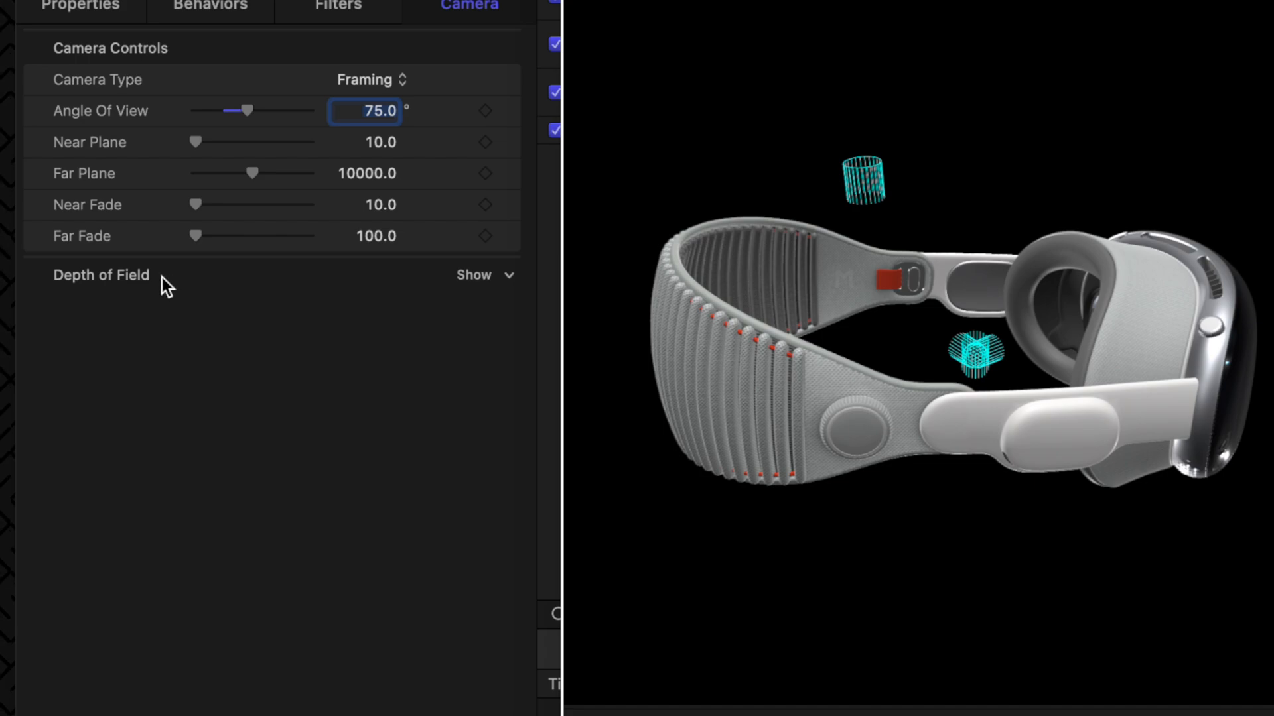
pyautogui.click(473, 275)
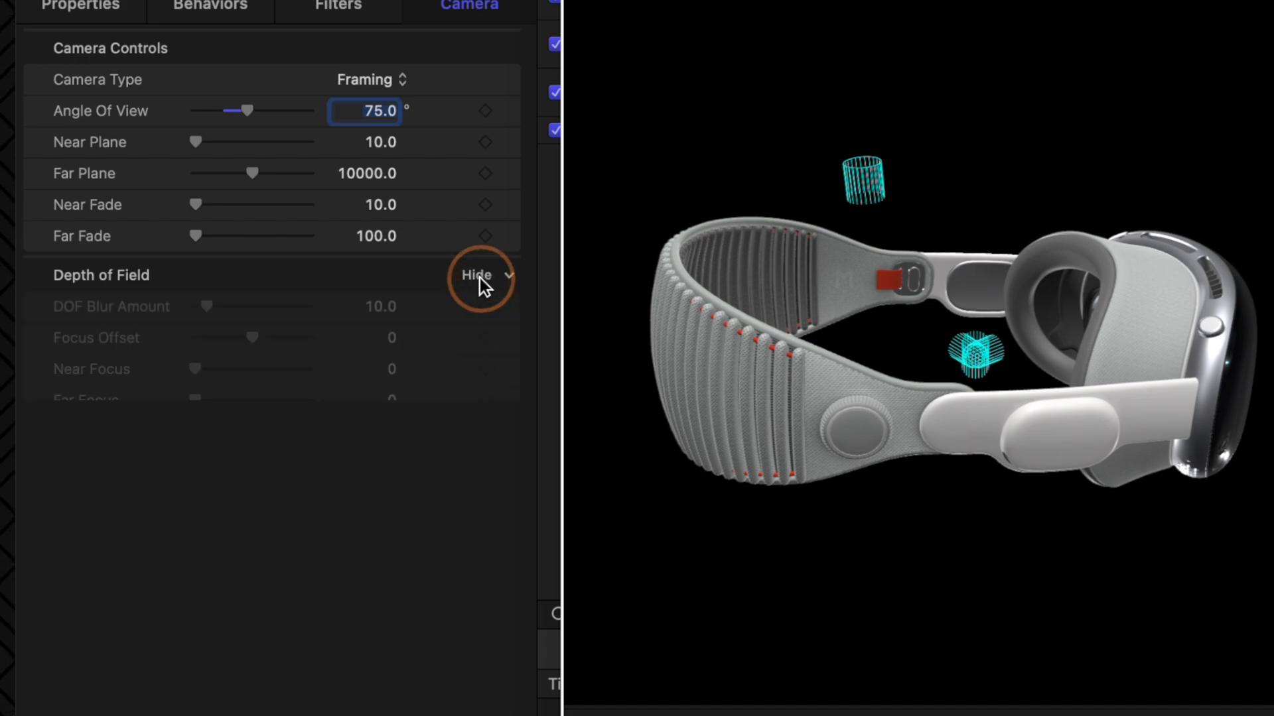
pyautogui.click(476, 276)
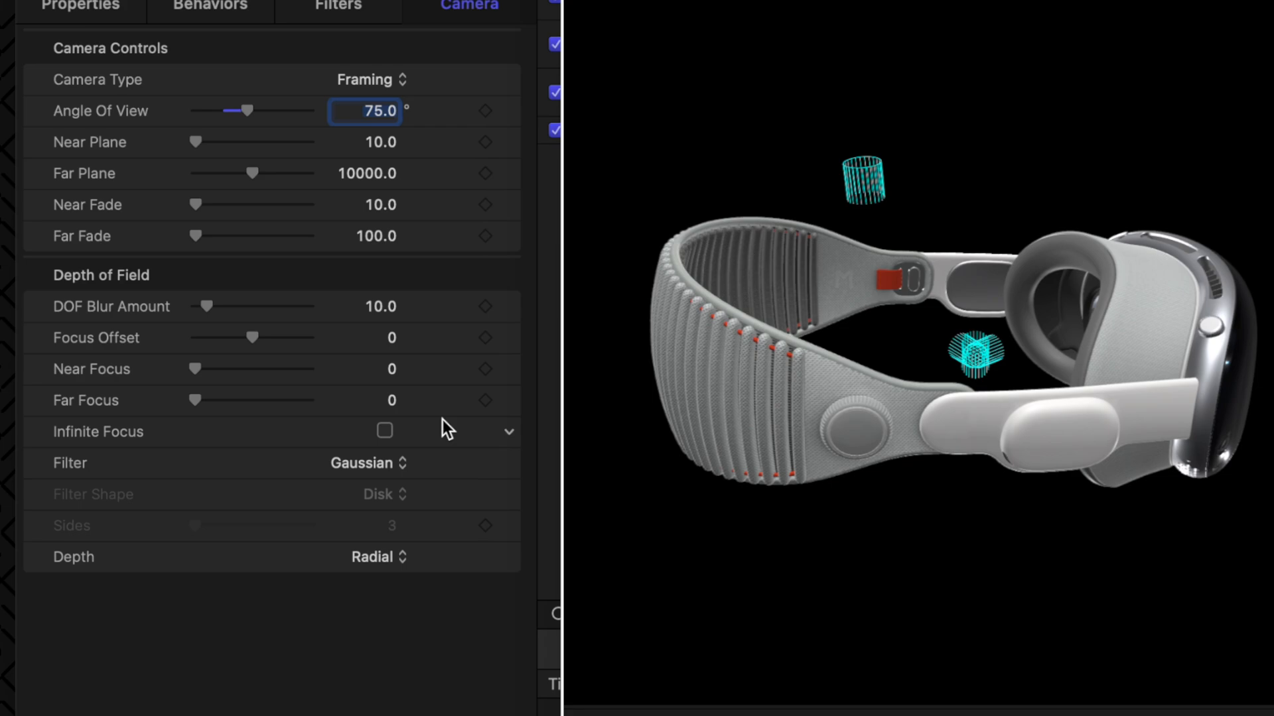
pyautogui.moveTo(133, 317)
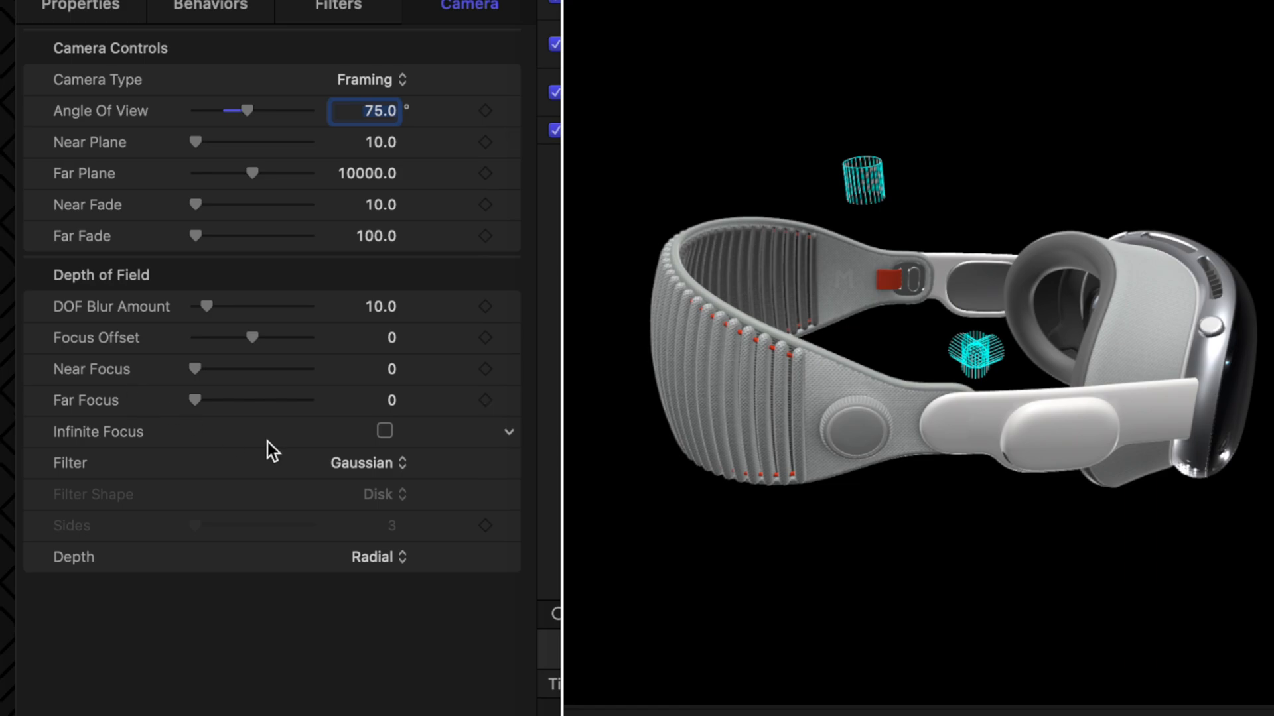
# Step: Enable Depth of Field rendering in the viewer and test different blur amounts
pyautogui.moveTo(195, 306); pyautogui.dragTo(221, 306)
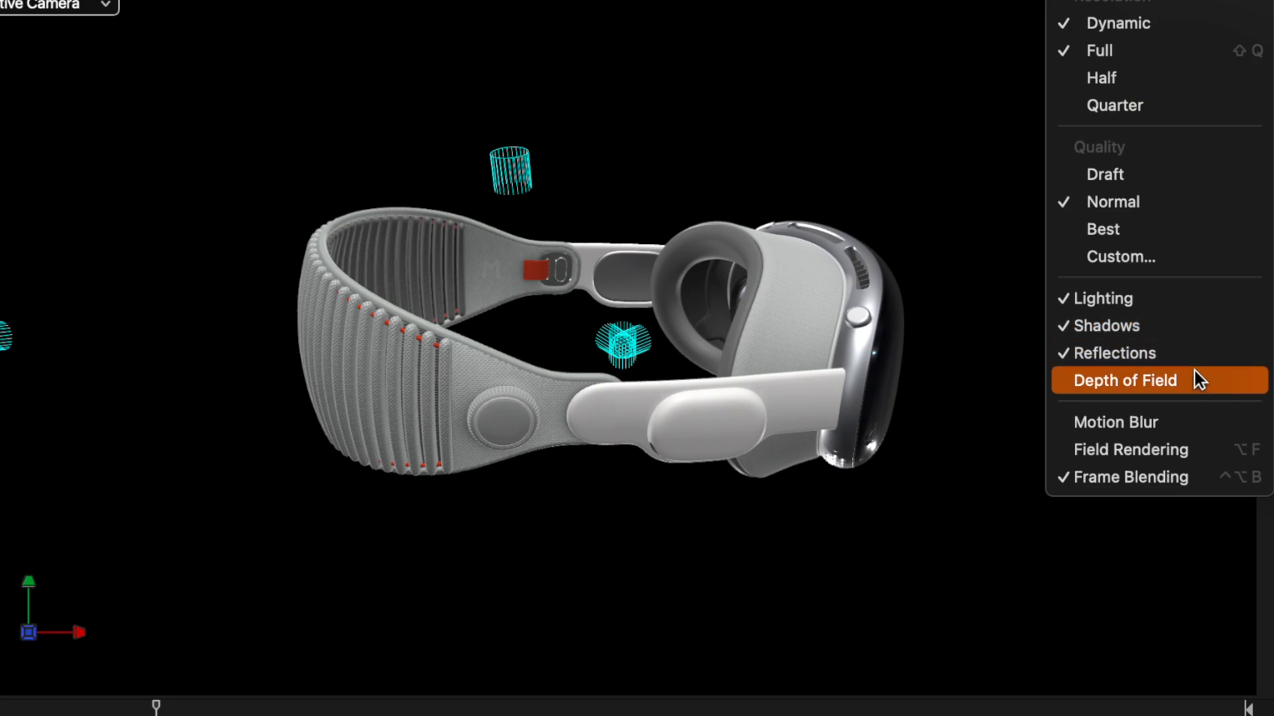
pyautogui.click(1124, 381)
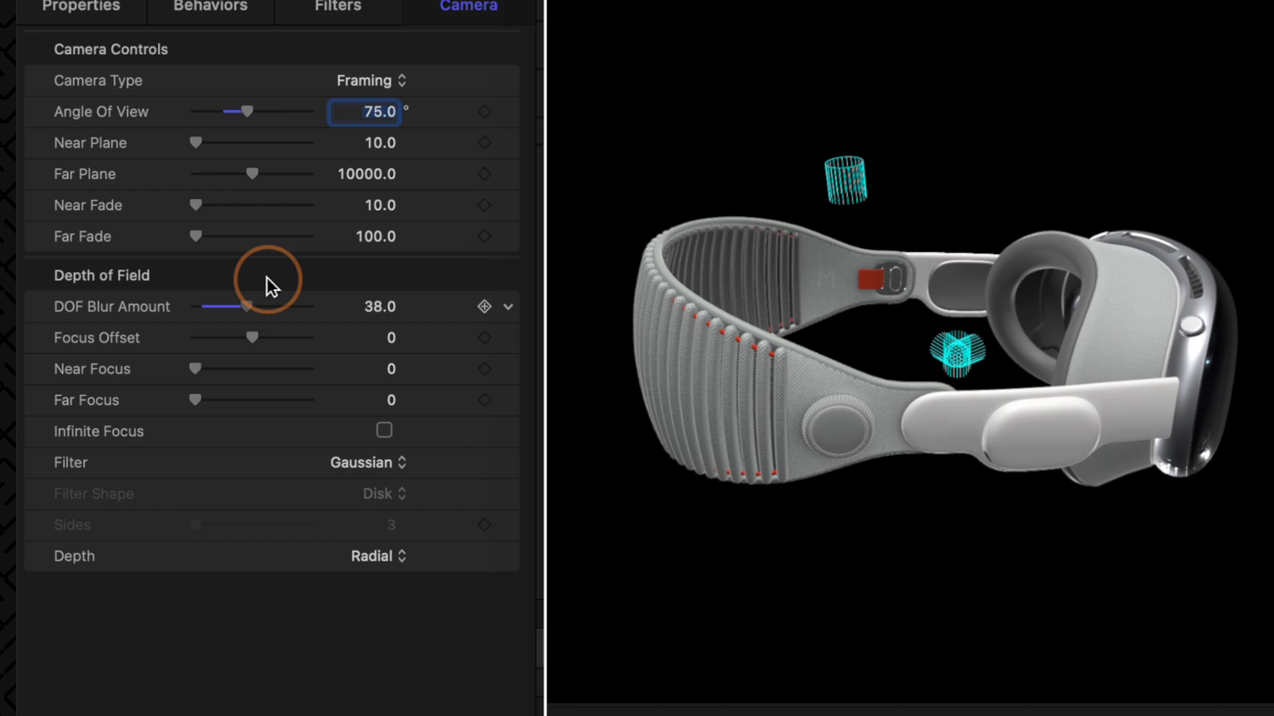
pyautogui.moveTo(245, 306); pyautogui.dragTo(199, 307)
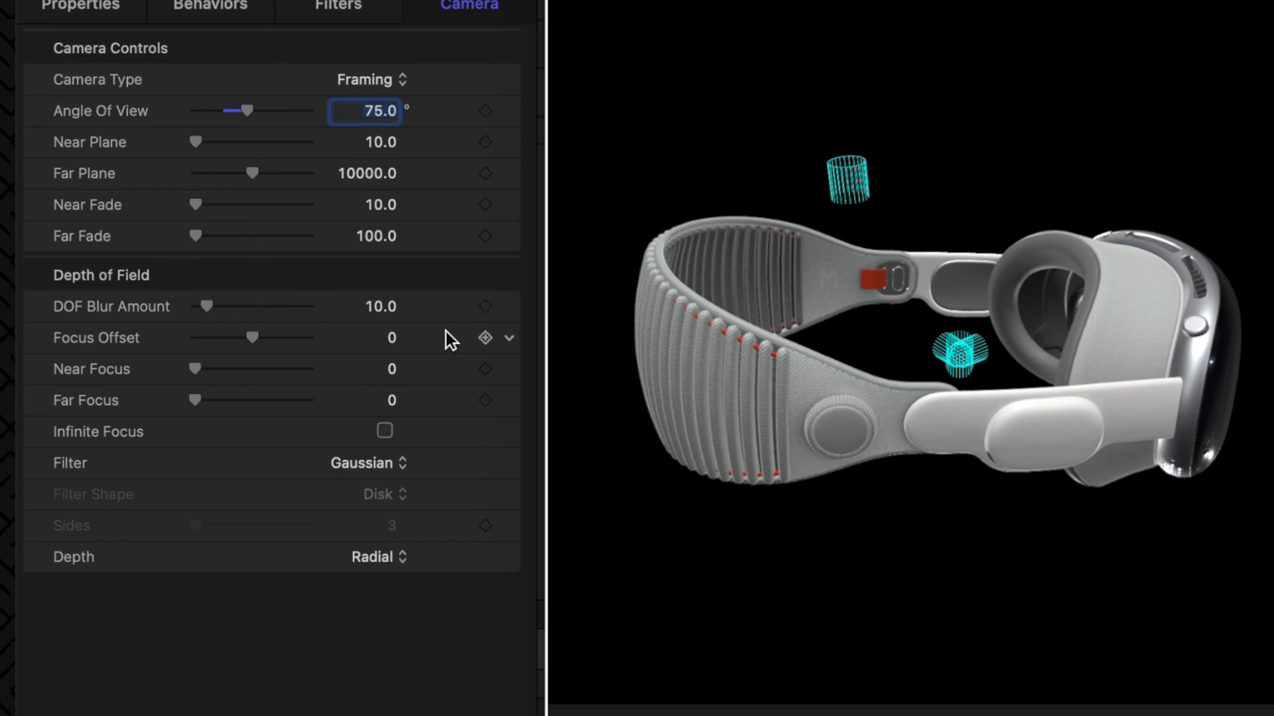
pyautogui.moveTo(852, 446)
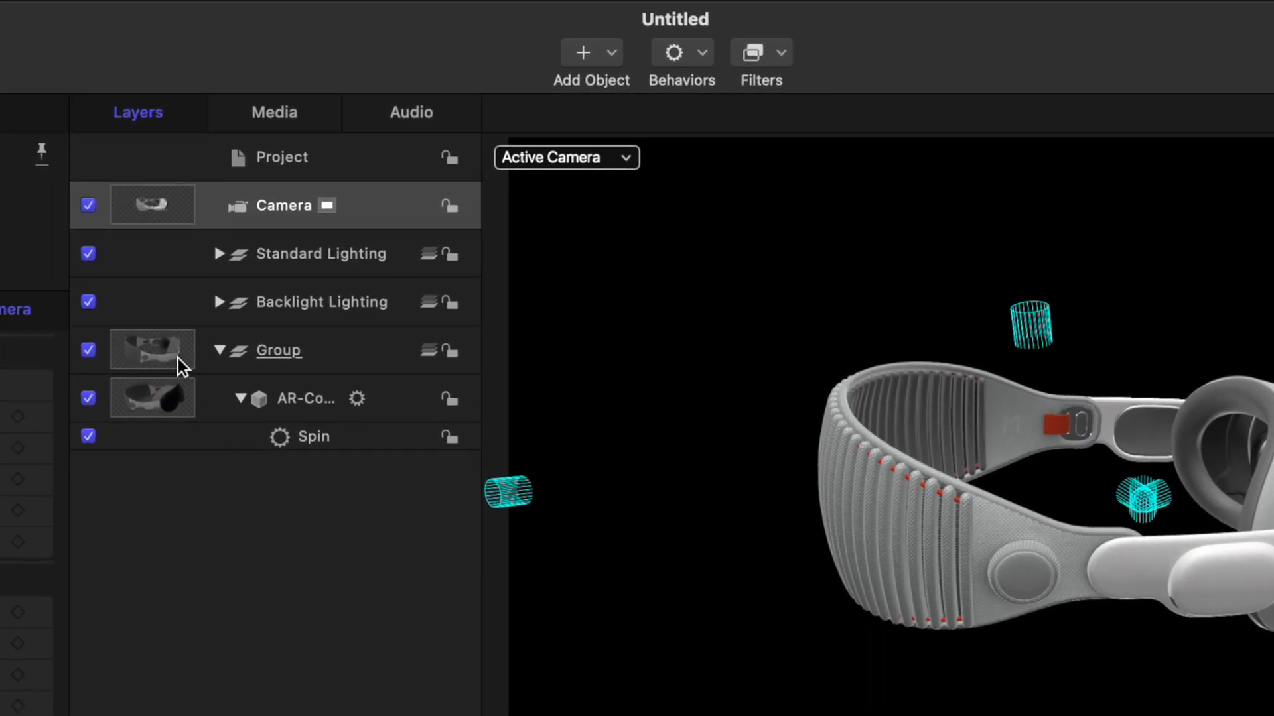
# Step: Select the group containing the headset and browse the filters to add
pyautogui.click(295, 398)
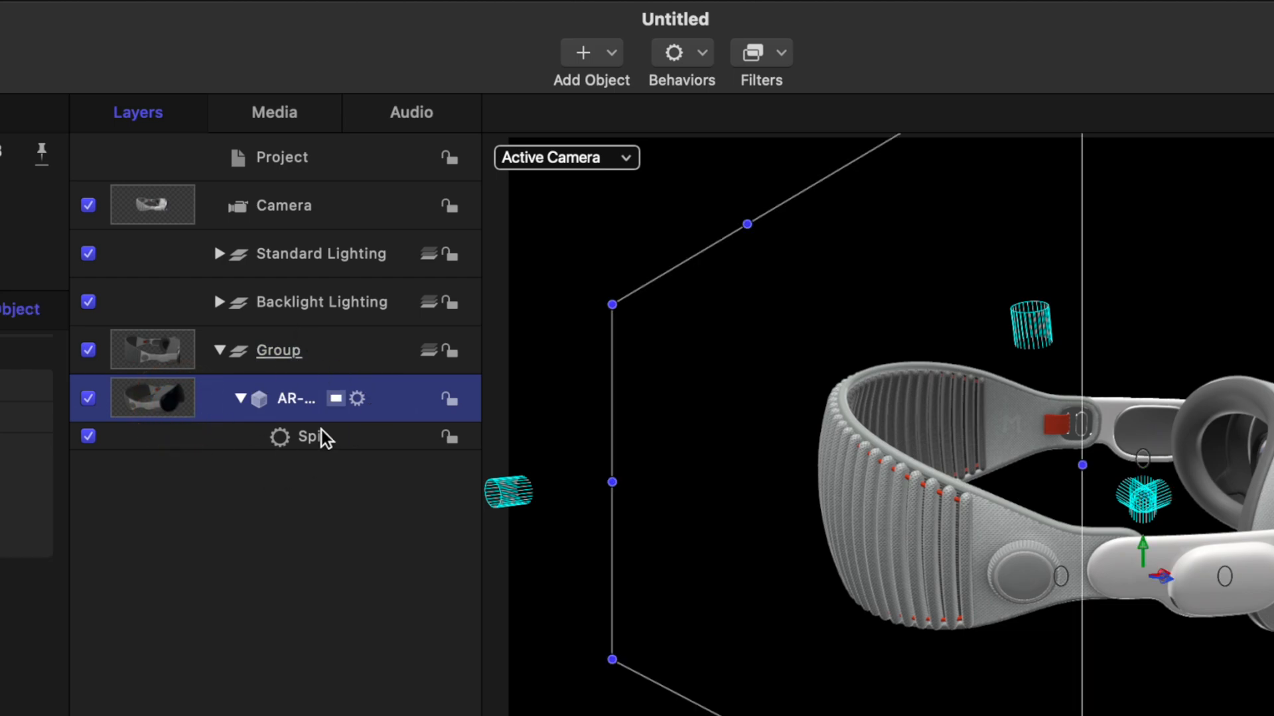
pyautogui.click(277, 349)
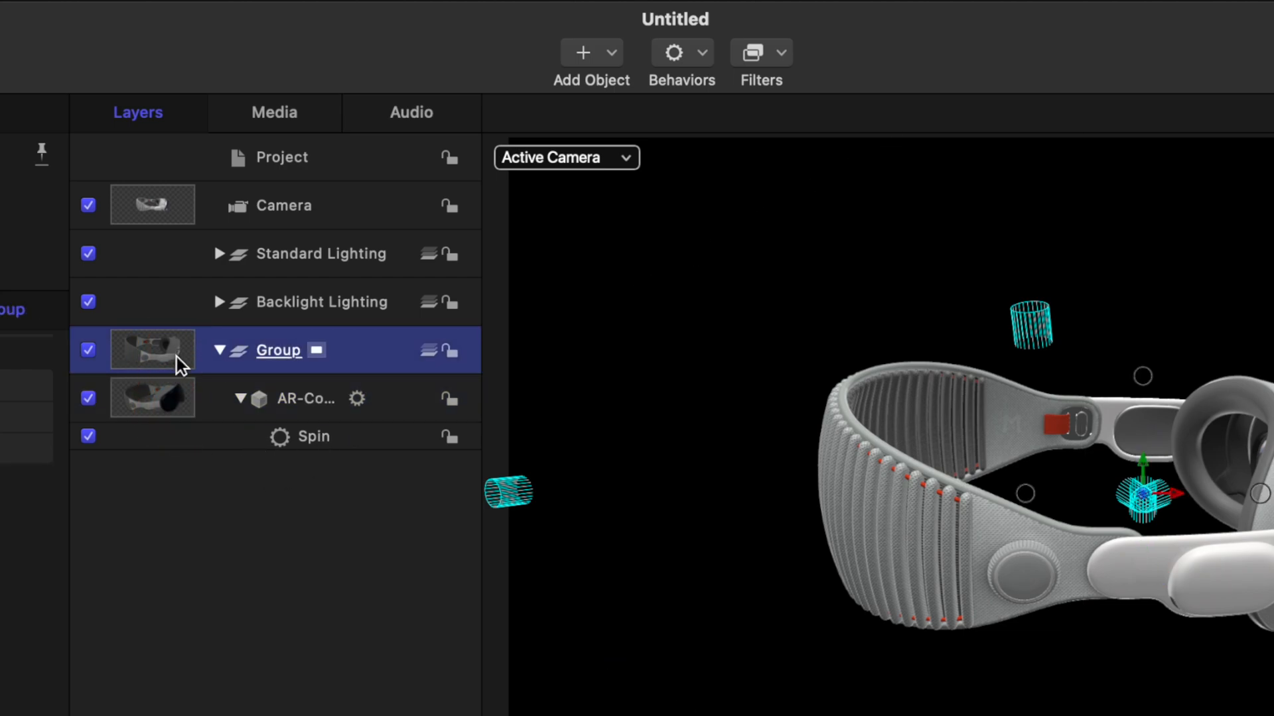
pyautogui.click(751, 52)
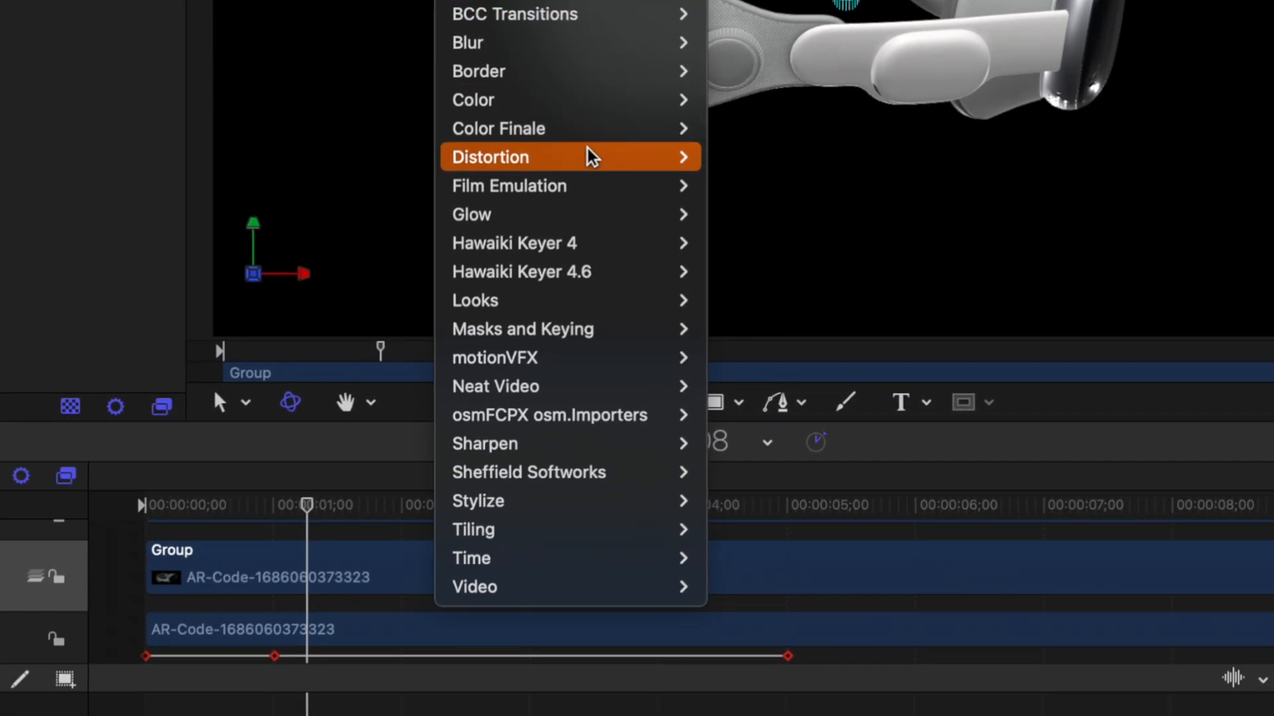
pyautogui.moveTo(569, 43)
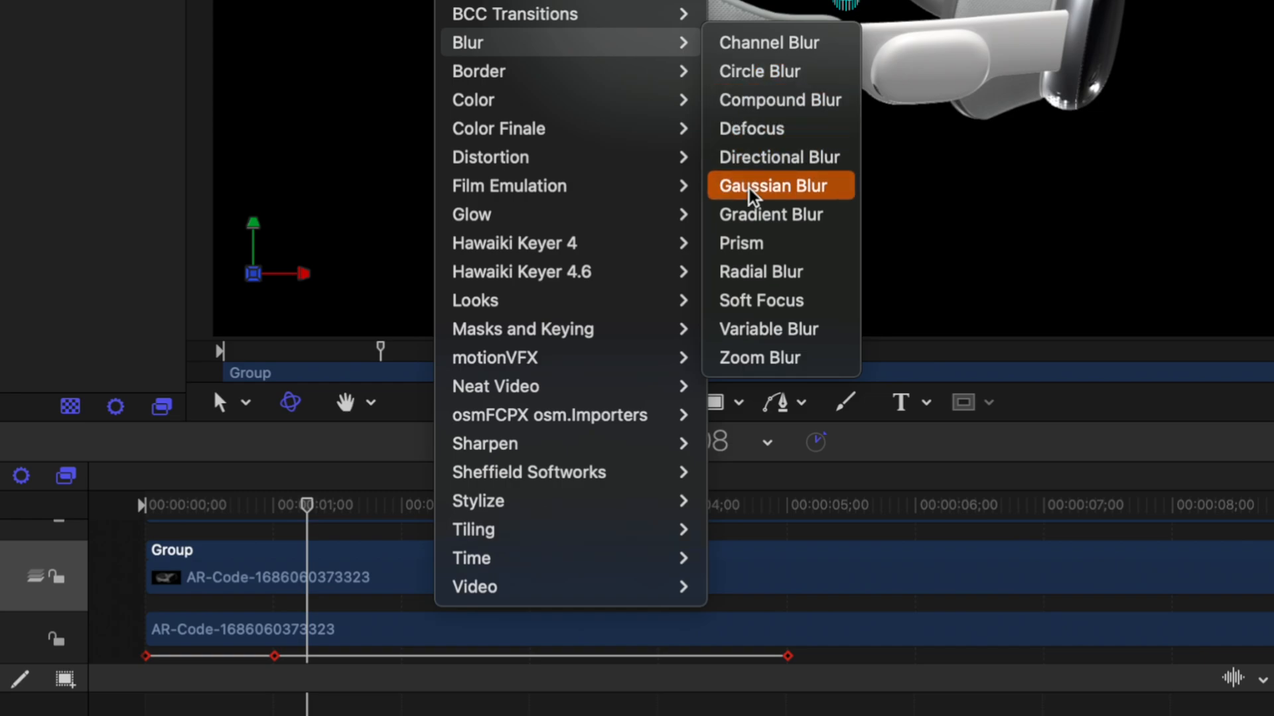
pyautogui.moveTo(780, 241)
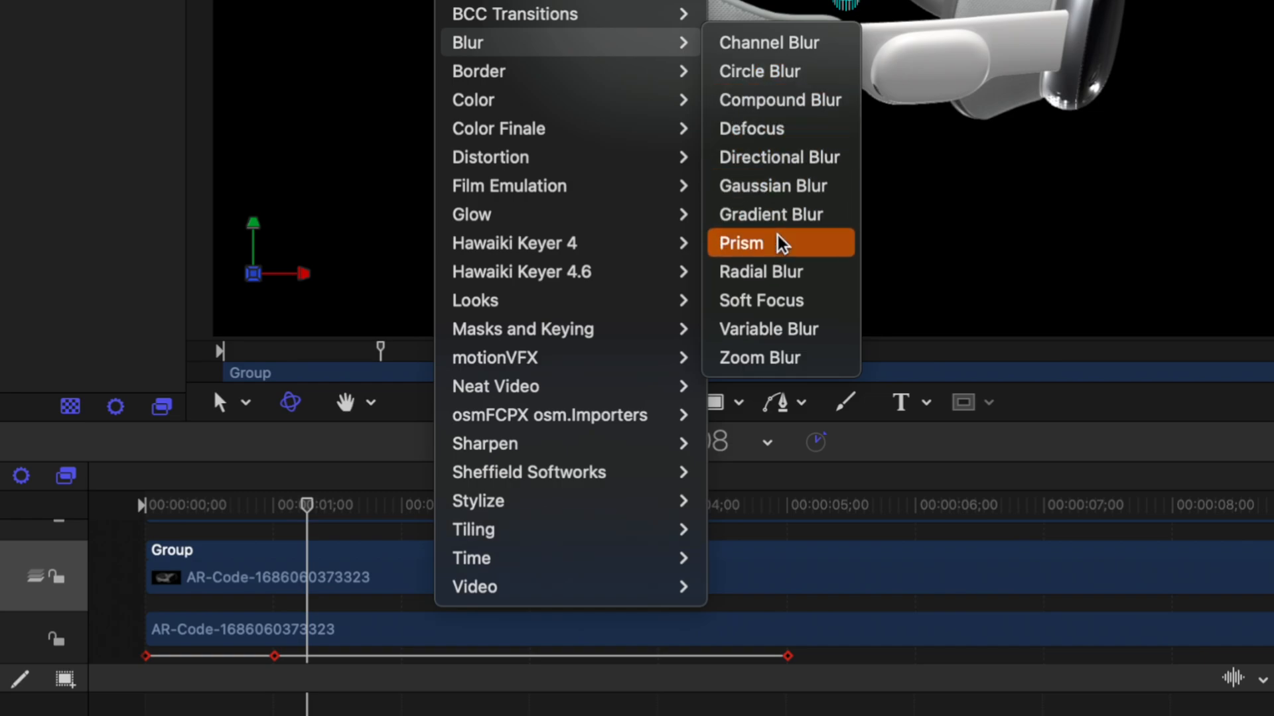
# Step: Apply the Blur > Prism filter to the headset's group
pyautogui.click(740, 243)
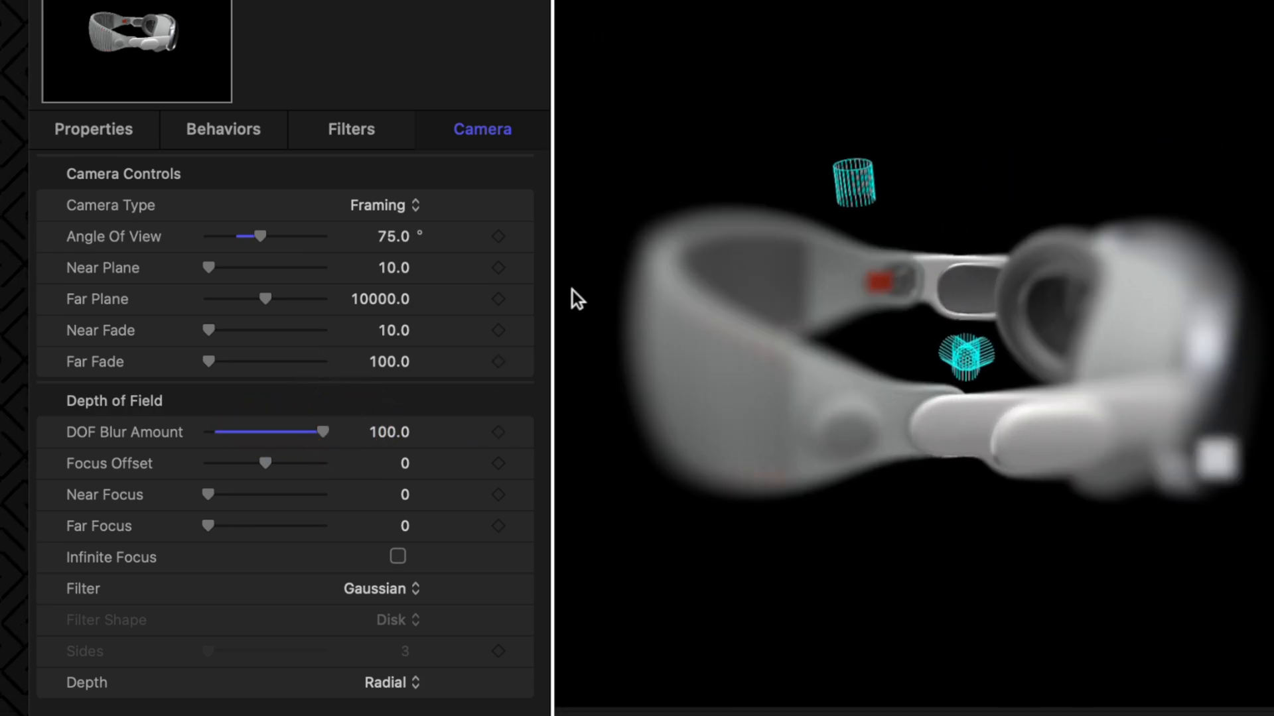
pyautogui.moveTo(841, 383)
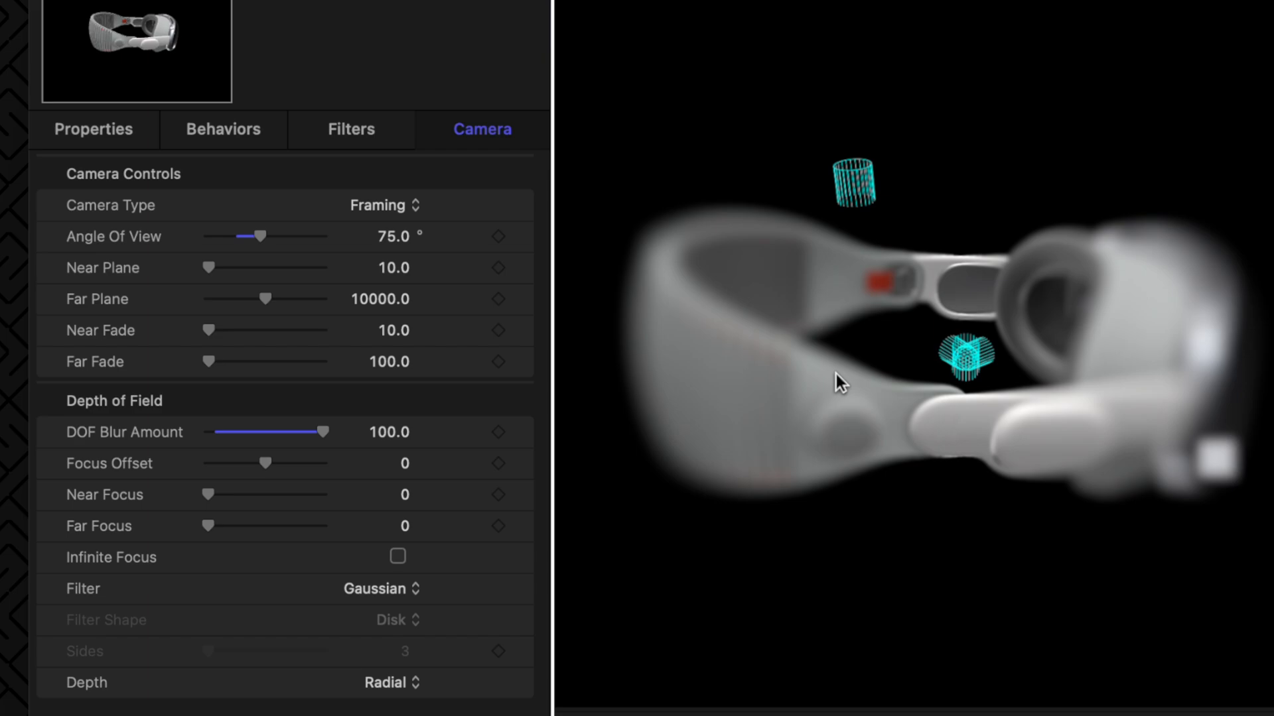
# Step: Lower the DOF blur amount, set Focus Offset to about -195 so the headset sharpens, and use Defocus
pyautogui.click(378, 433)
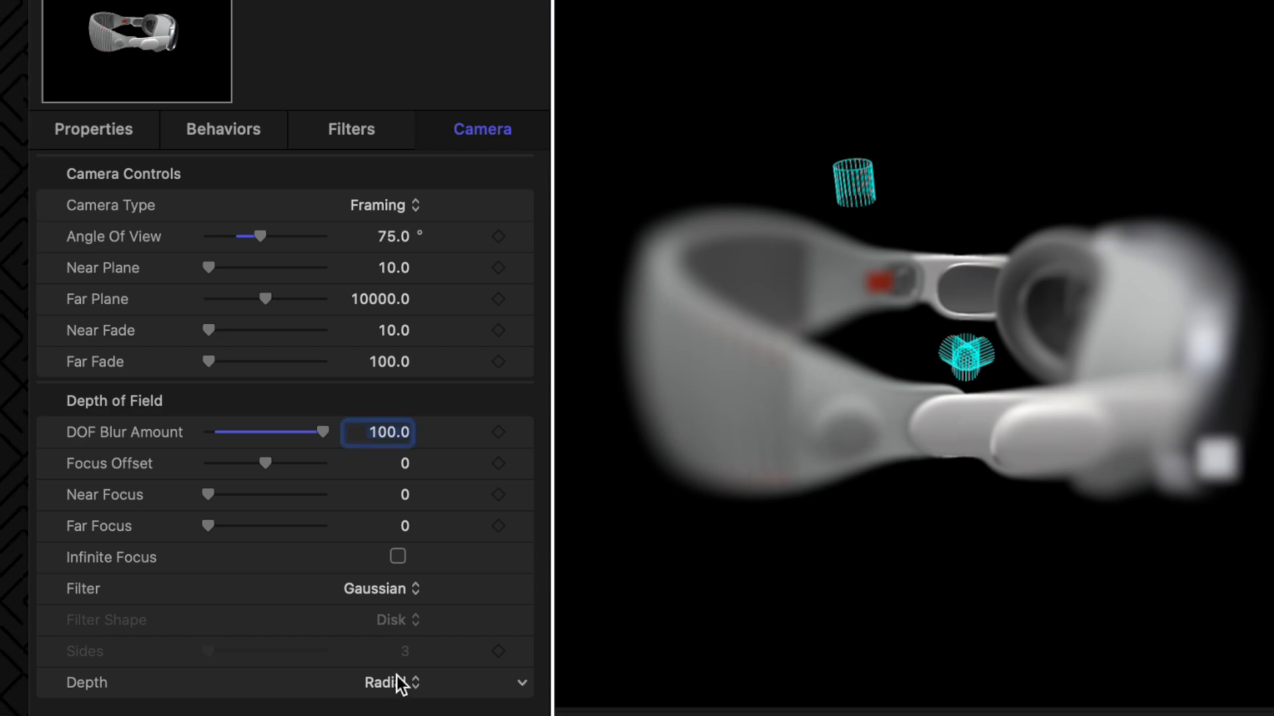
pyautogui.moveTo(321, 433); pyautogui.dragTo(236, 432)
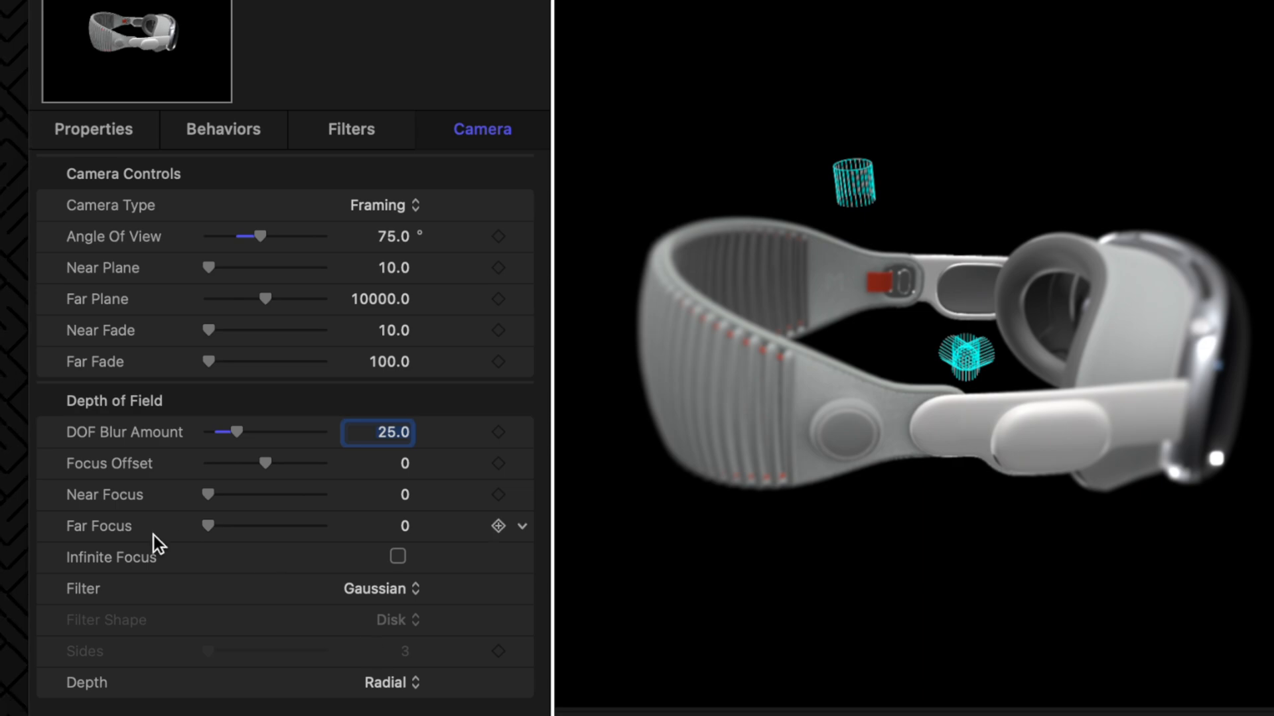
pyautogui.moveTo(263, 464); pyautogui.dragTo(230, 464)
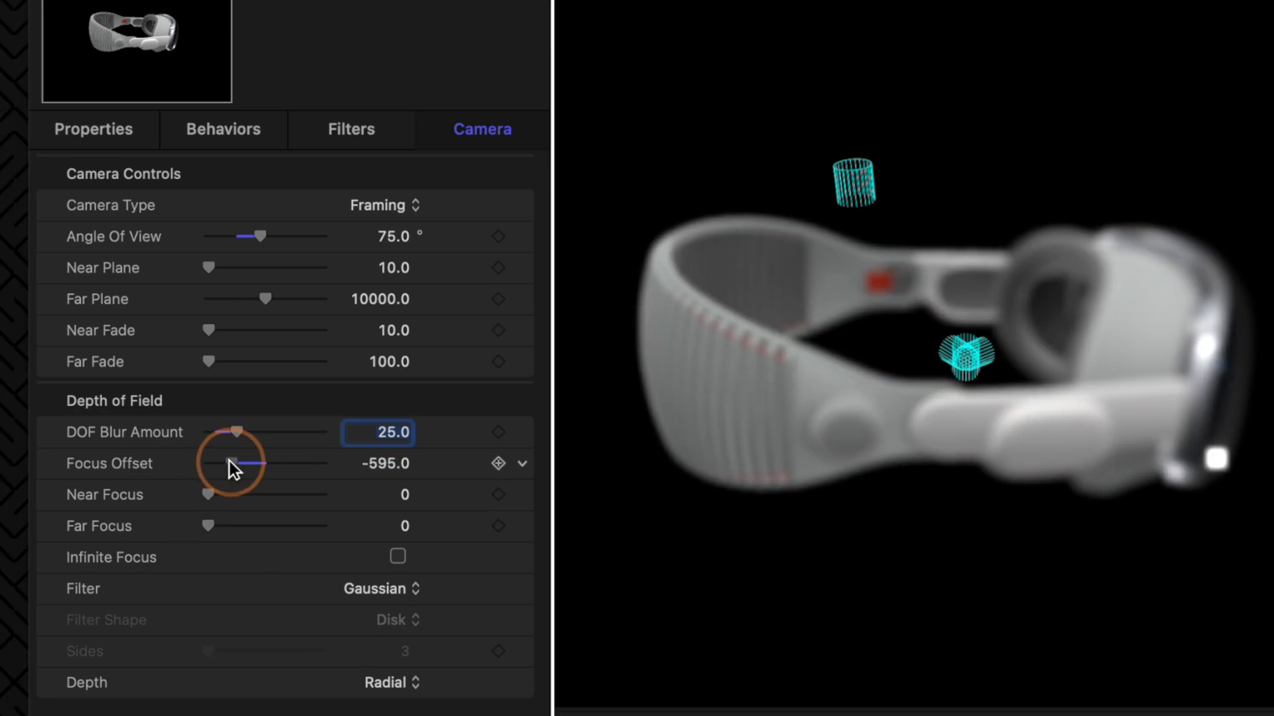
pyautogui.moveTo(234, 464); pyautogui.dragTo(260, 464)
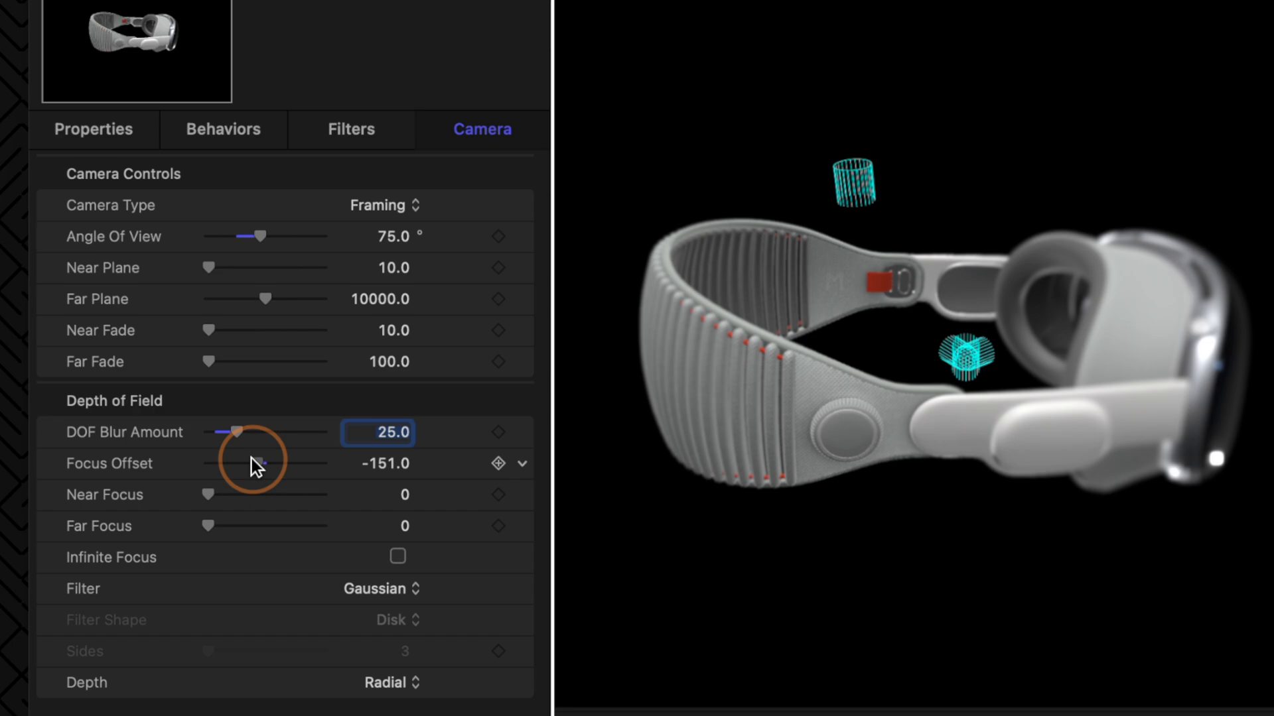
pyautogui.moveTo(260, 465); pyautogui.dragTo(248, 464)
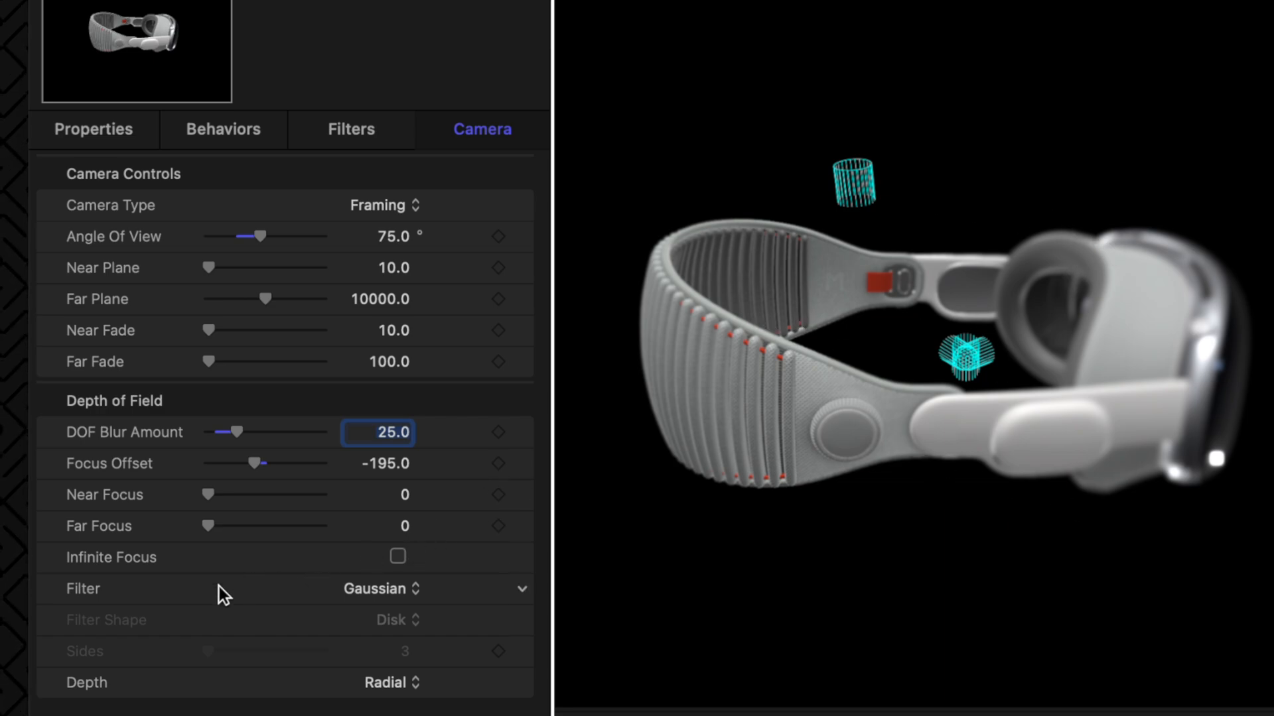
pyautogui.click(382, 589)
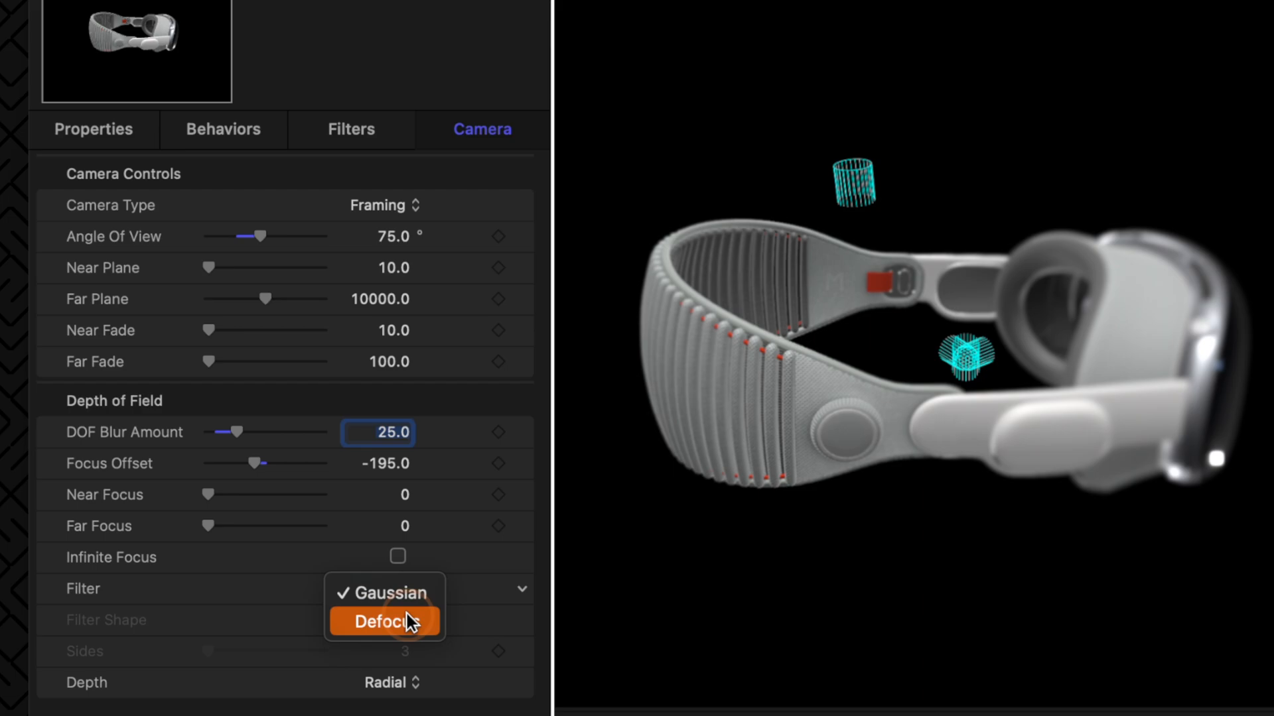
pyautogui.click(383, 623)
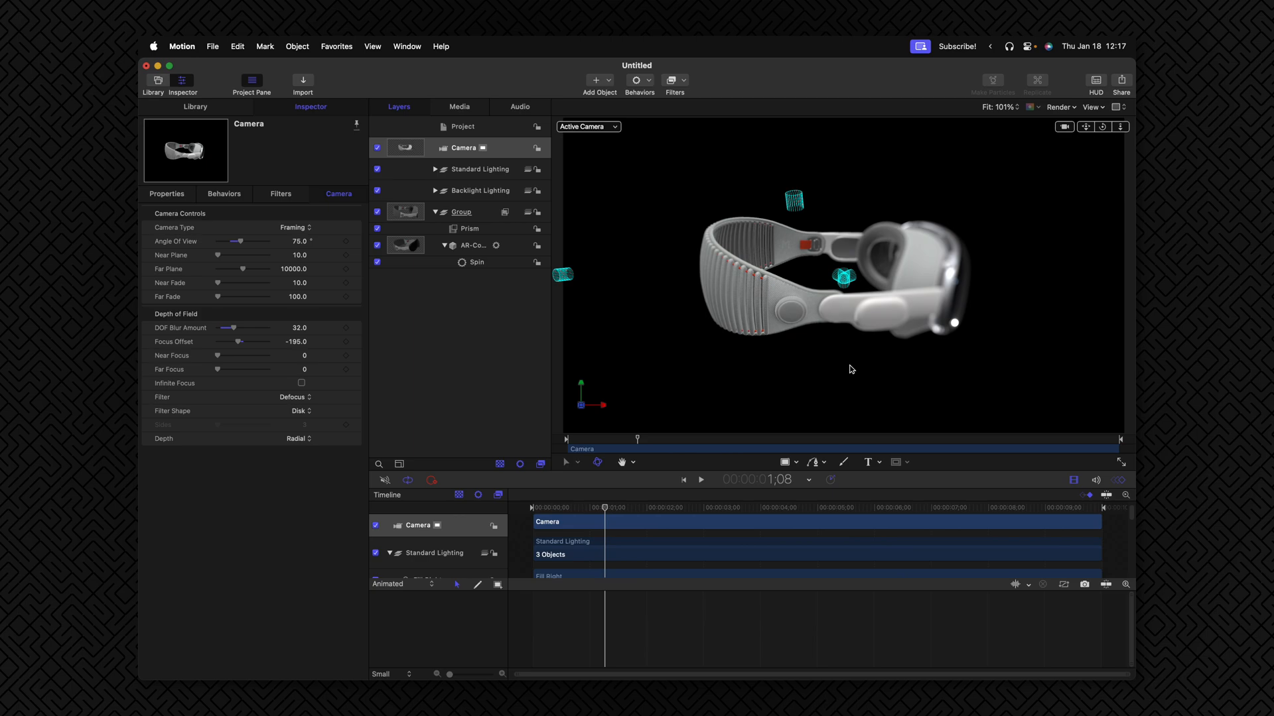
pyautogui.moveTo(799, 341)
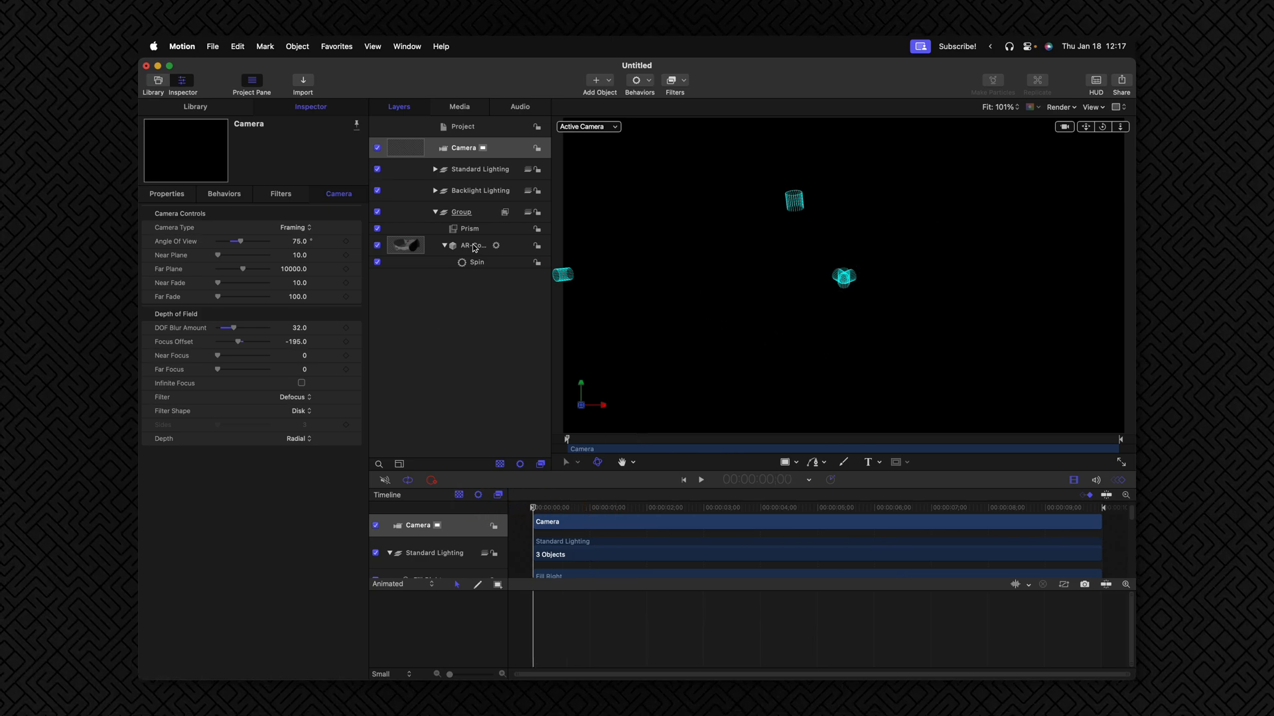
# Step: Set the Prism Amount's starting keyframe to 32 and give its fade to 0 a Bezier ease
pyautogui.click(468, 228)
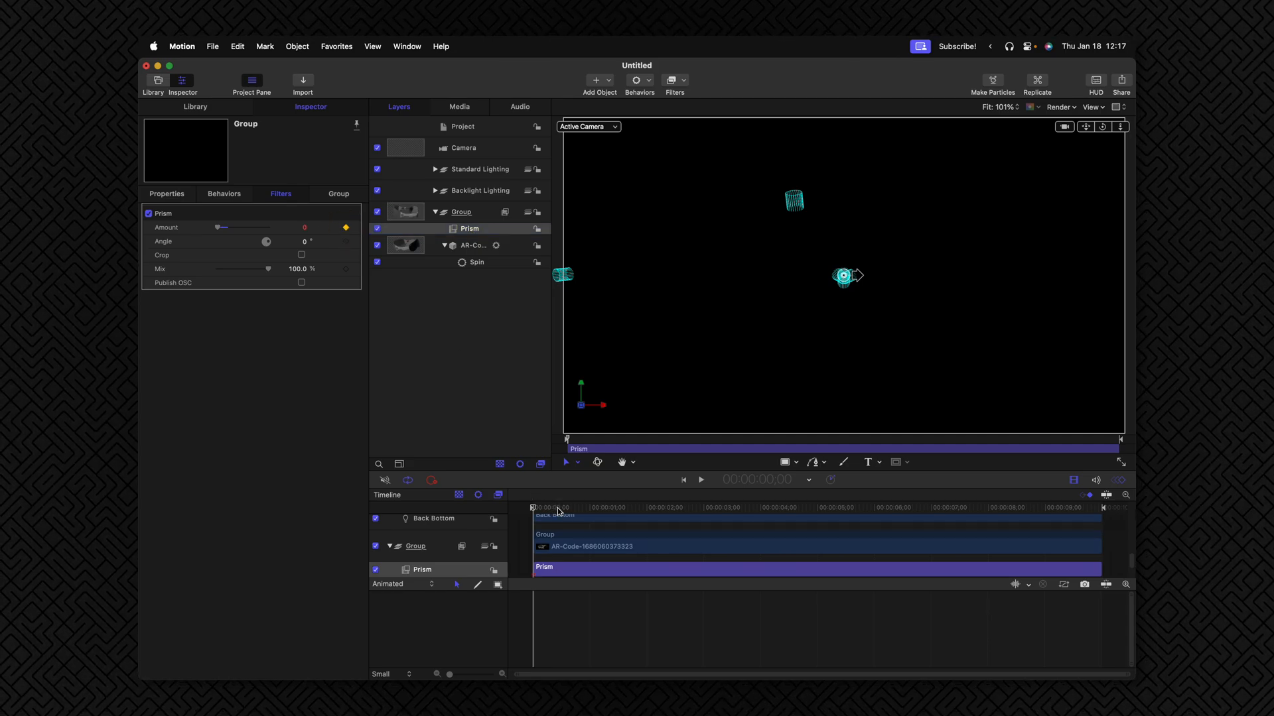
pyautogui.click(588, 507)
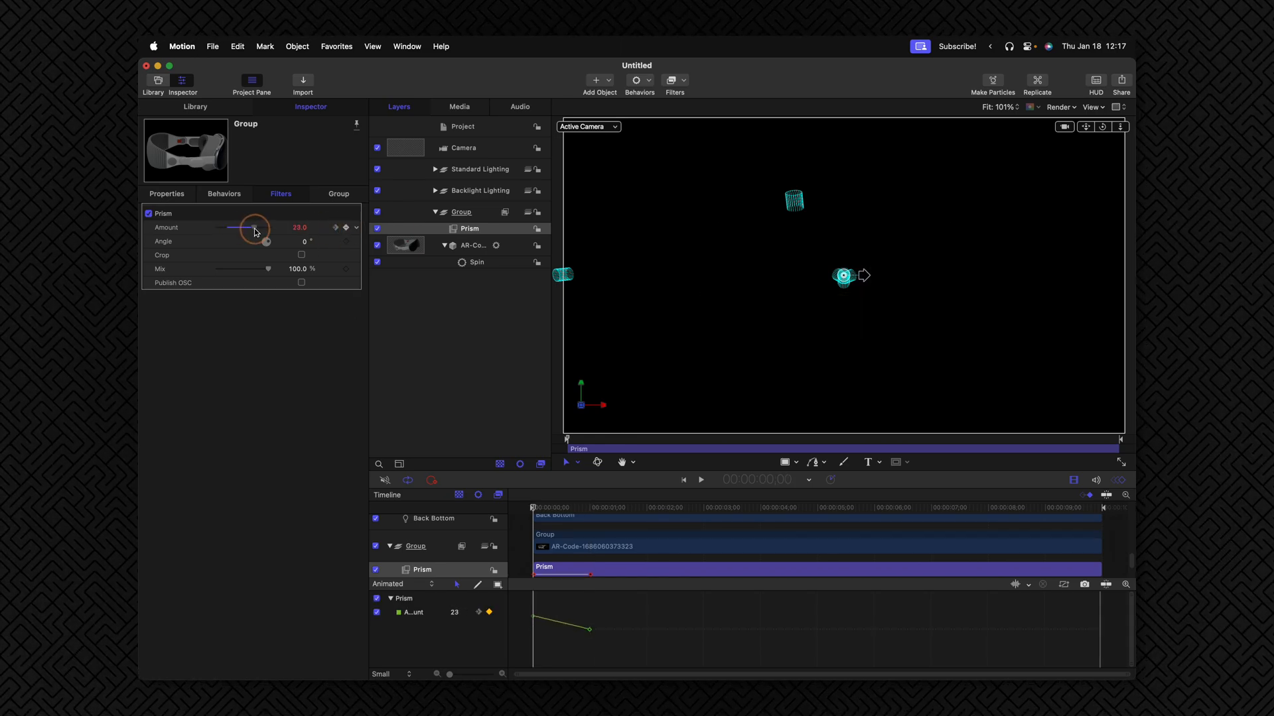
pyautogui.moveTo(244, 227); pyautogui.dragTo(266, 227)
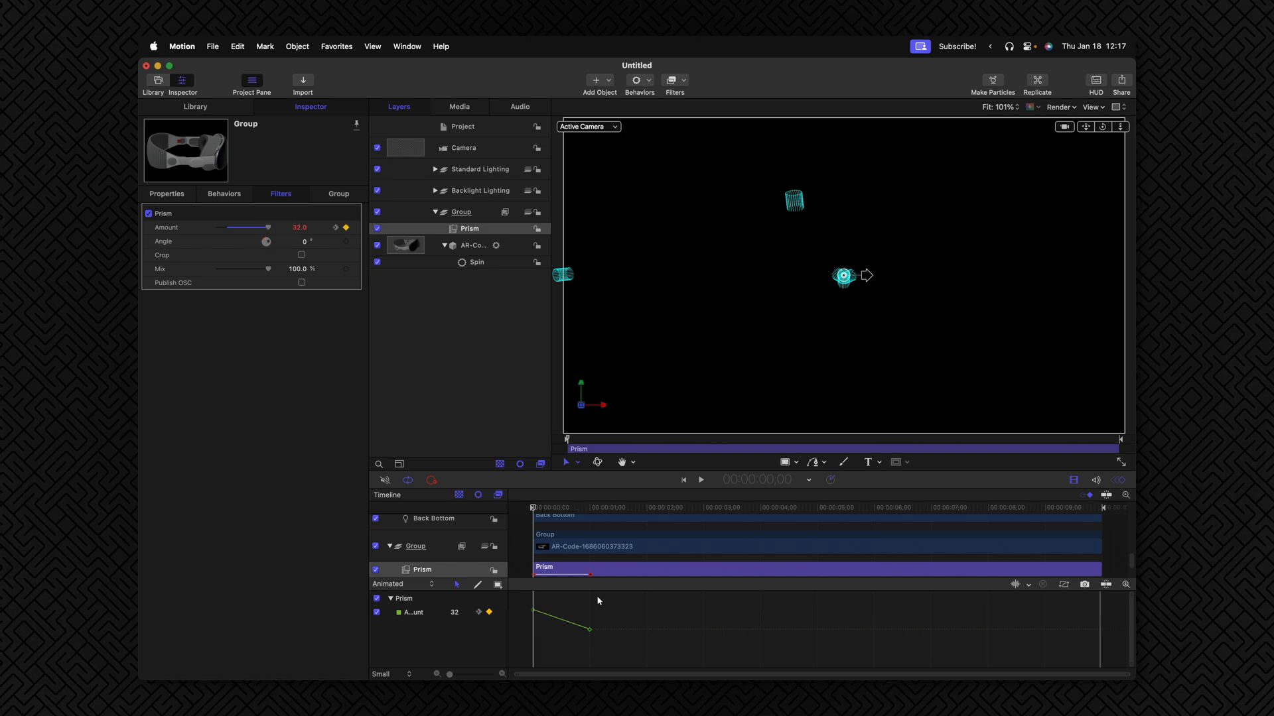
pyautogui.moveTo(597, 608)
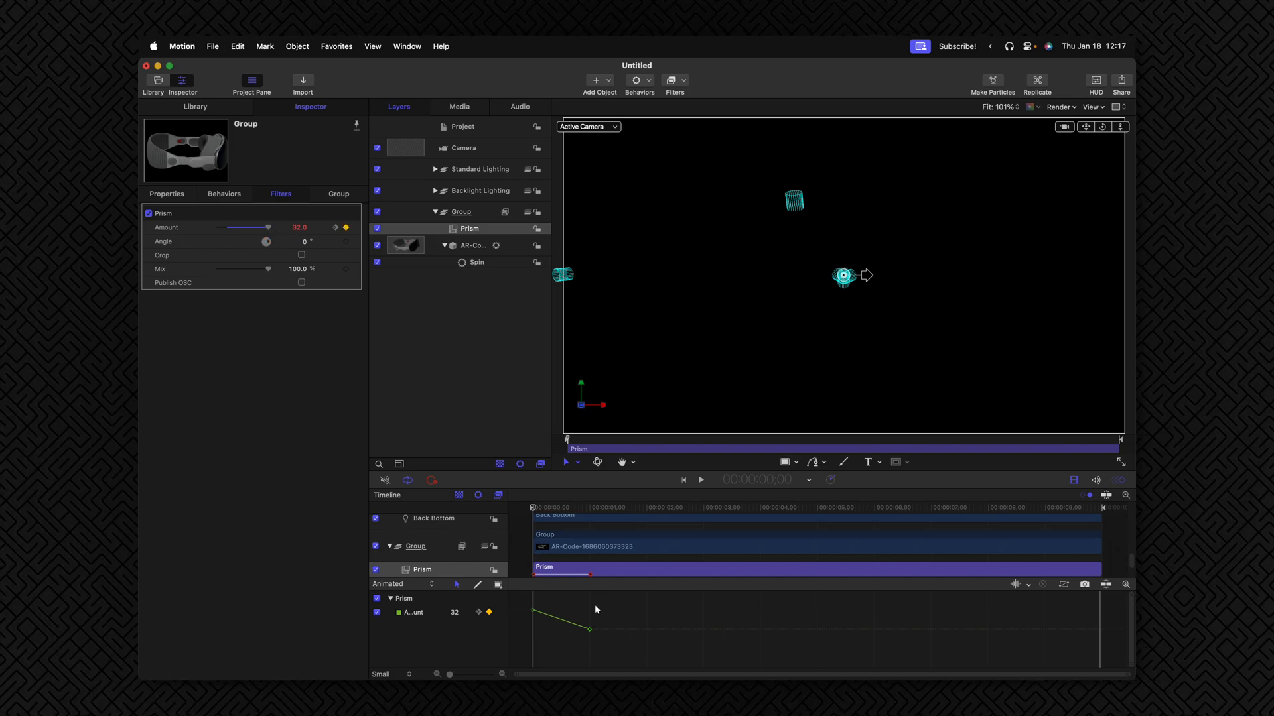
pyautogui.rightClick(585, 629)
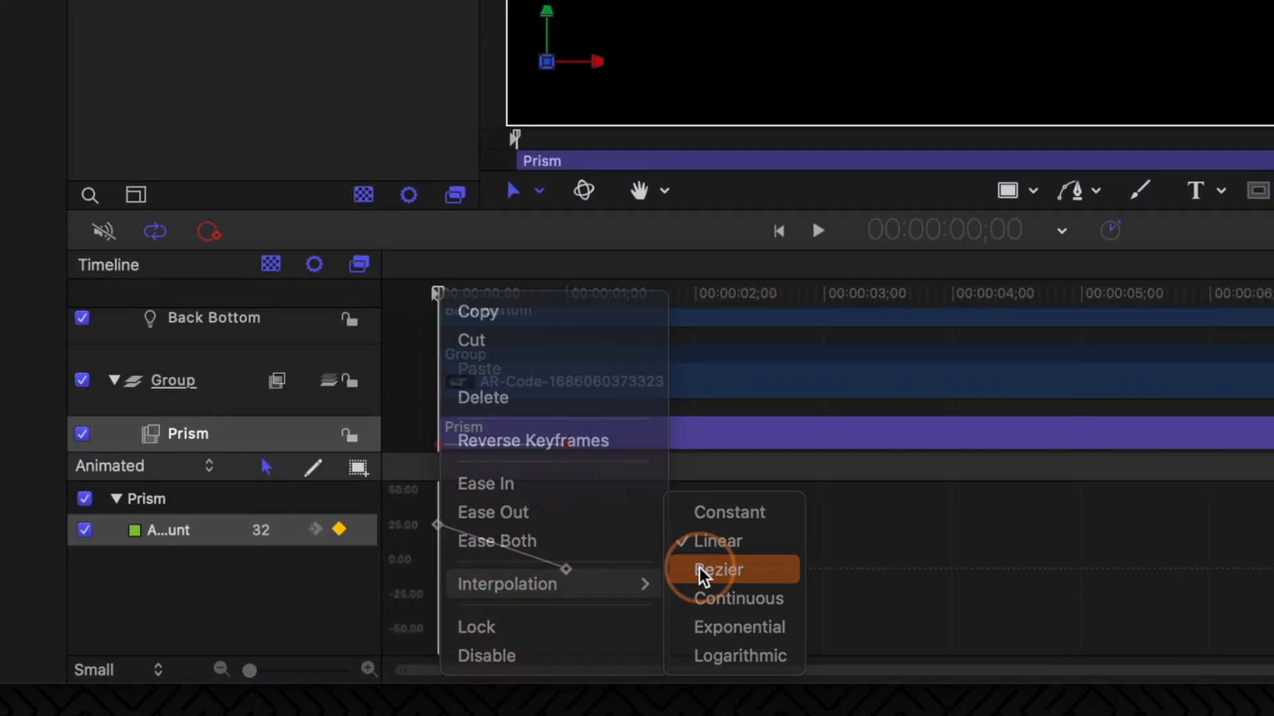
pyautogui.click(715, 569)
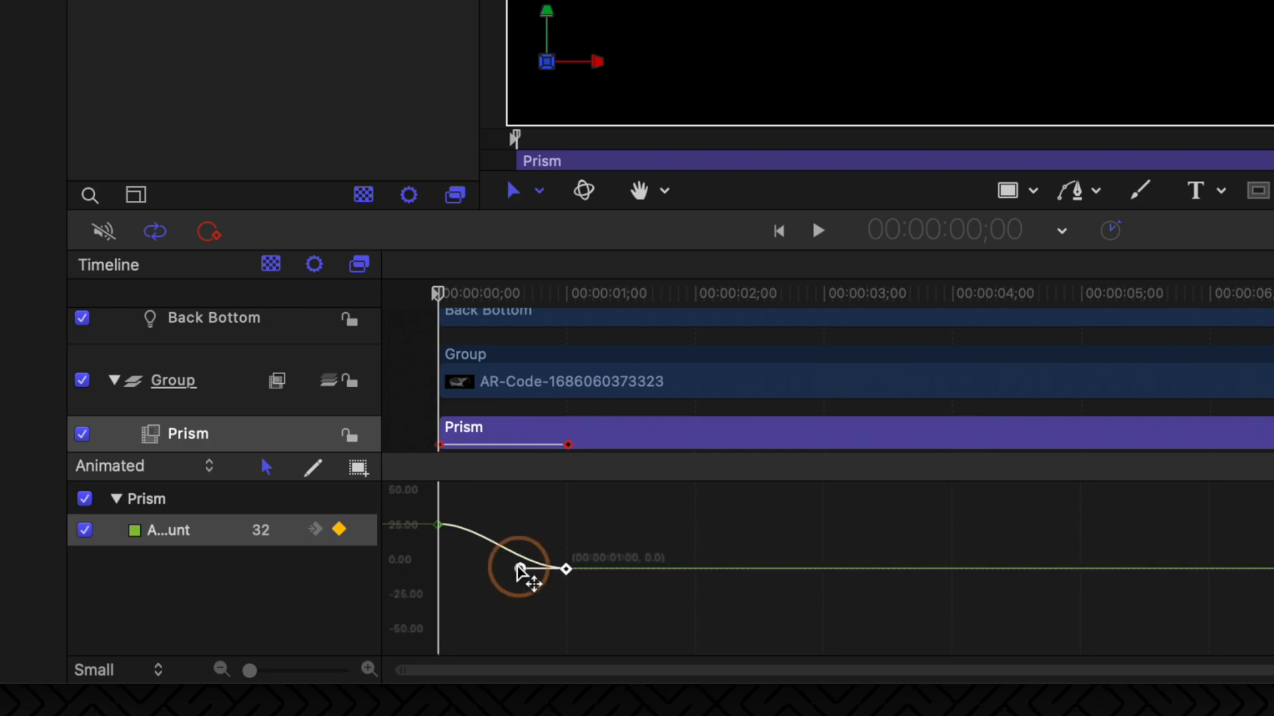
pyautogui.moveTo(521, 569); pyautogui.dragTo(439, 524)
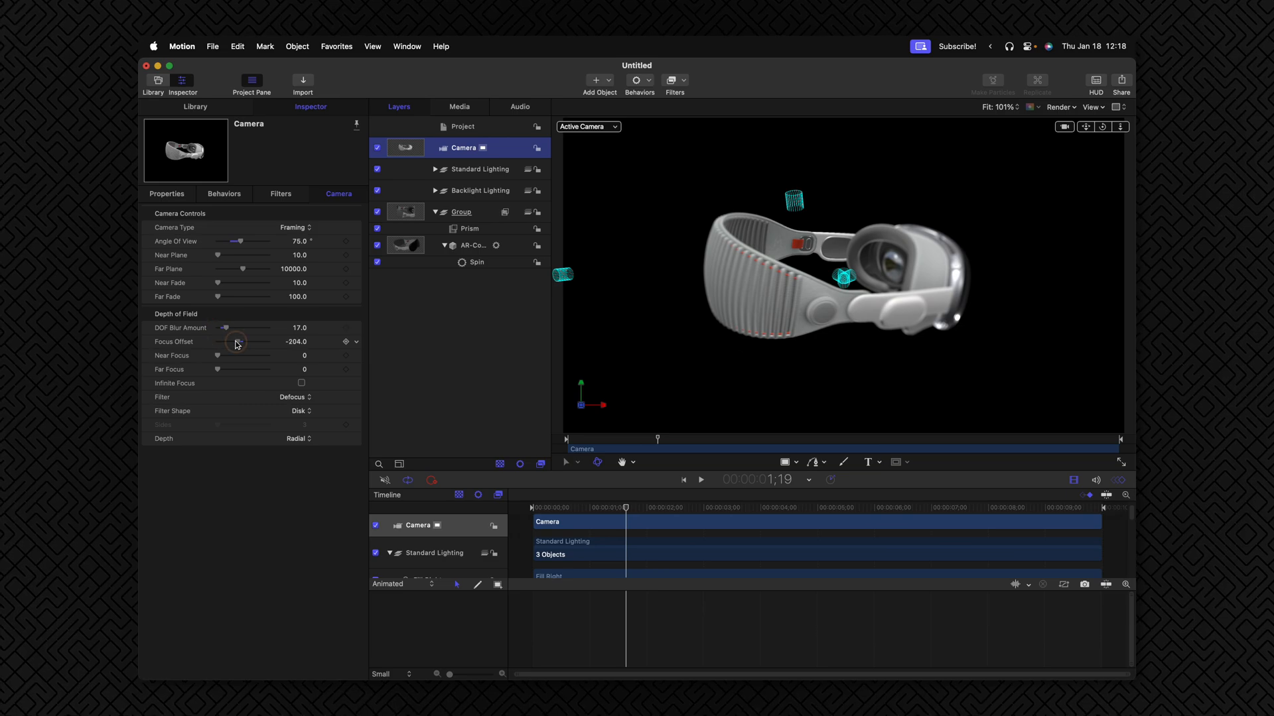
# Step: Shift the camera's Focus Offset to -204 so the headset is softly blurred
pyautogui.moveTo(237, 341); pyautogui.dragTo(238, 341)
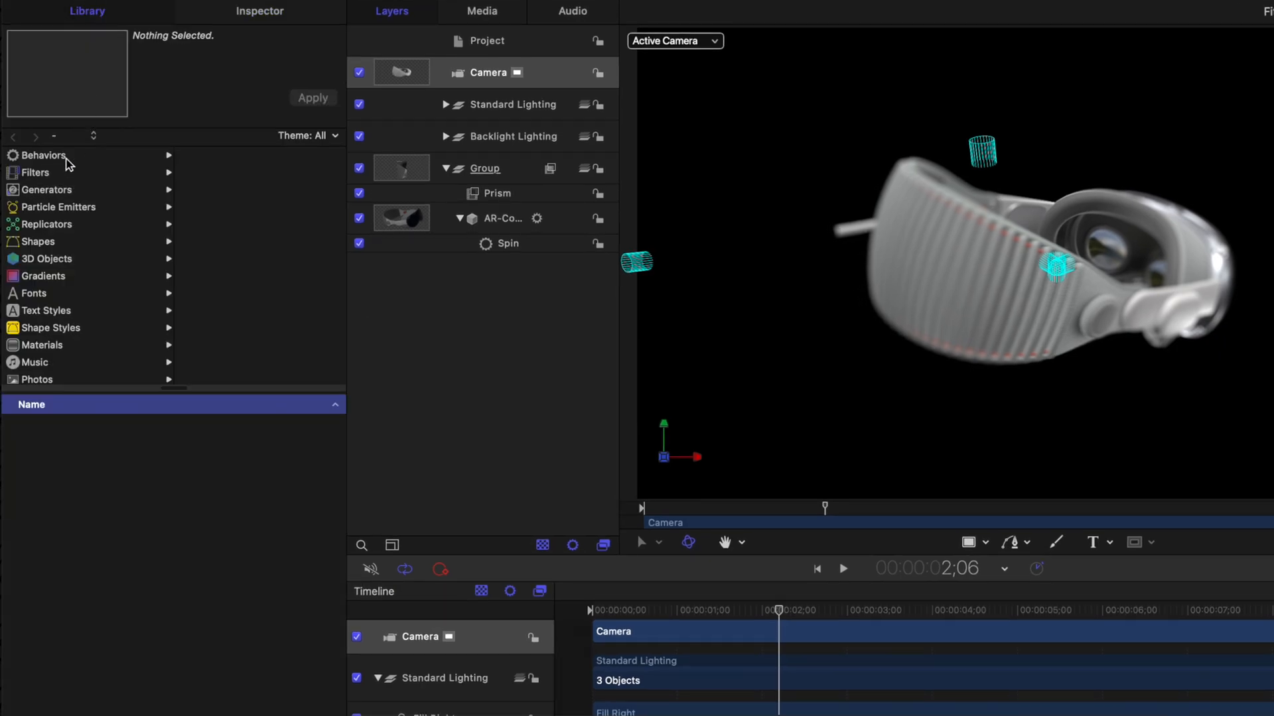
# Step: Add a Gradient generator in a 2D Group 1, darken its colours to black and set Type to Radial
pyautogui.click(46, 190)
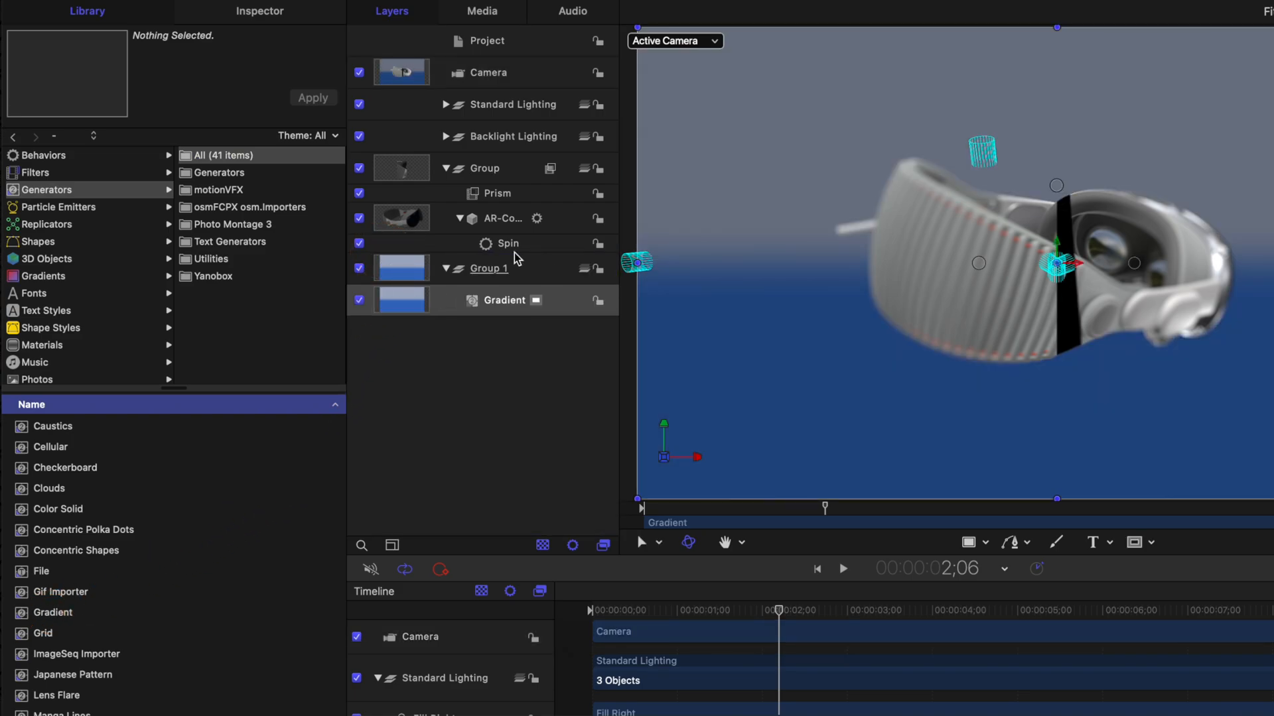
pyautogui.click(584, 268)
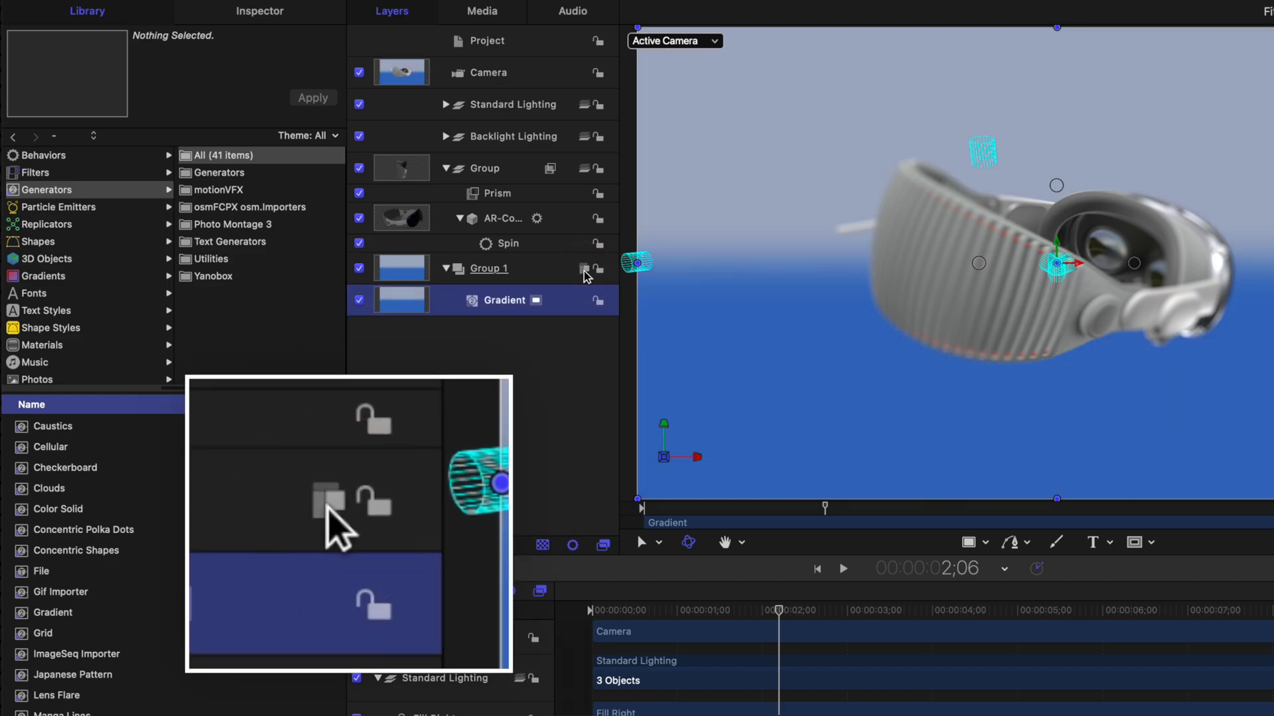
pyautogui.click(488, 268)
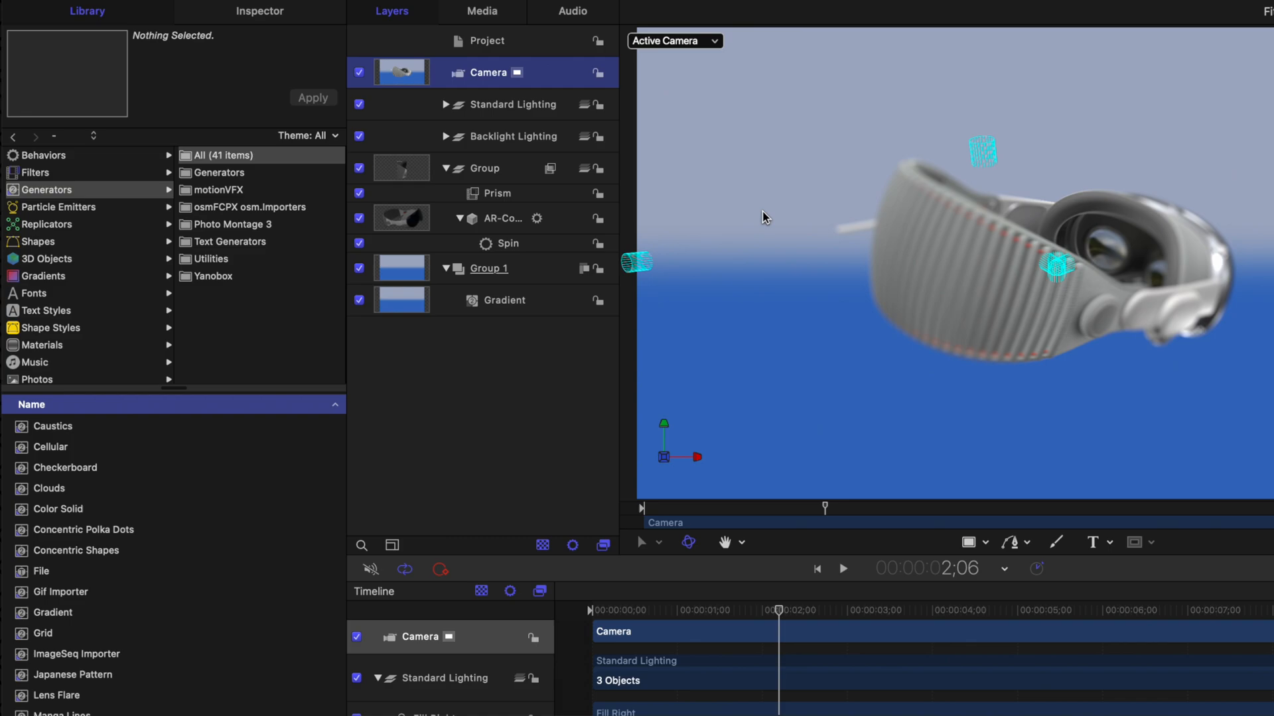
pyautogui.click(504, 300)
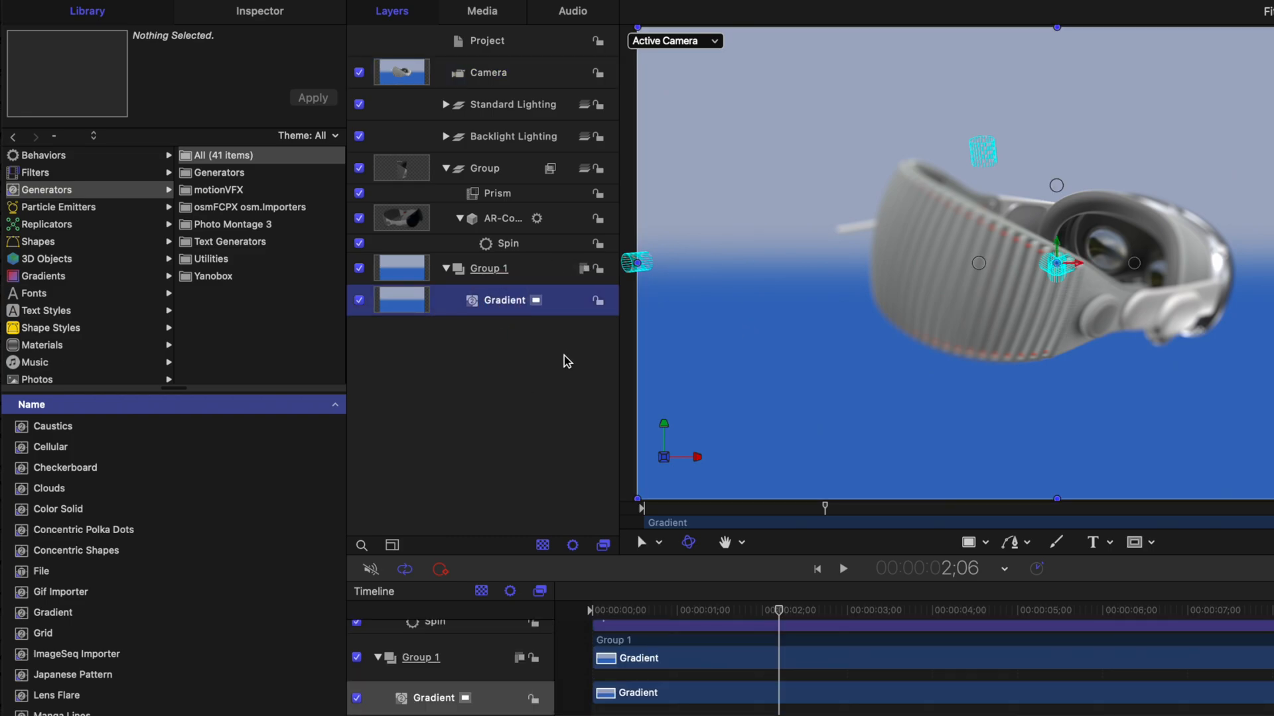
pyautogui.moveTo(467, 357)
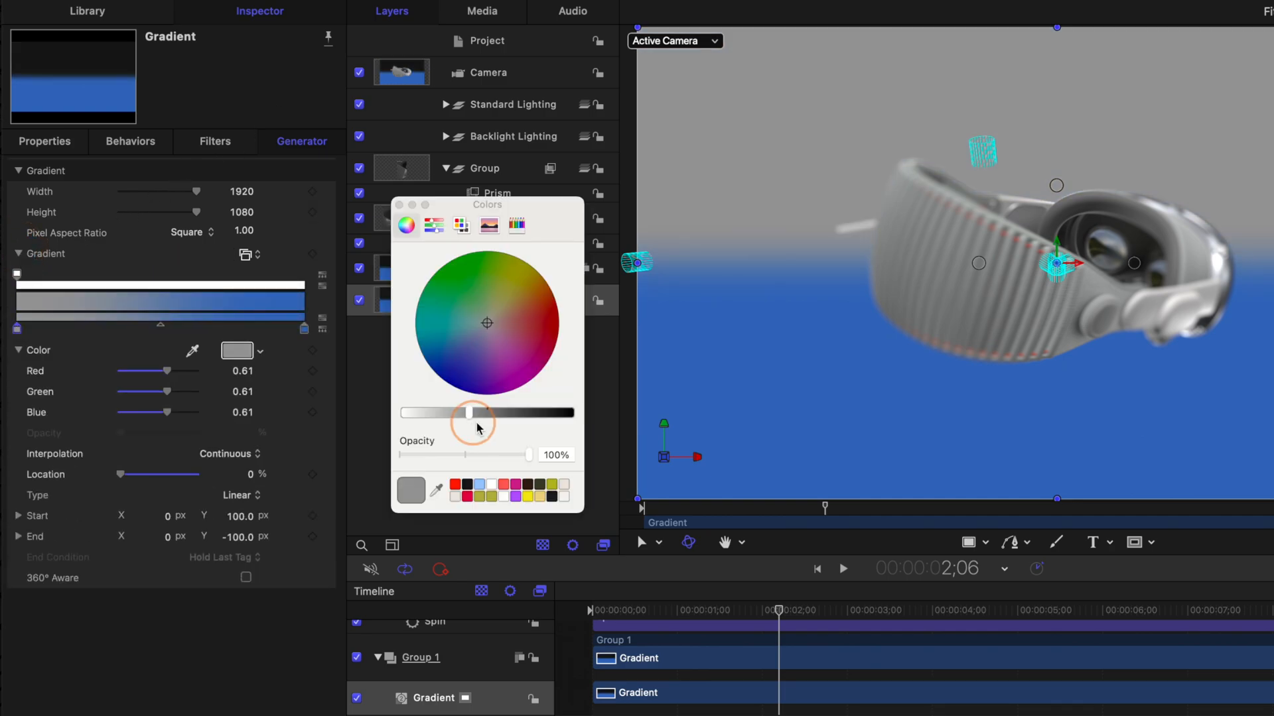
pyautogui.moveTo(471, 412); pyautogui.dragTo(569, 413)
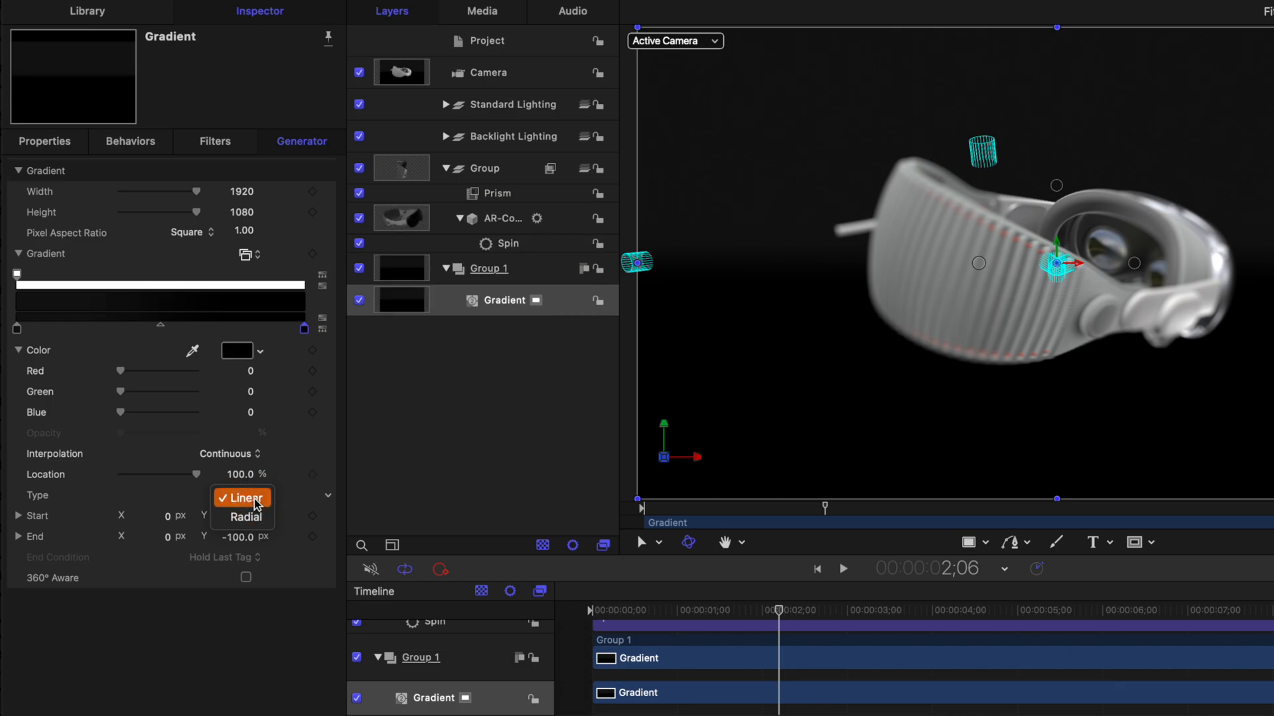
pyautogui.click(244, 517)
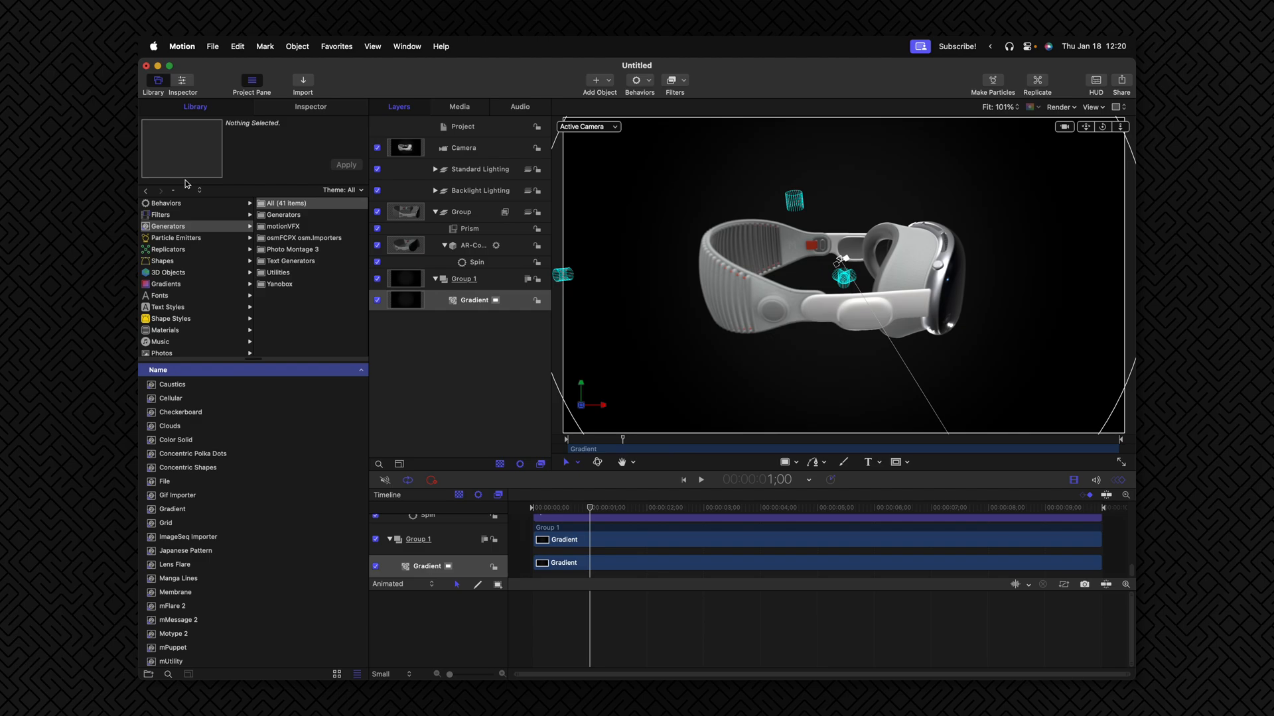
# Step: Shrink the Truchet Tiles tile size to 46 and fade Color 2 for a subtle dark maze pattern
pyautogui.scroll(-3)
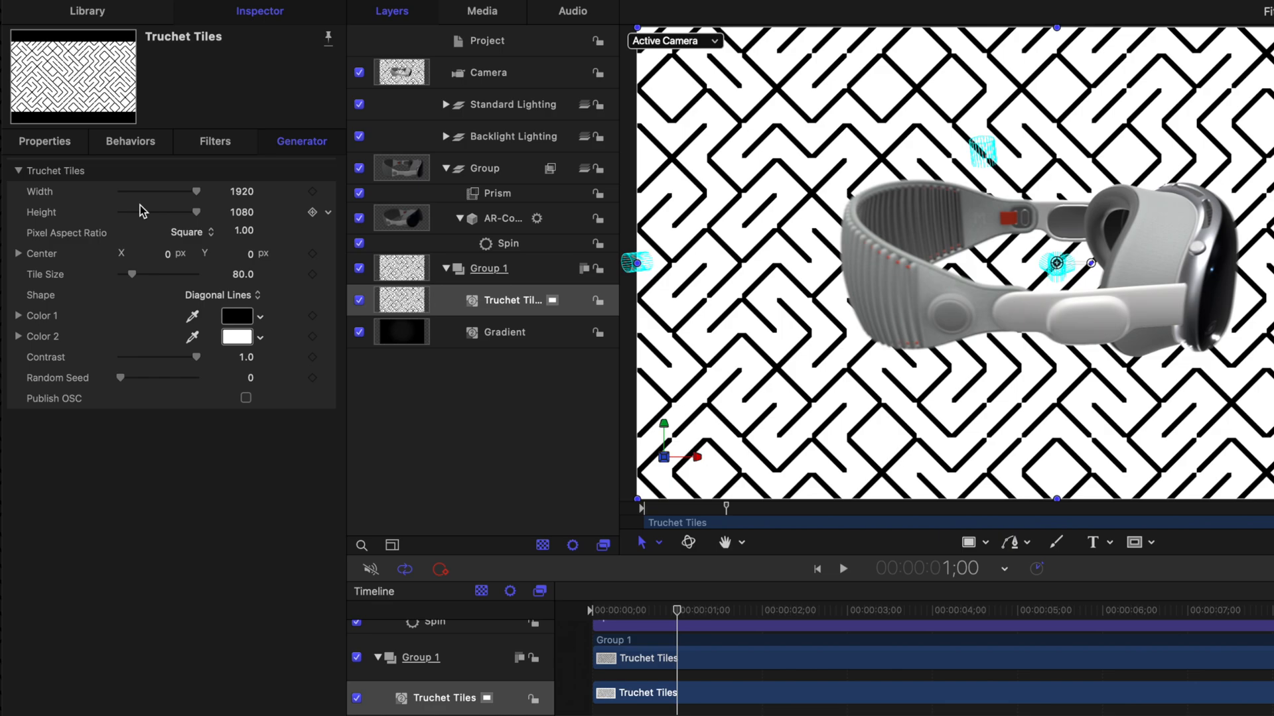
pyautogui.moveTo(158, 274); pyautogui.dragTo(129, 275)
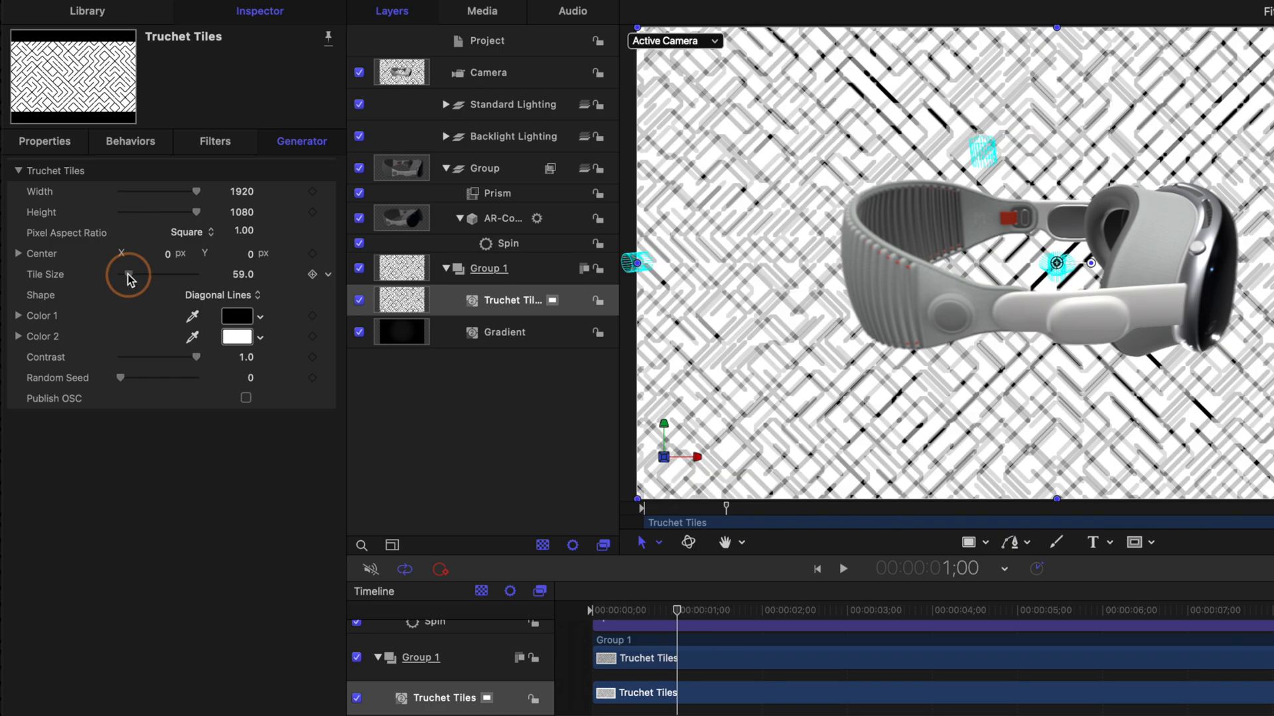
pyautogui.moveTo(127, 274); pyautogui.dragTo(128, 275)
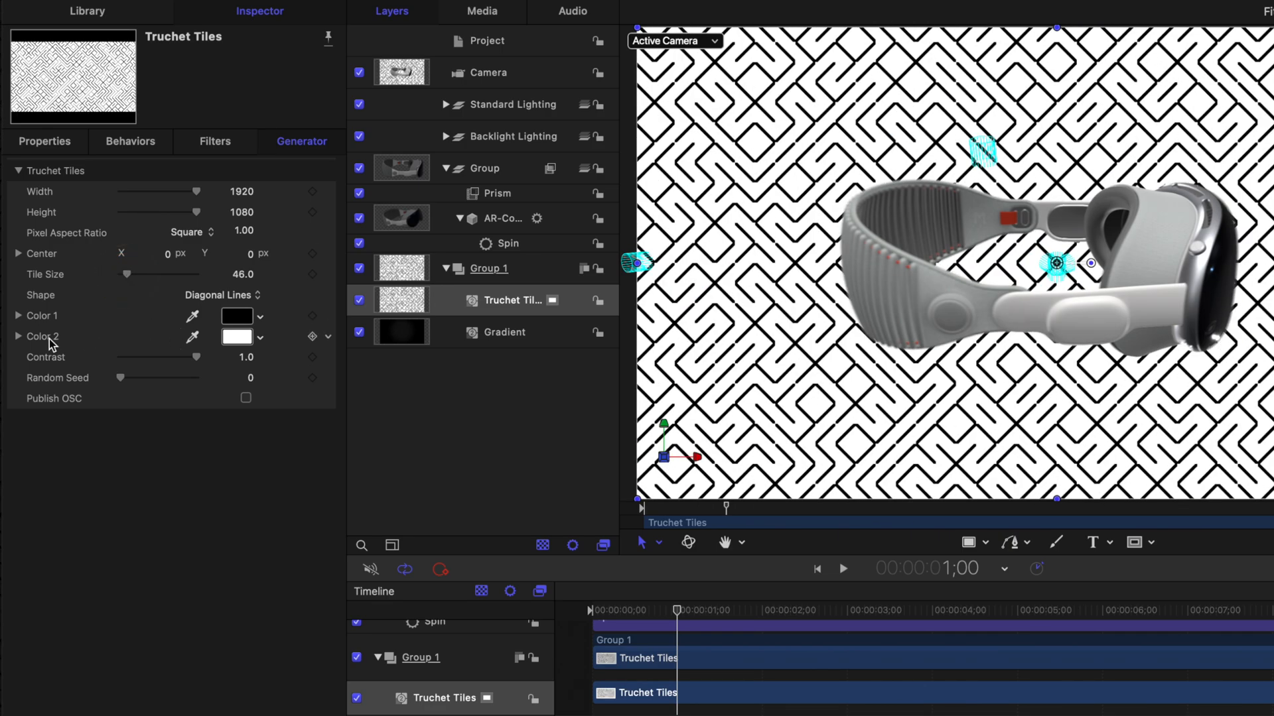
pyautogui.click(236, 335)
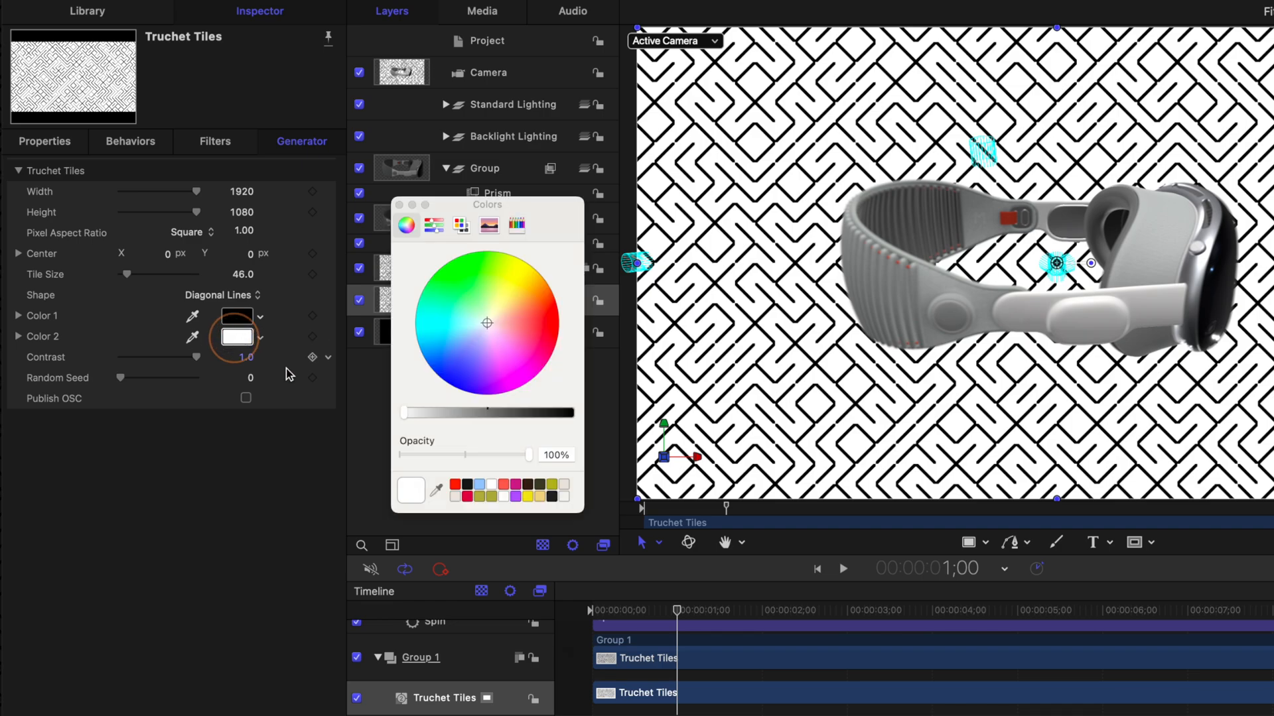
pyautogui.moveTo(528, 454); pyautogui.dragTo(508, 454)
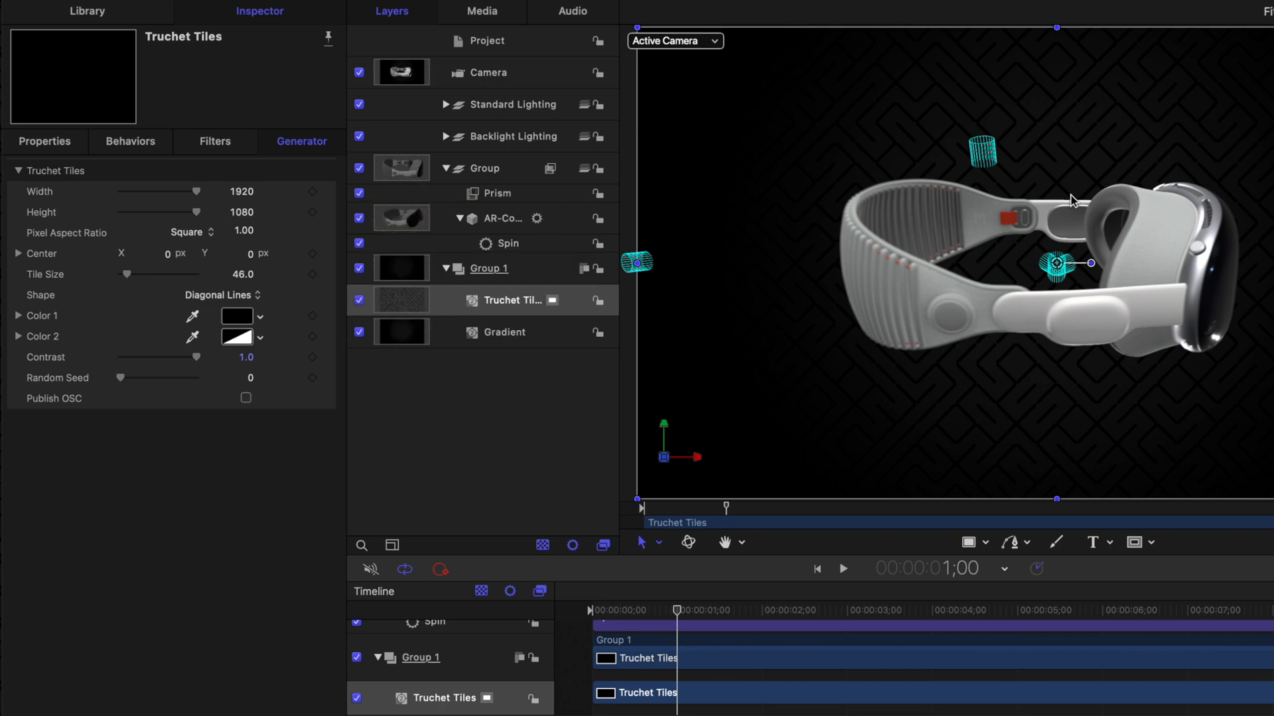
pyautogui.moveTo(1141, 130)
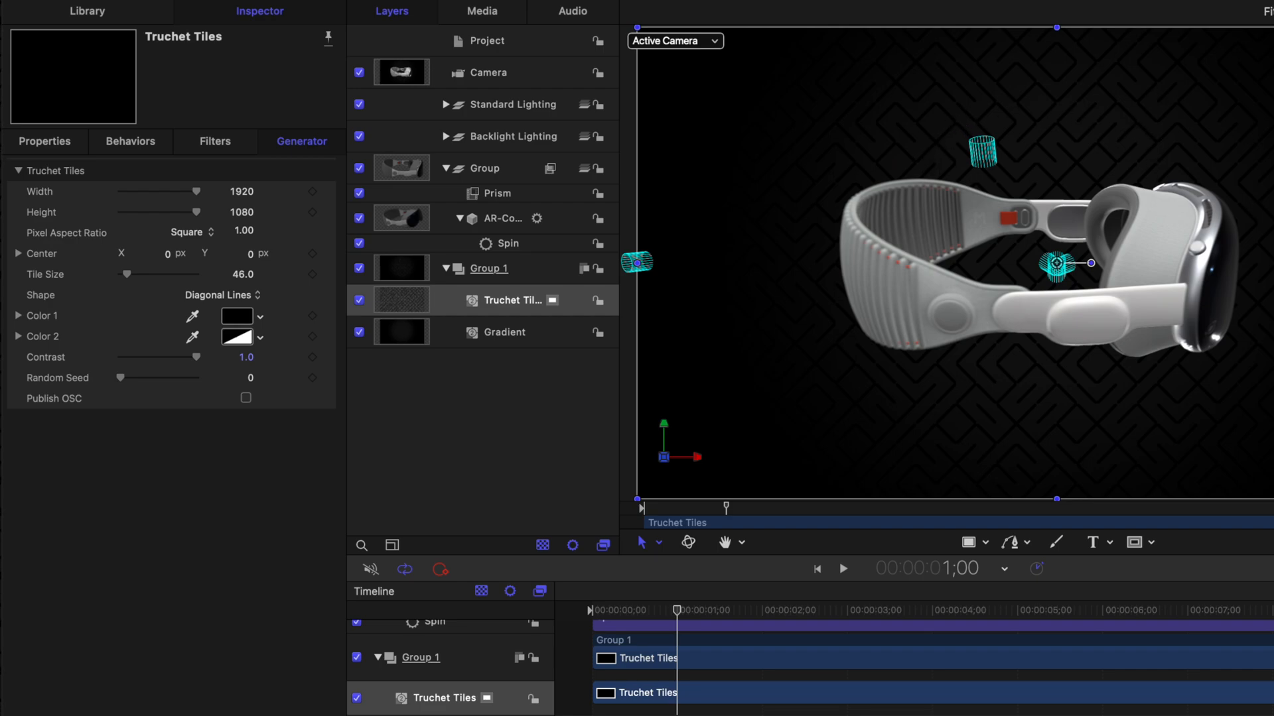
pyautogui.moveTo(787, 370)
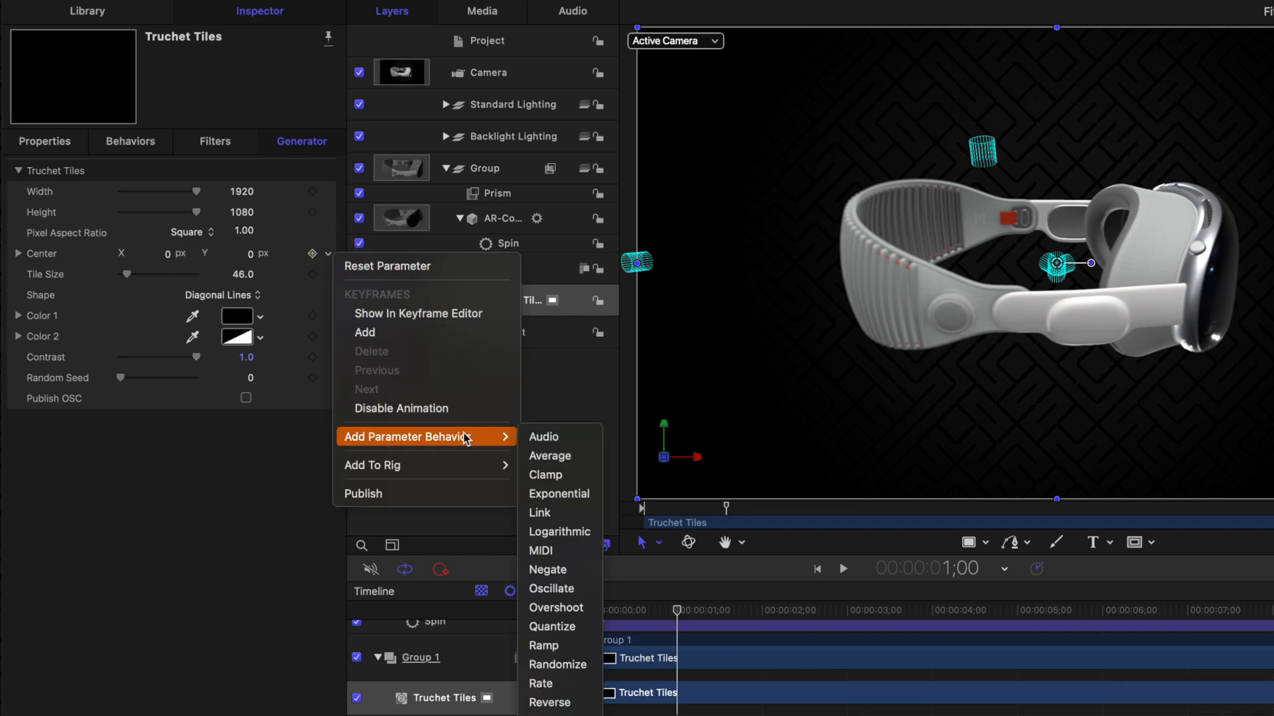
pyautogui.moveTo(559, 702)
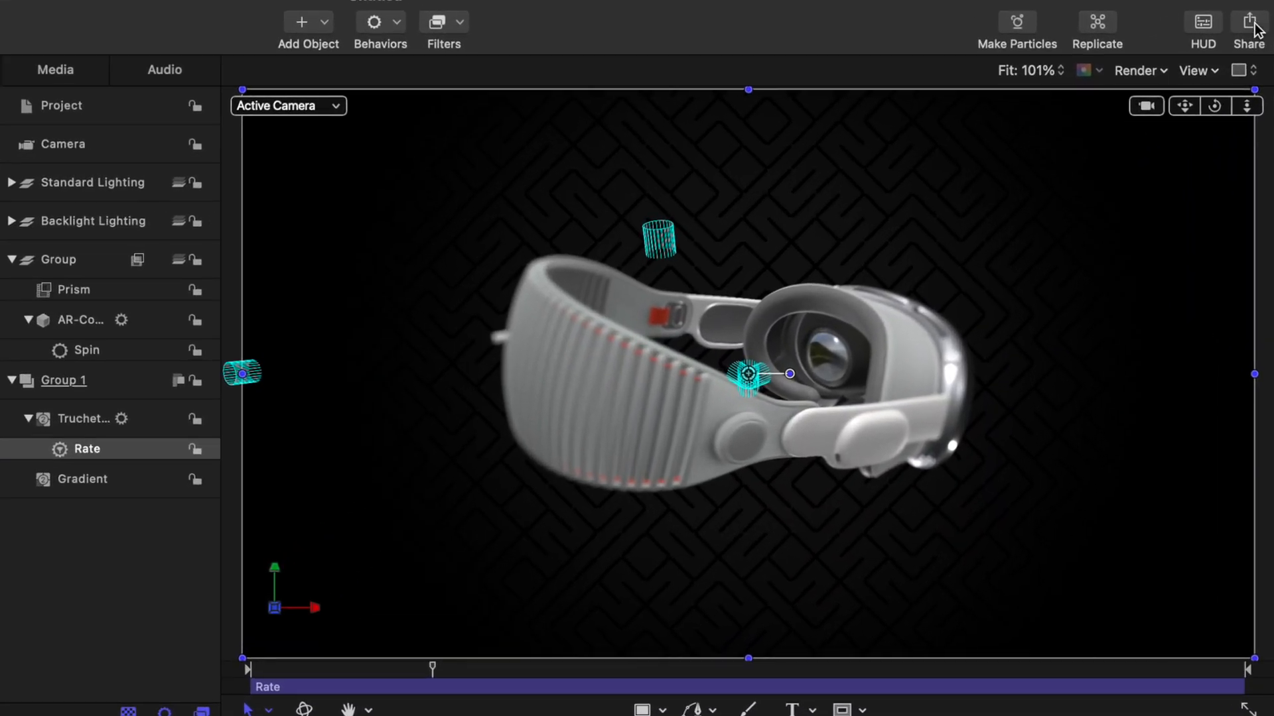
# Step: Export Movie via Share with Apple ProRes 4444 and Color + Alpha, proceeding to the save-location sheet
pyautogui.click(1250, 24)
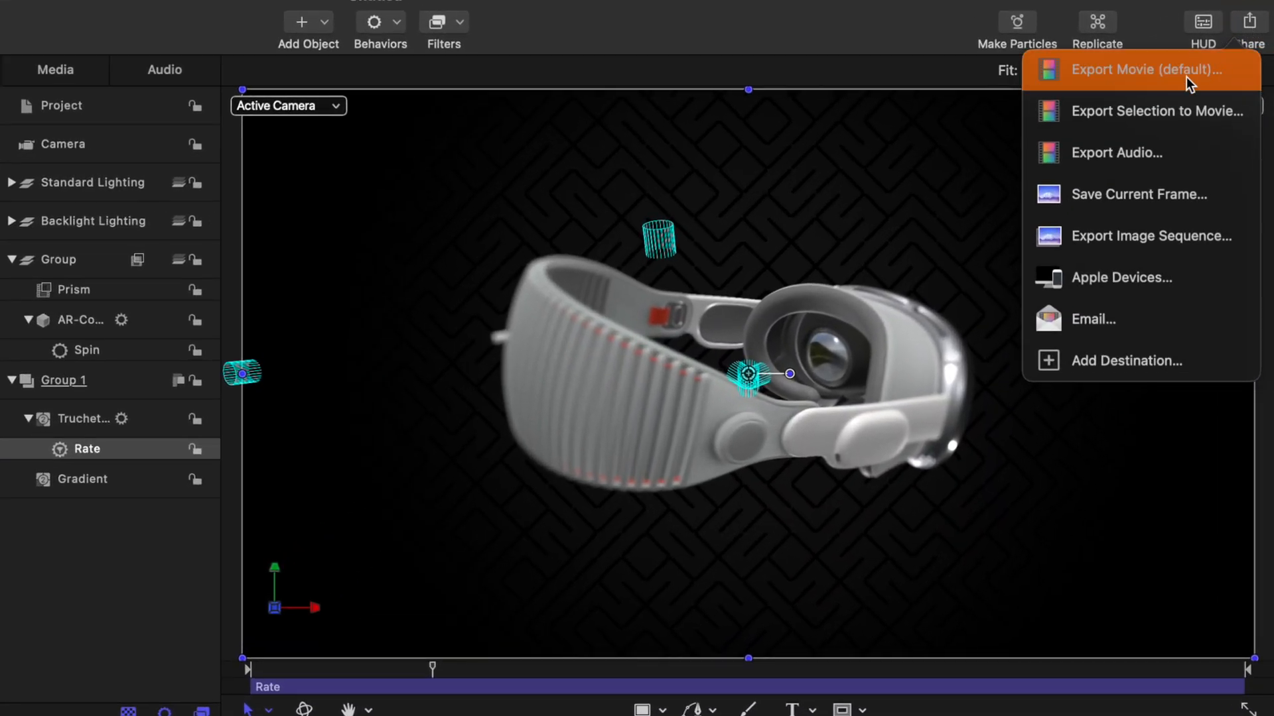
pyautogui.click(1141, 69)
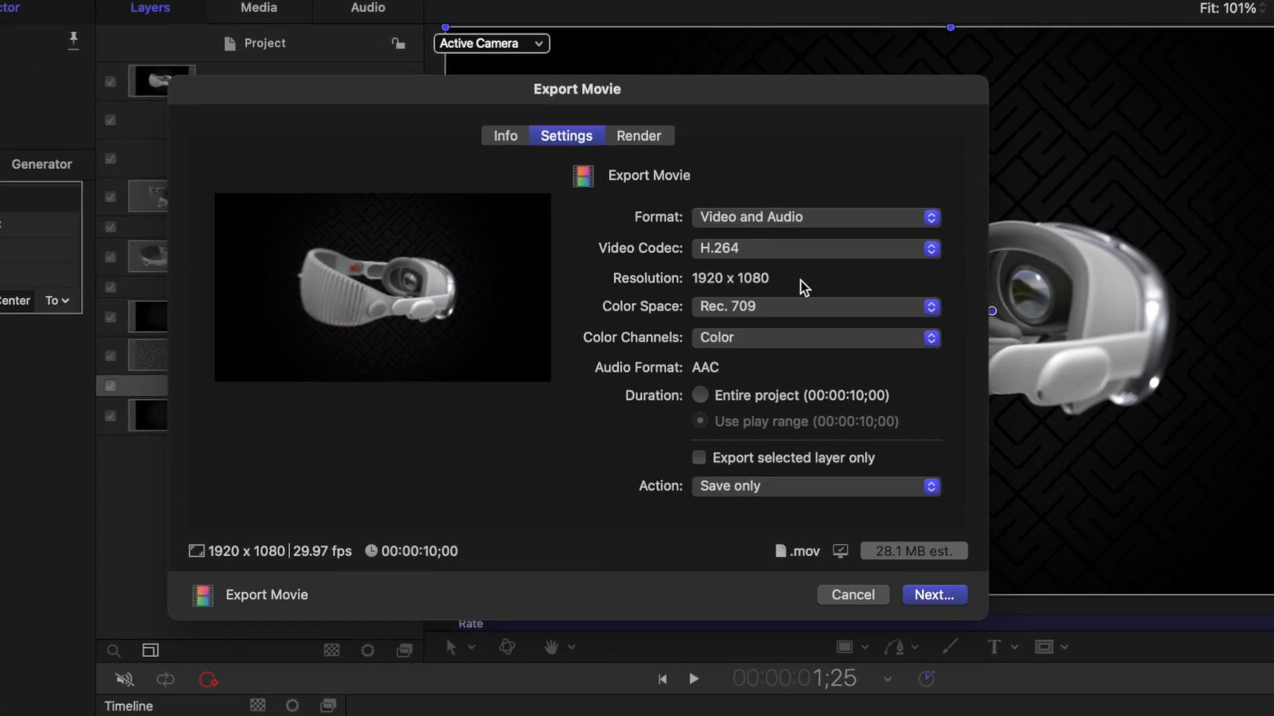
pyautogui.click(812, 248)
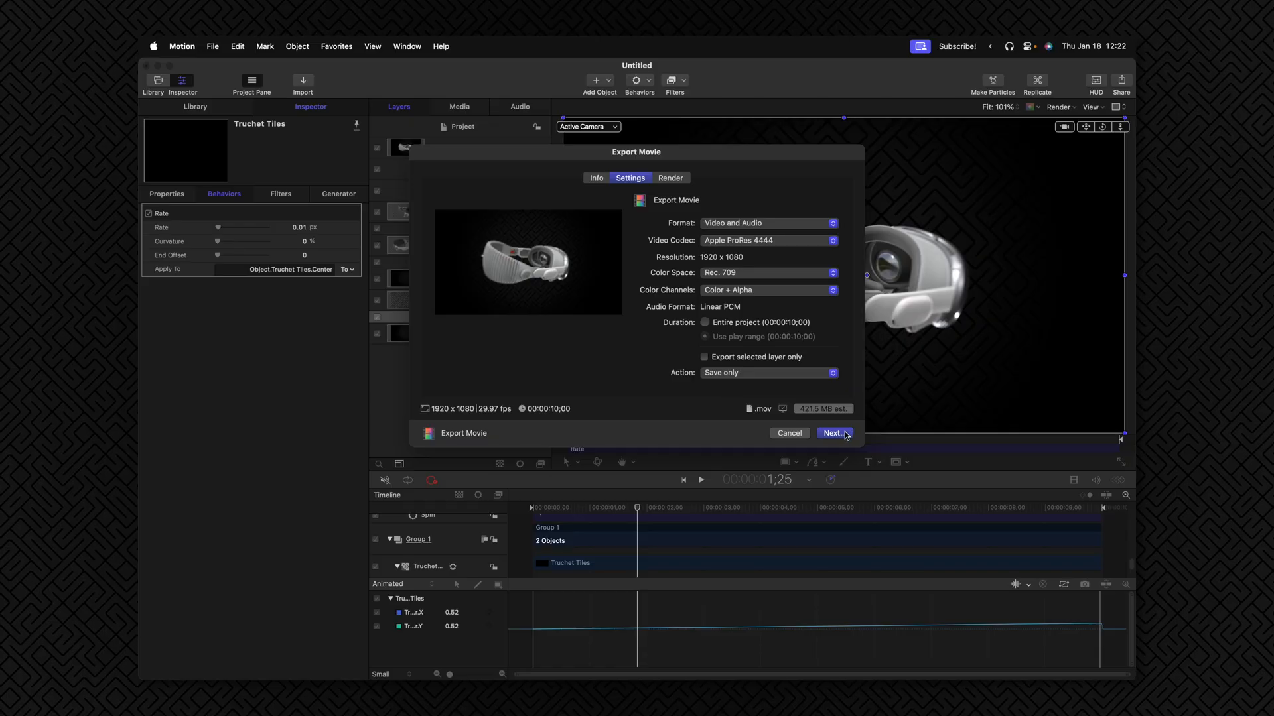
pyautogui.click(833, 433)
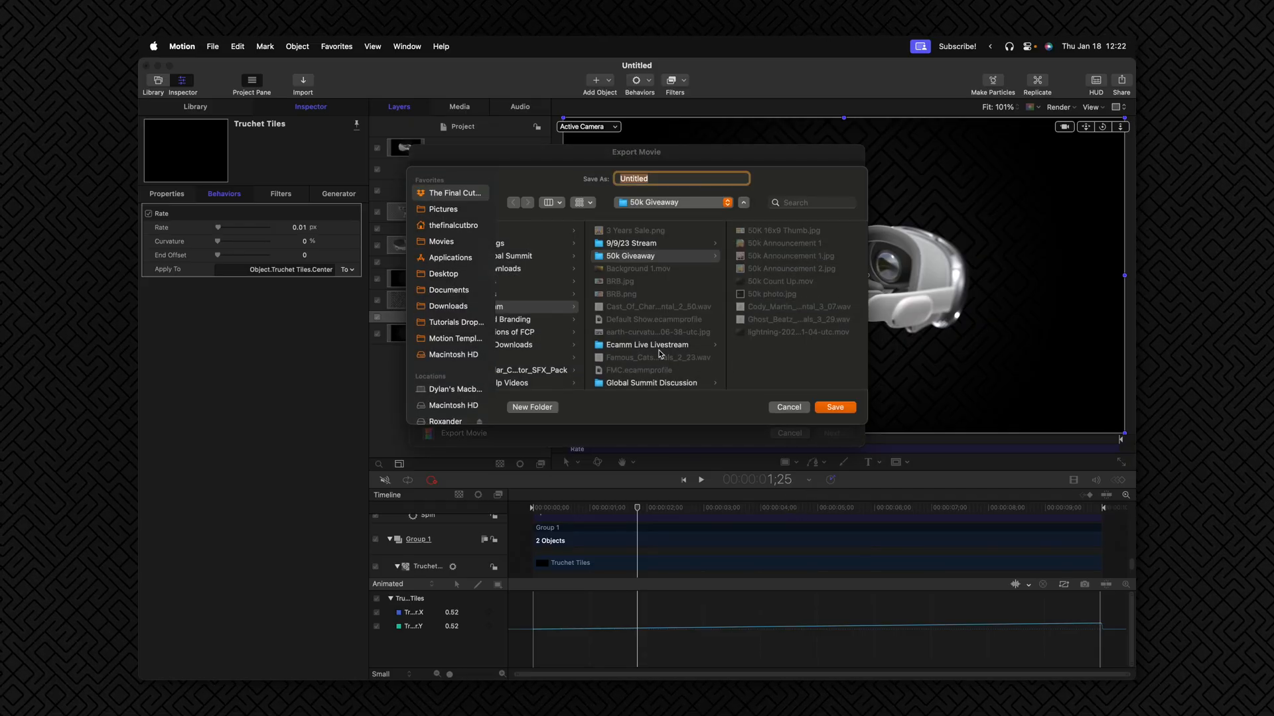